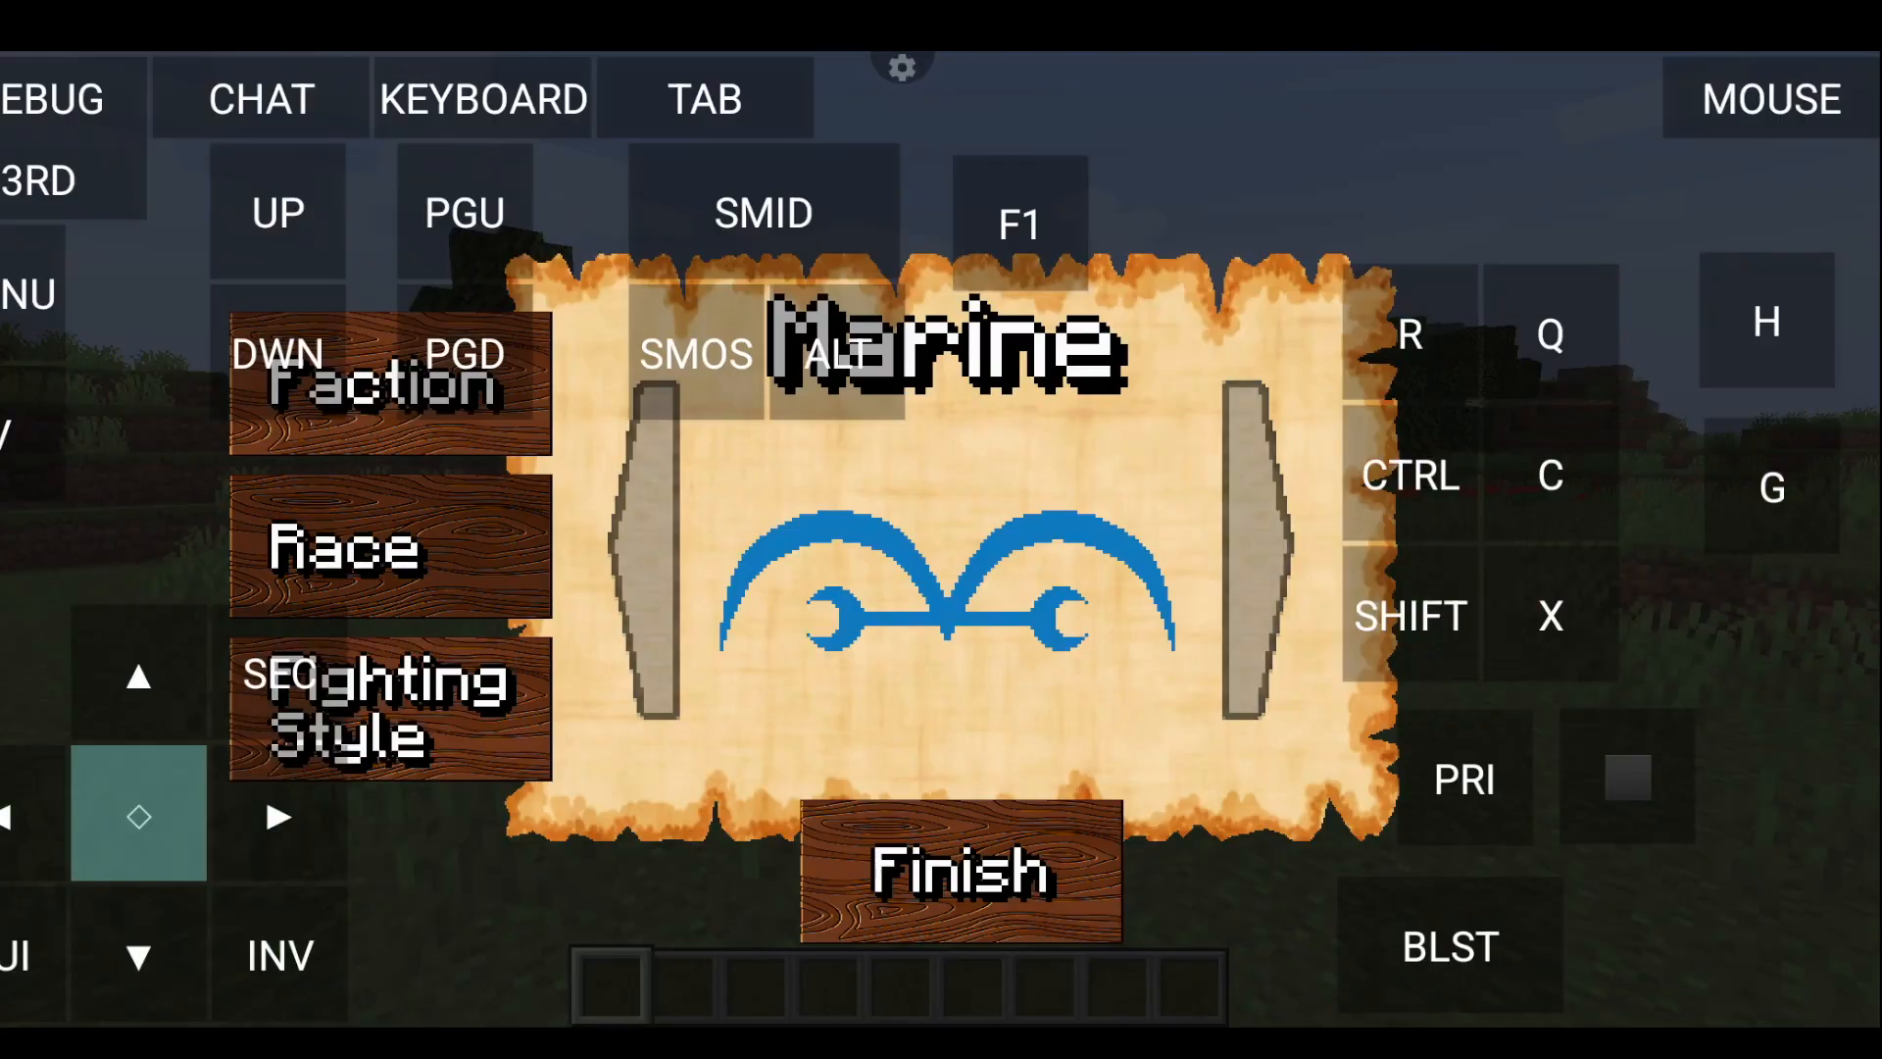
Choose the Marine faction and set the fighting style to Swordsman
click(1257, 556)
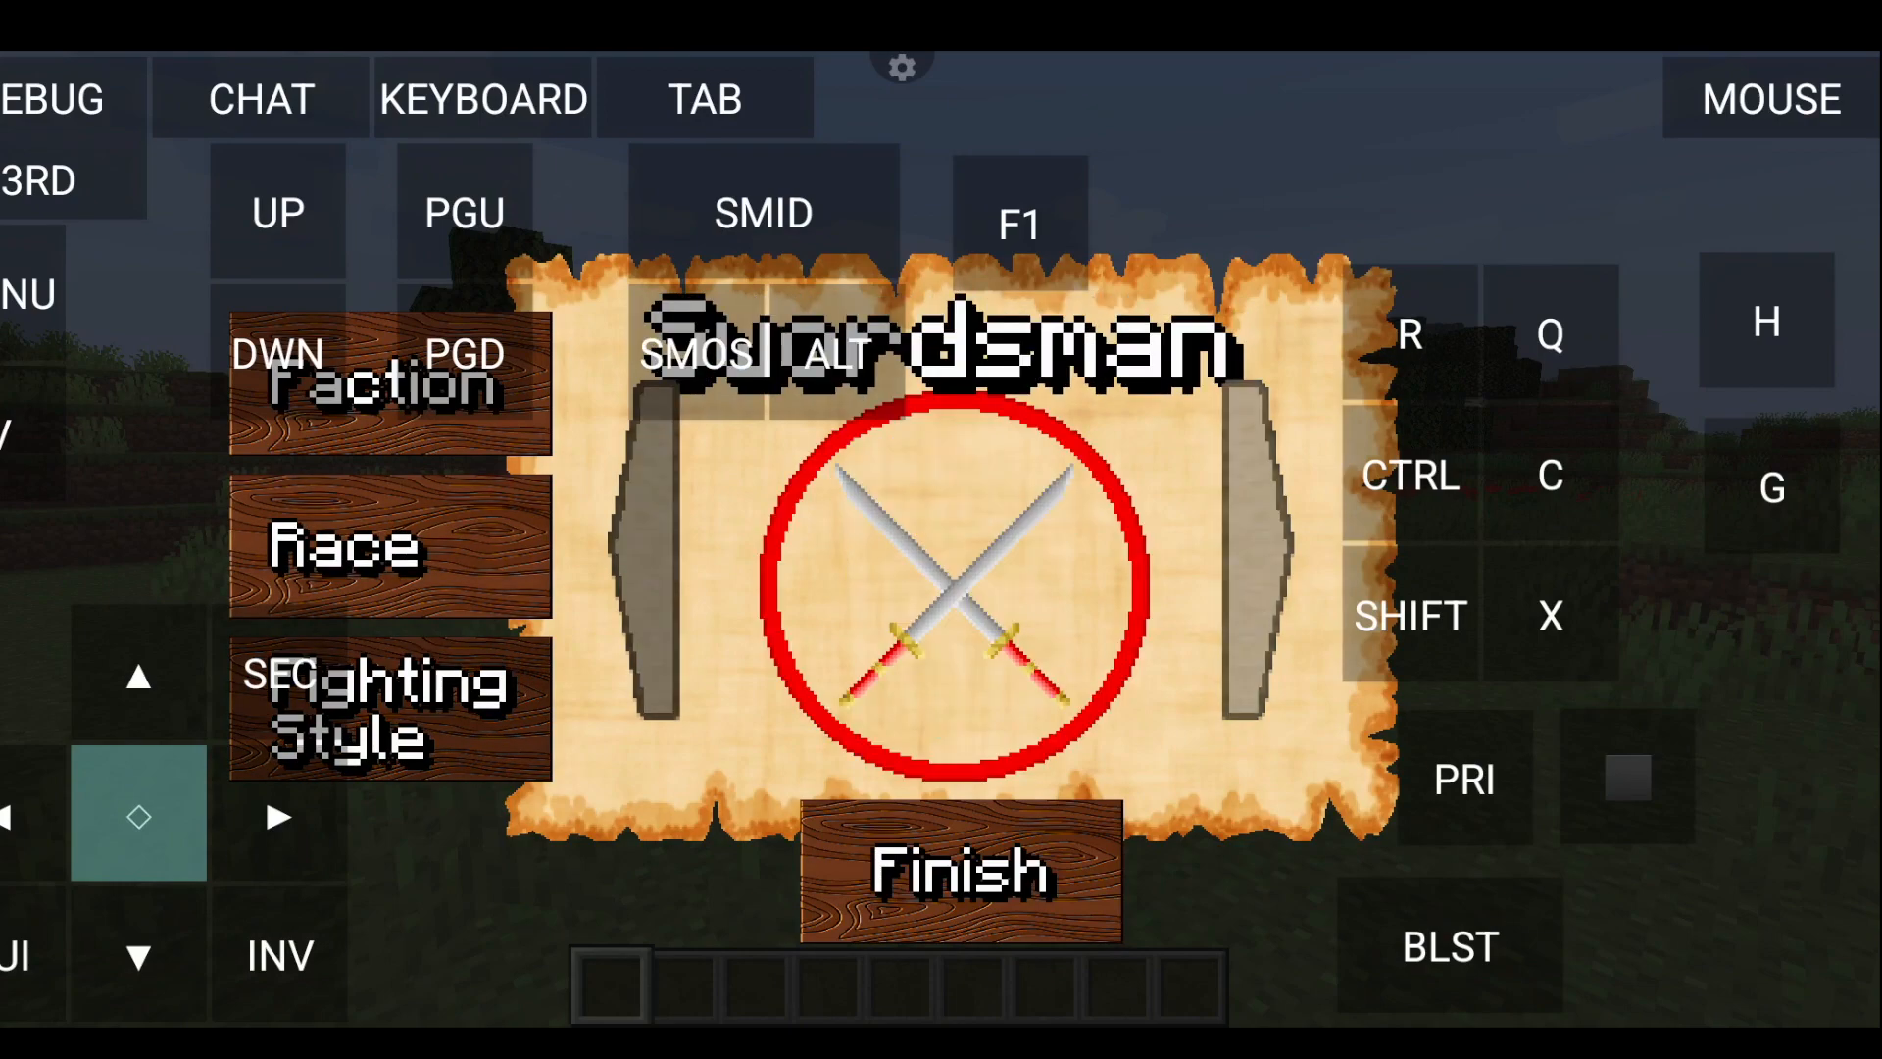
click(957, 874)
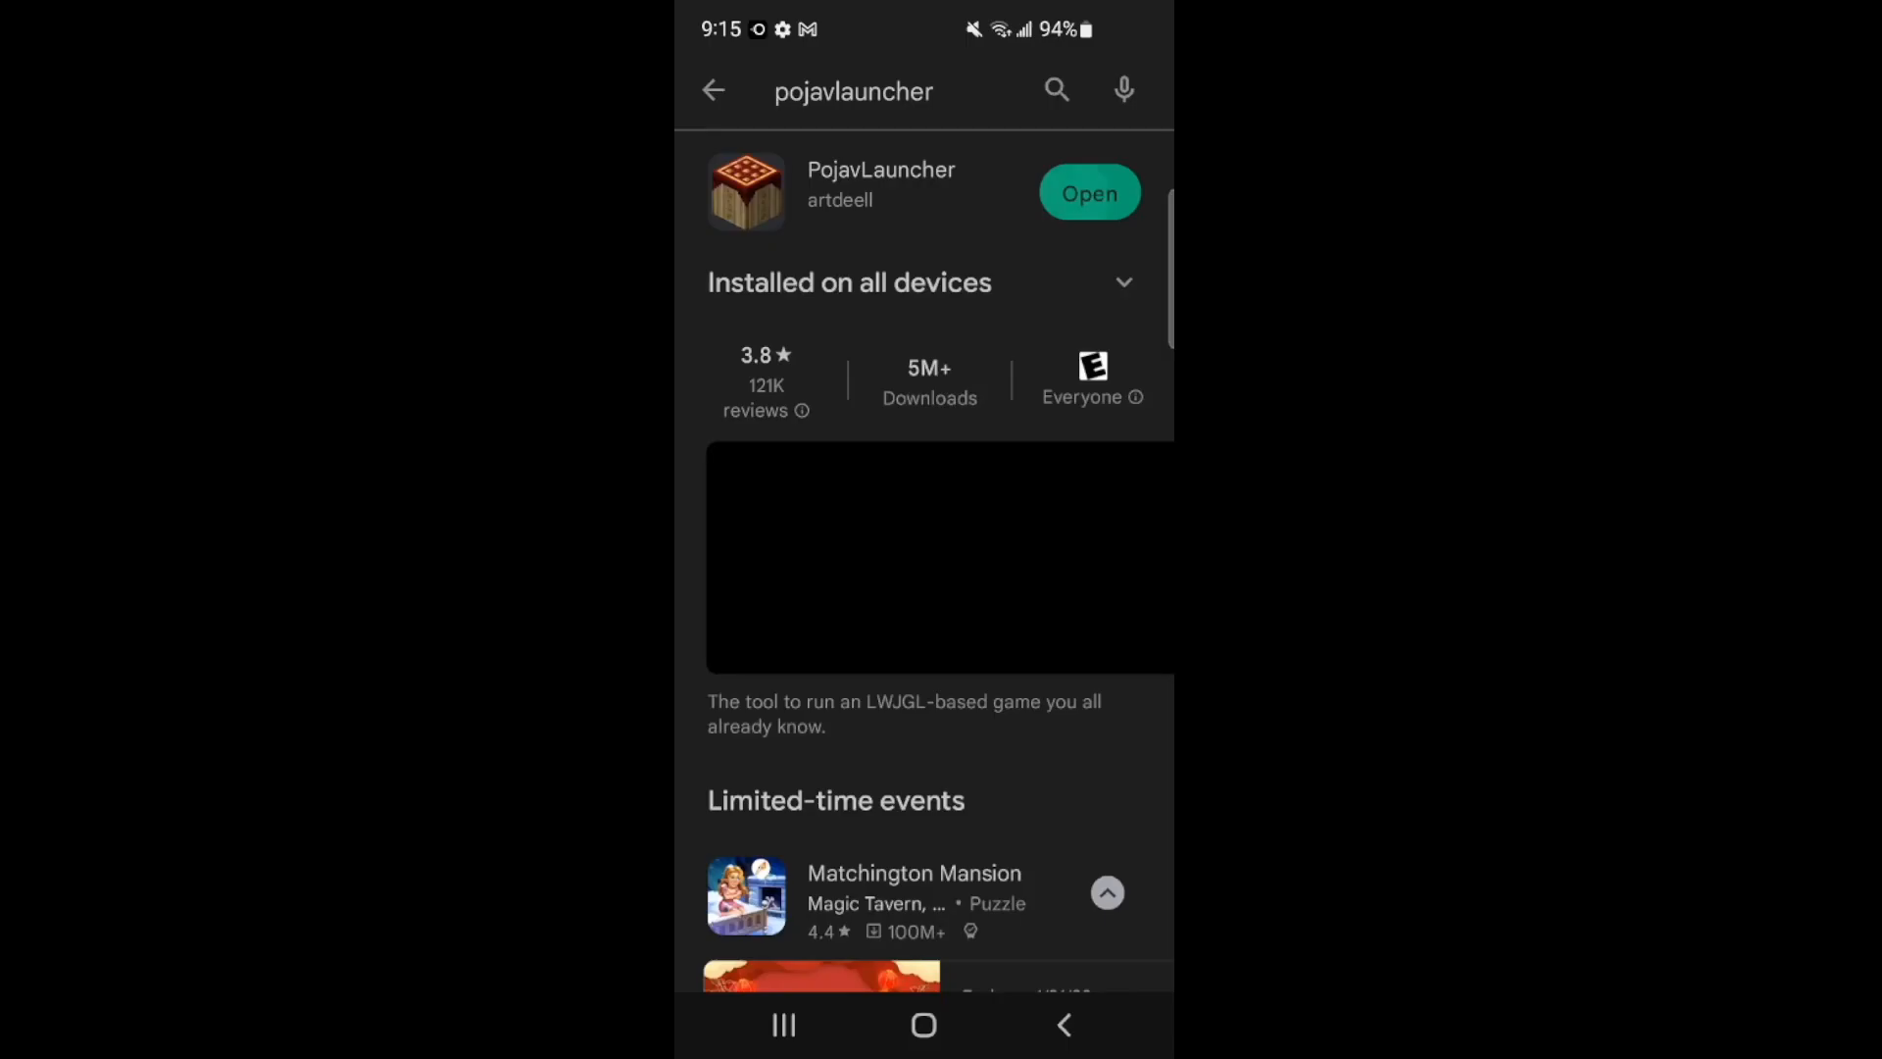
Launch the installed PojavLauncher app from its Play Store page
click(1089, 193)
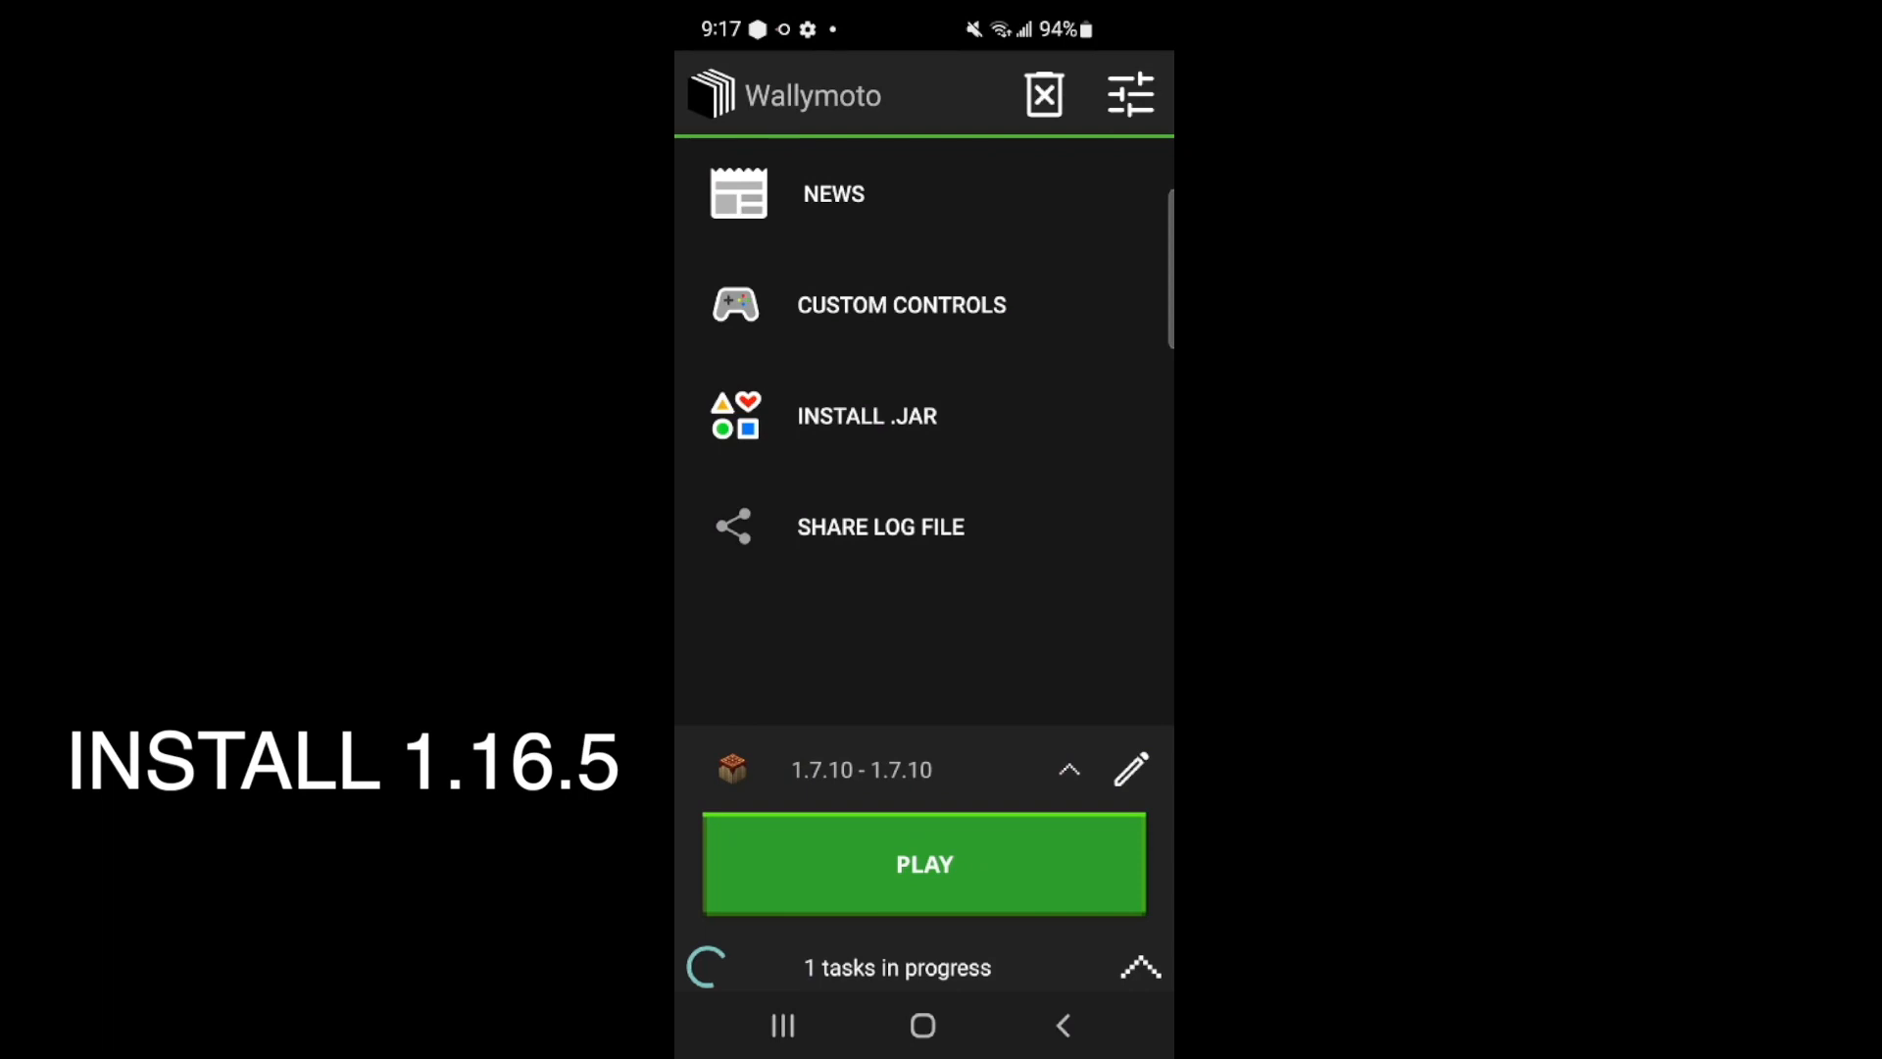
Select release 1.16.5 as the game version so its download begins
click(924, 864)
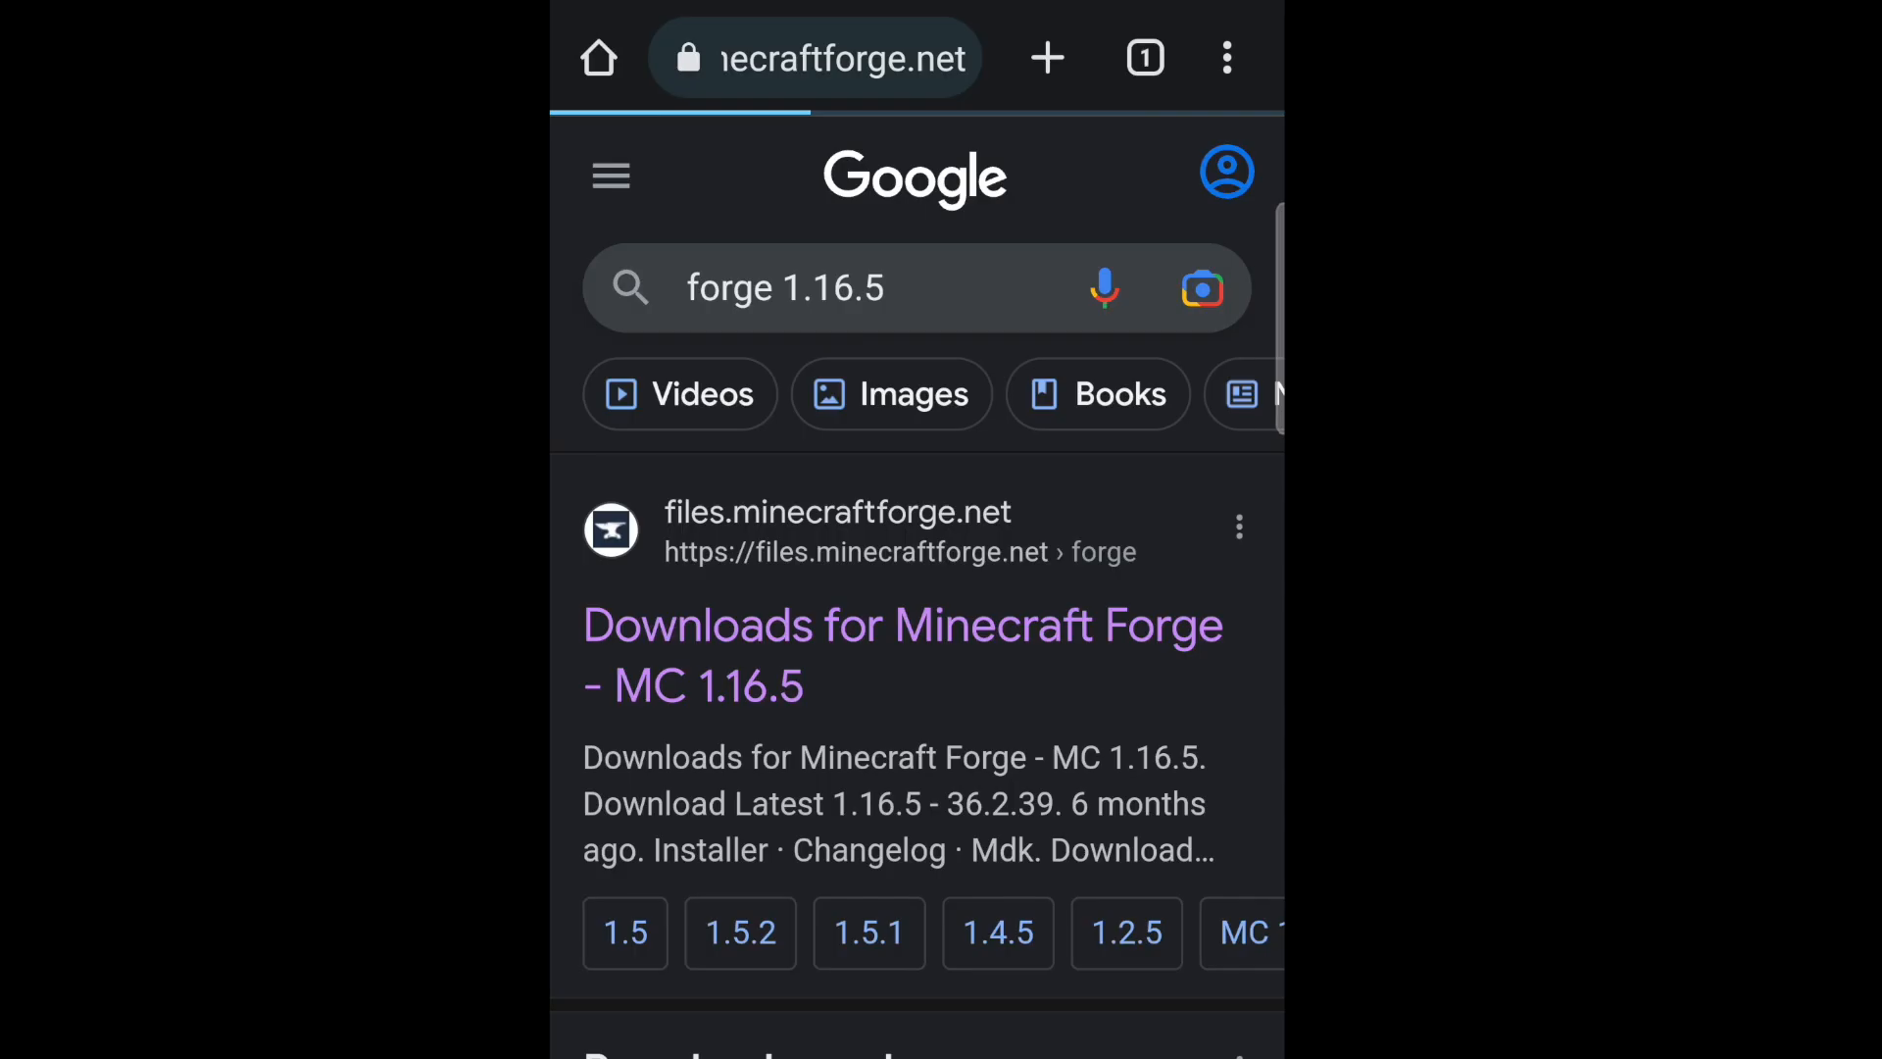
Open the files.minecraftforge.net result for Forge 1.16.5
click(902, 624)
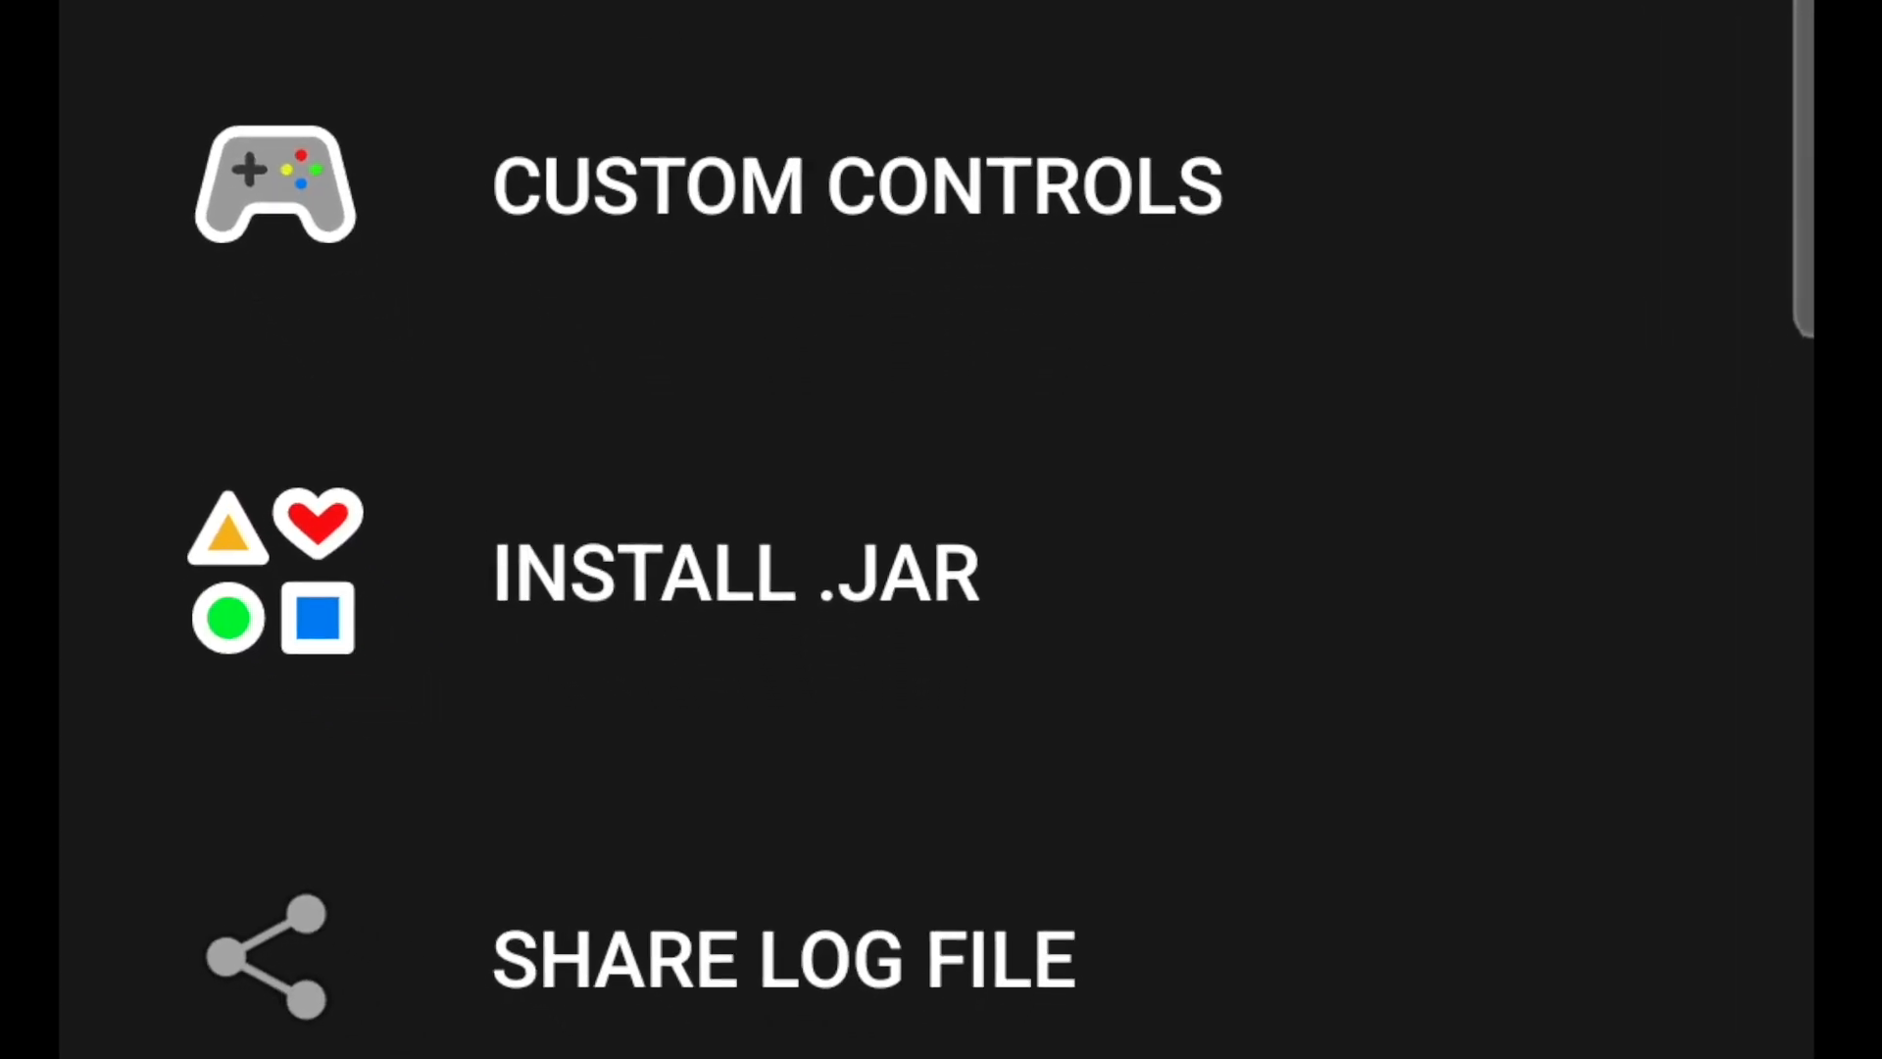
Run the Forge 1.16.5-36.2.34 installer jar, install the client and acknowledge the success message
click(735, 580)
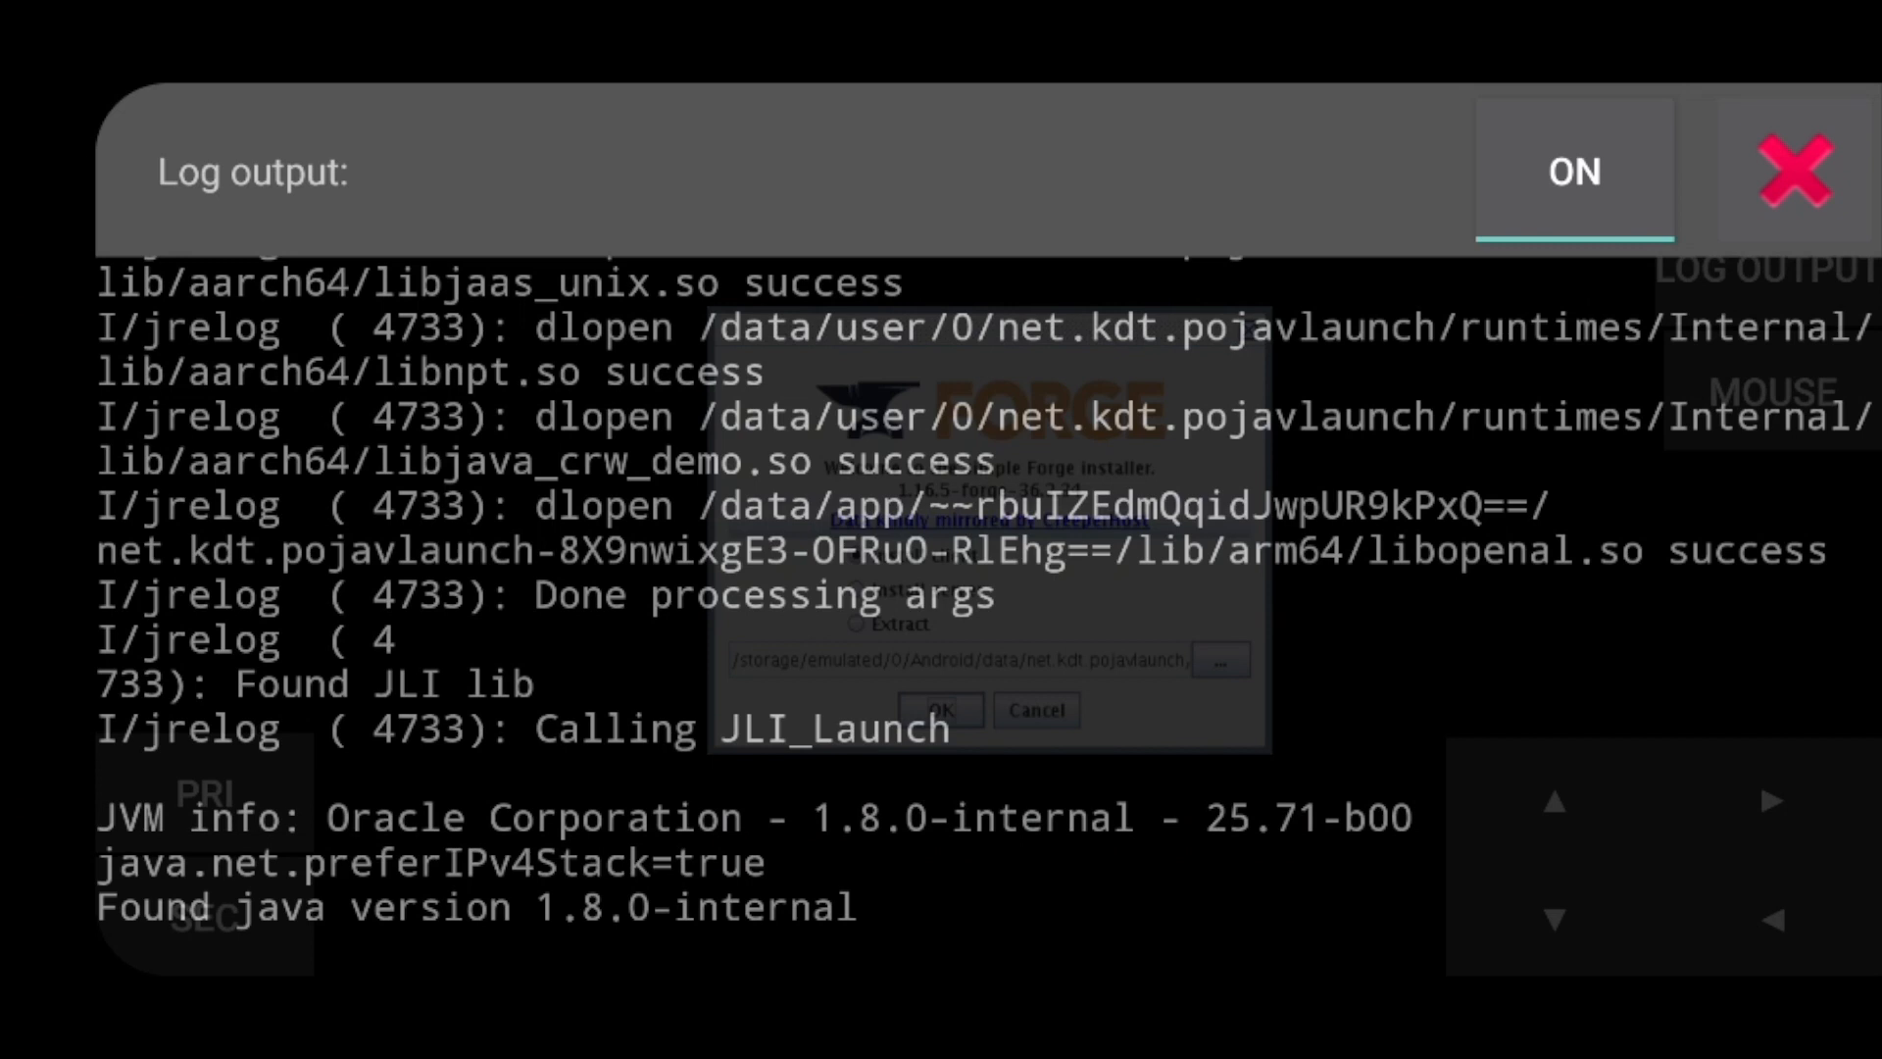
click(1792, 174)
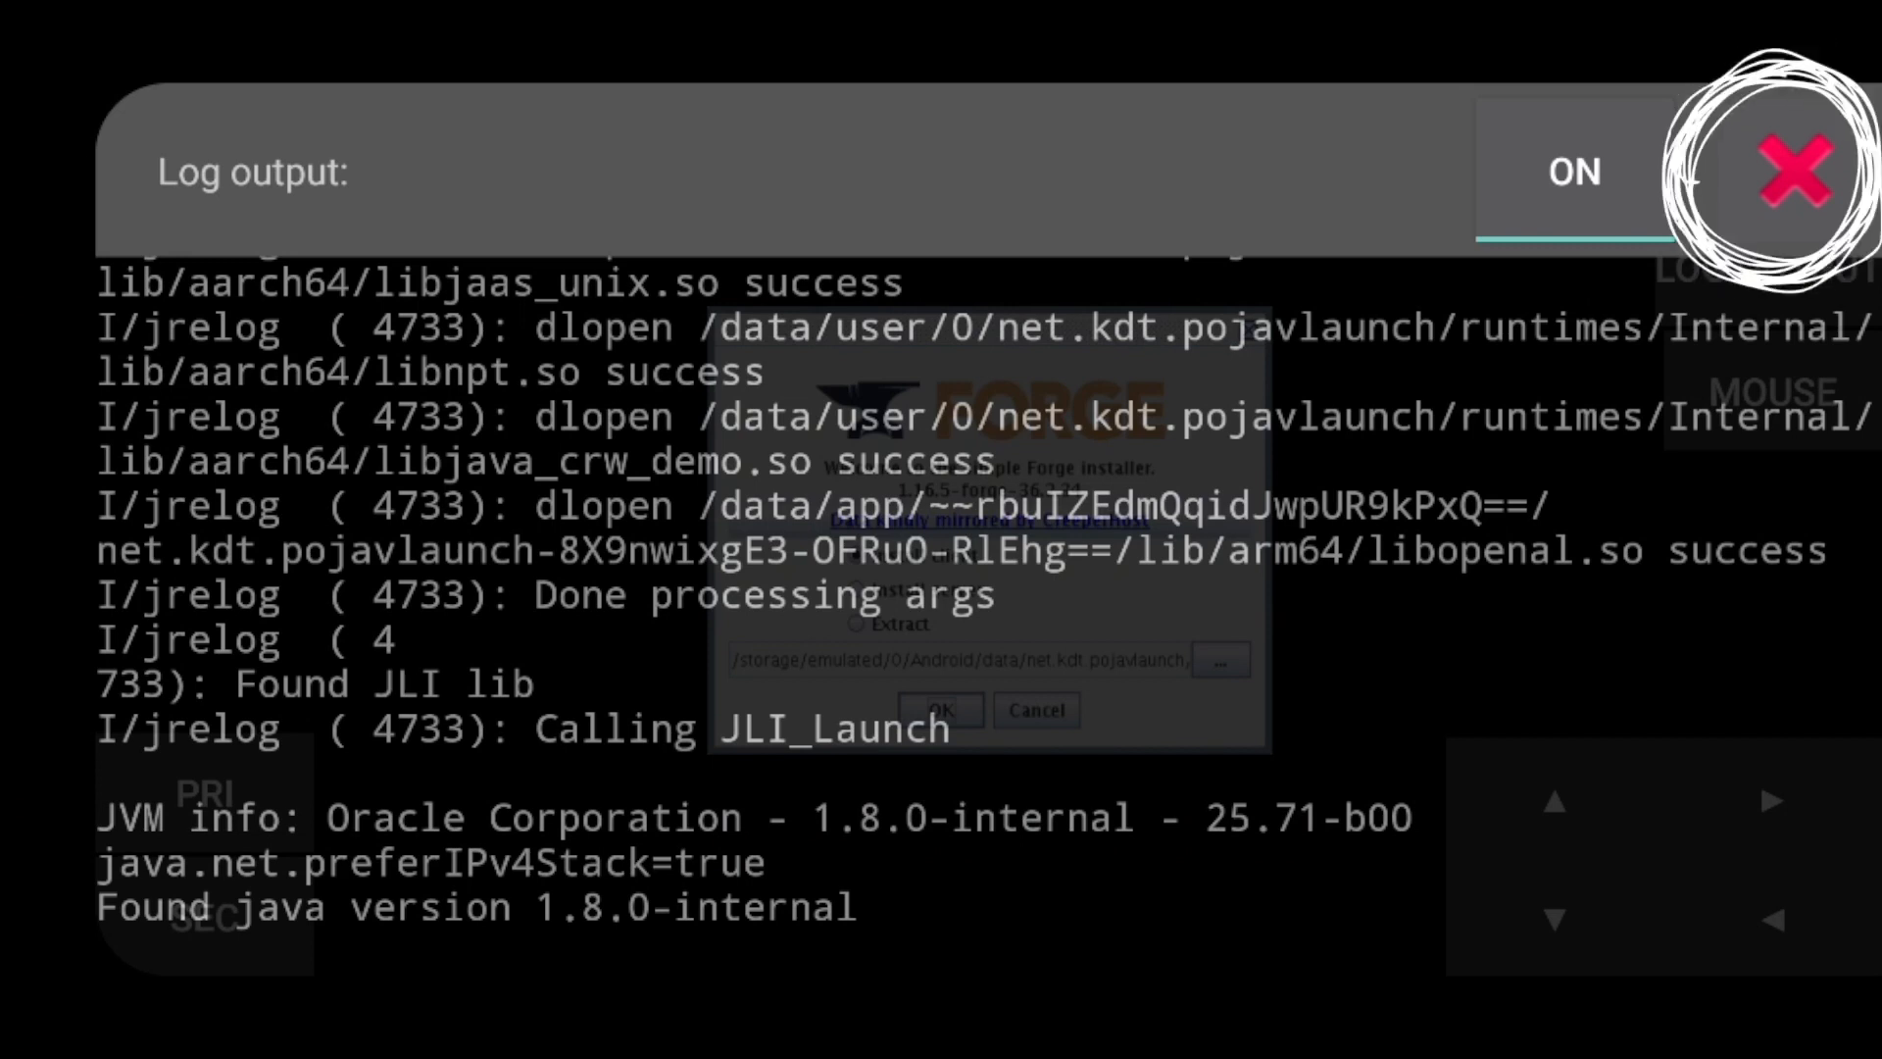
click(1794, 174)
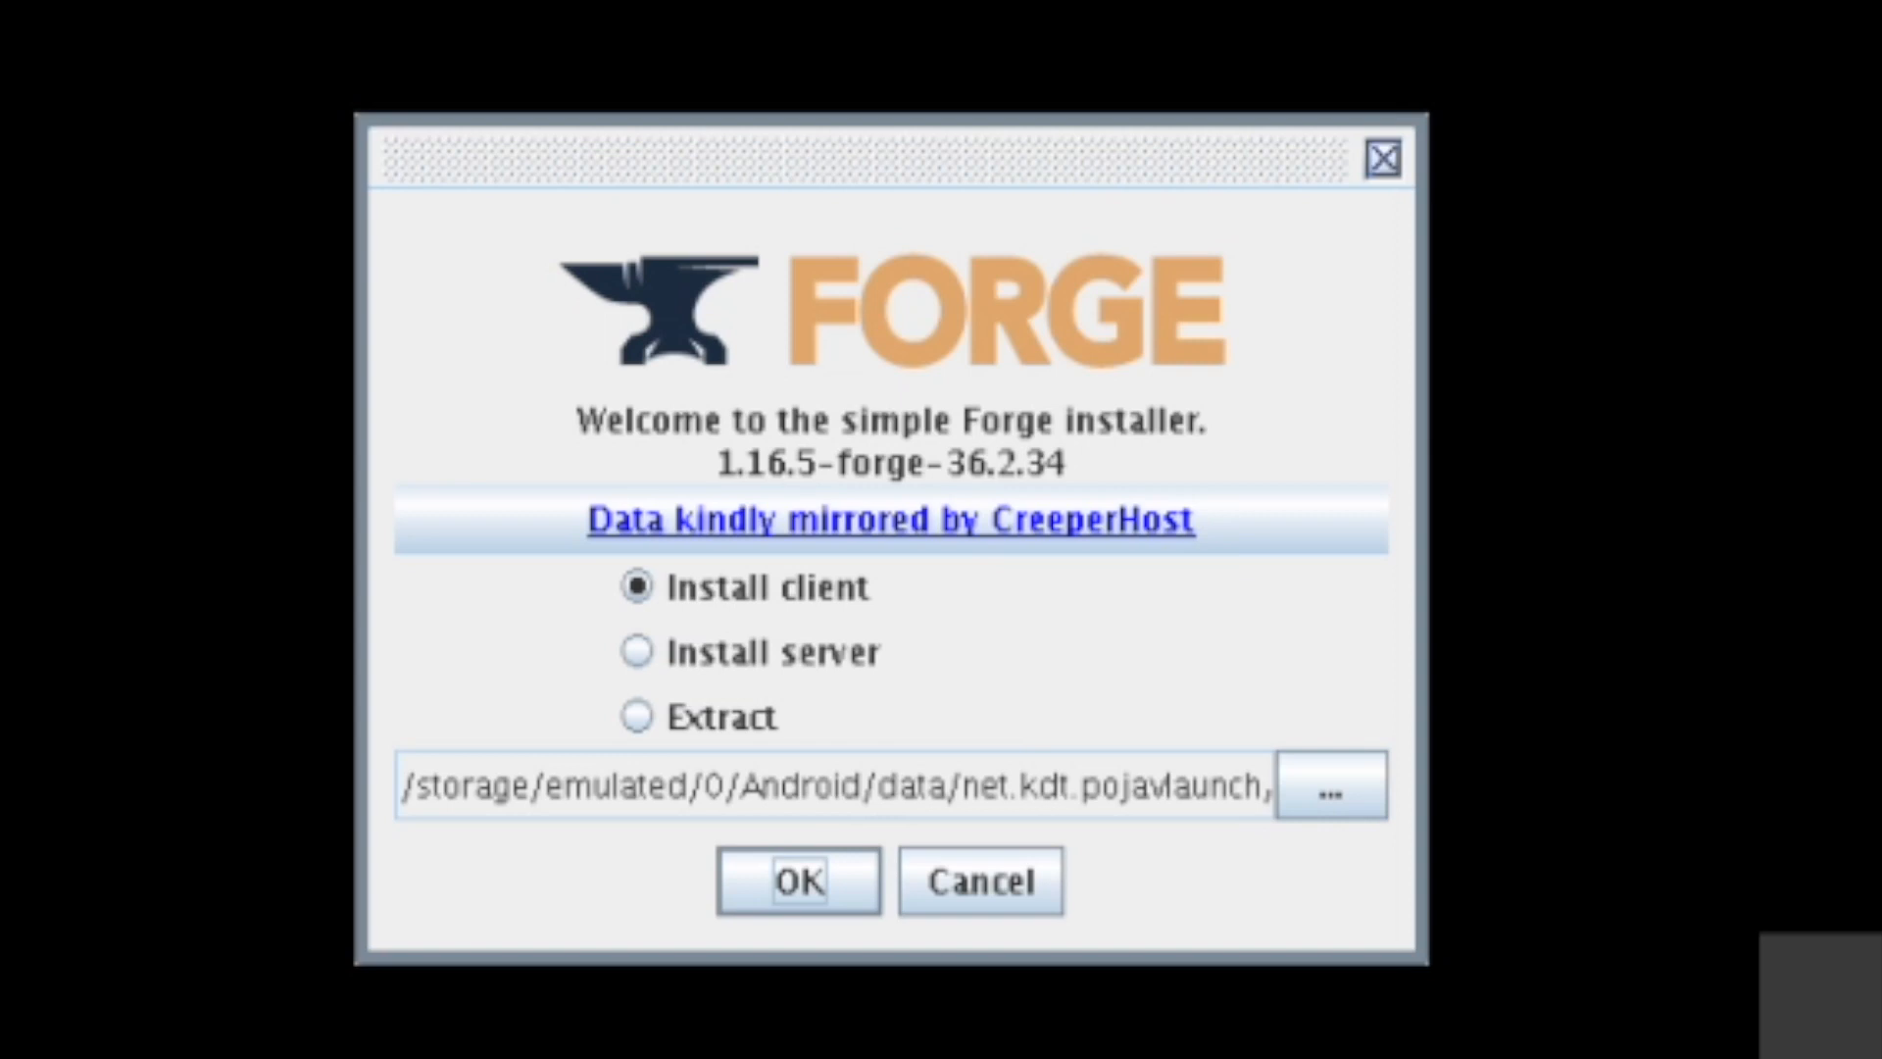
click(798, 881)
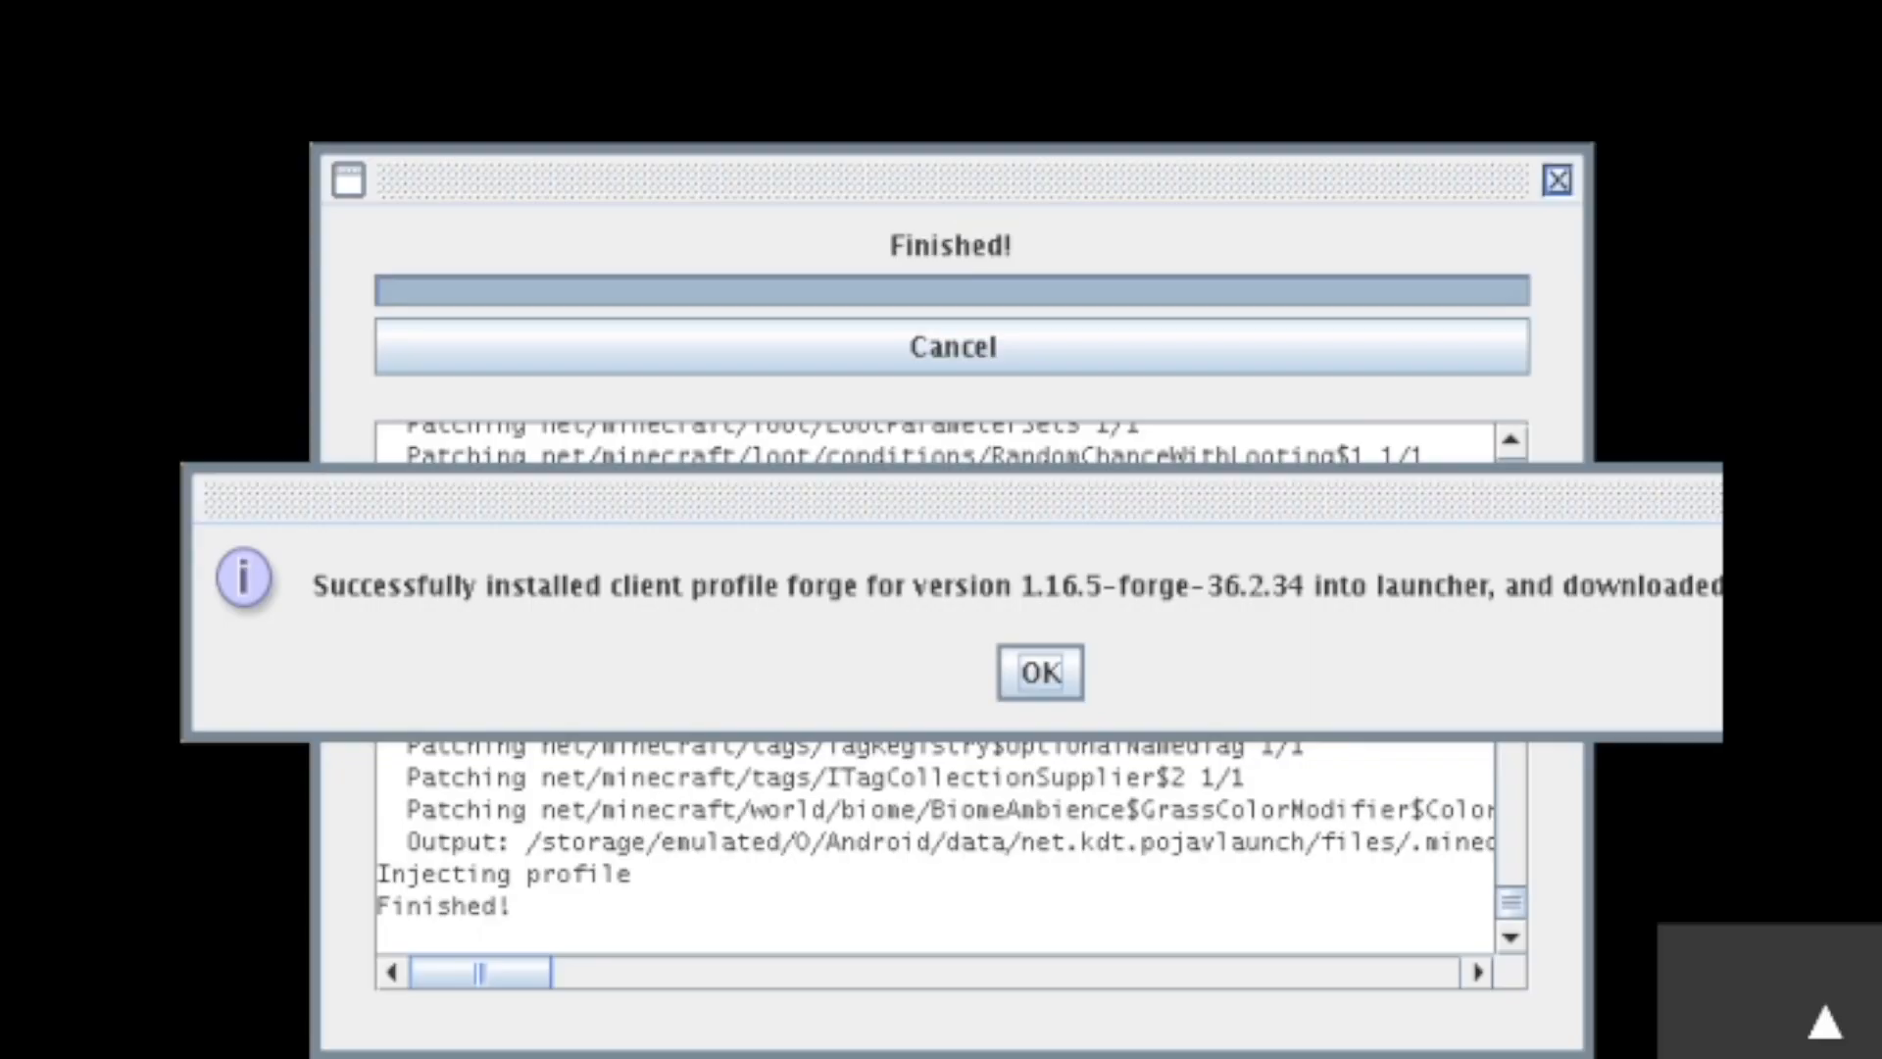
click(1040, 672)
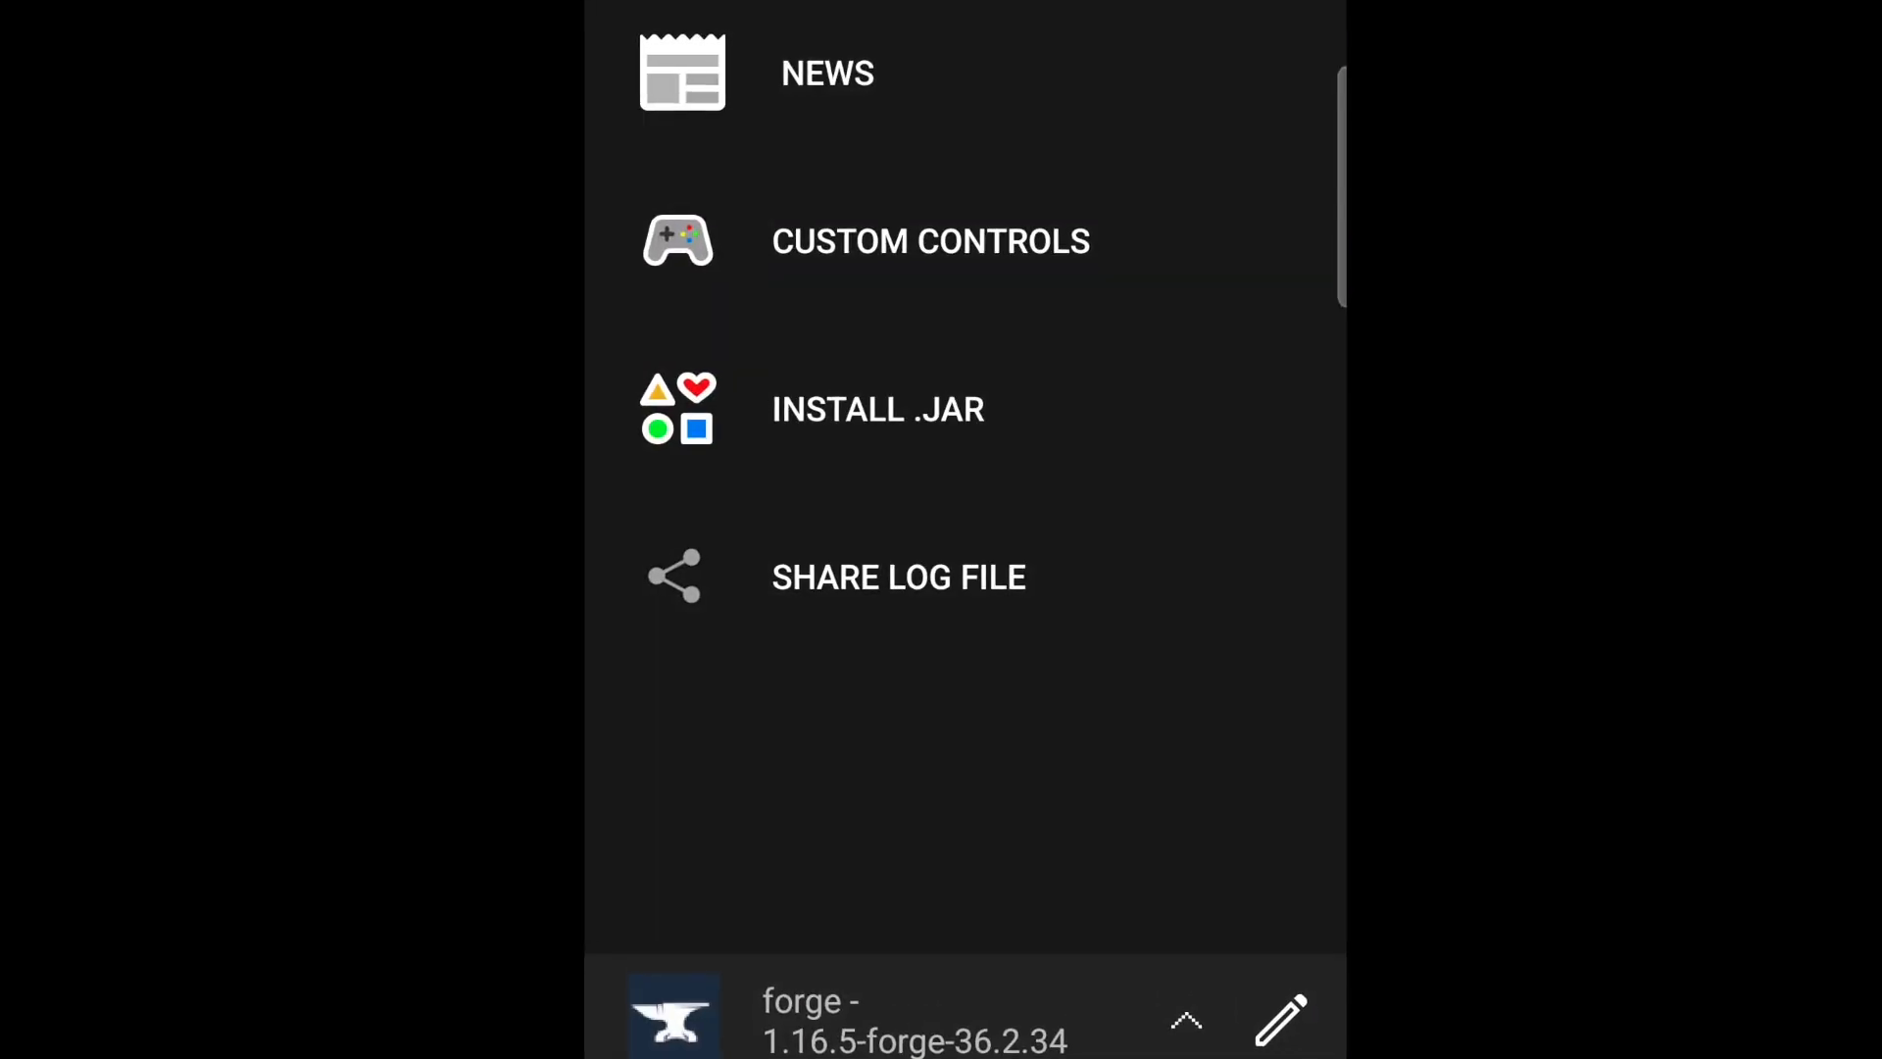
Select the forge 1.16.5-forge-36.2.34 profile for launching and edit its settings
click(1190, 1022)
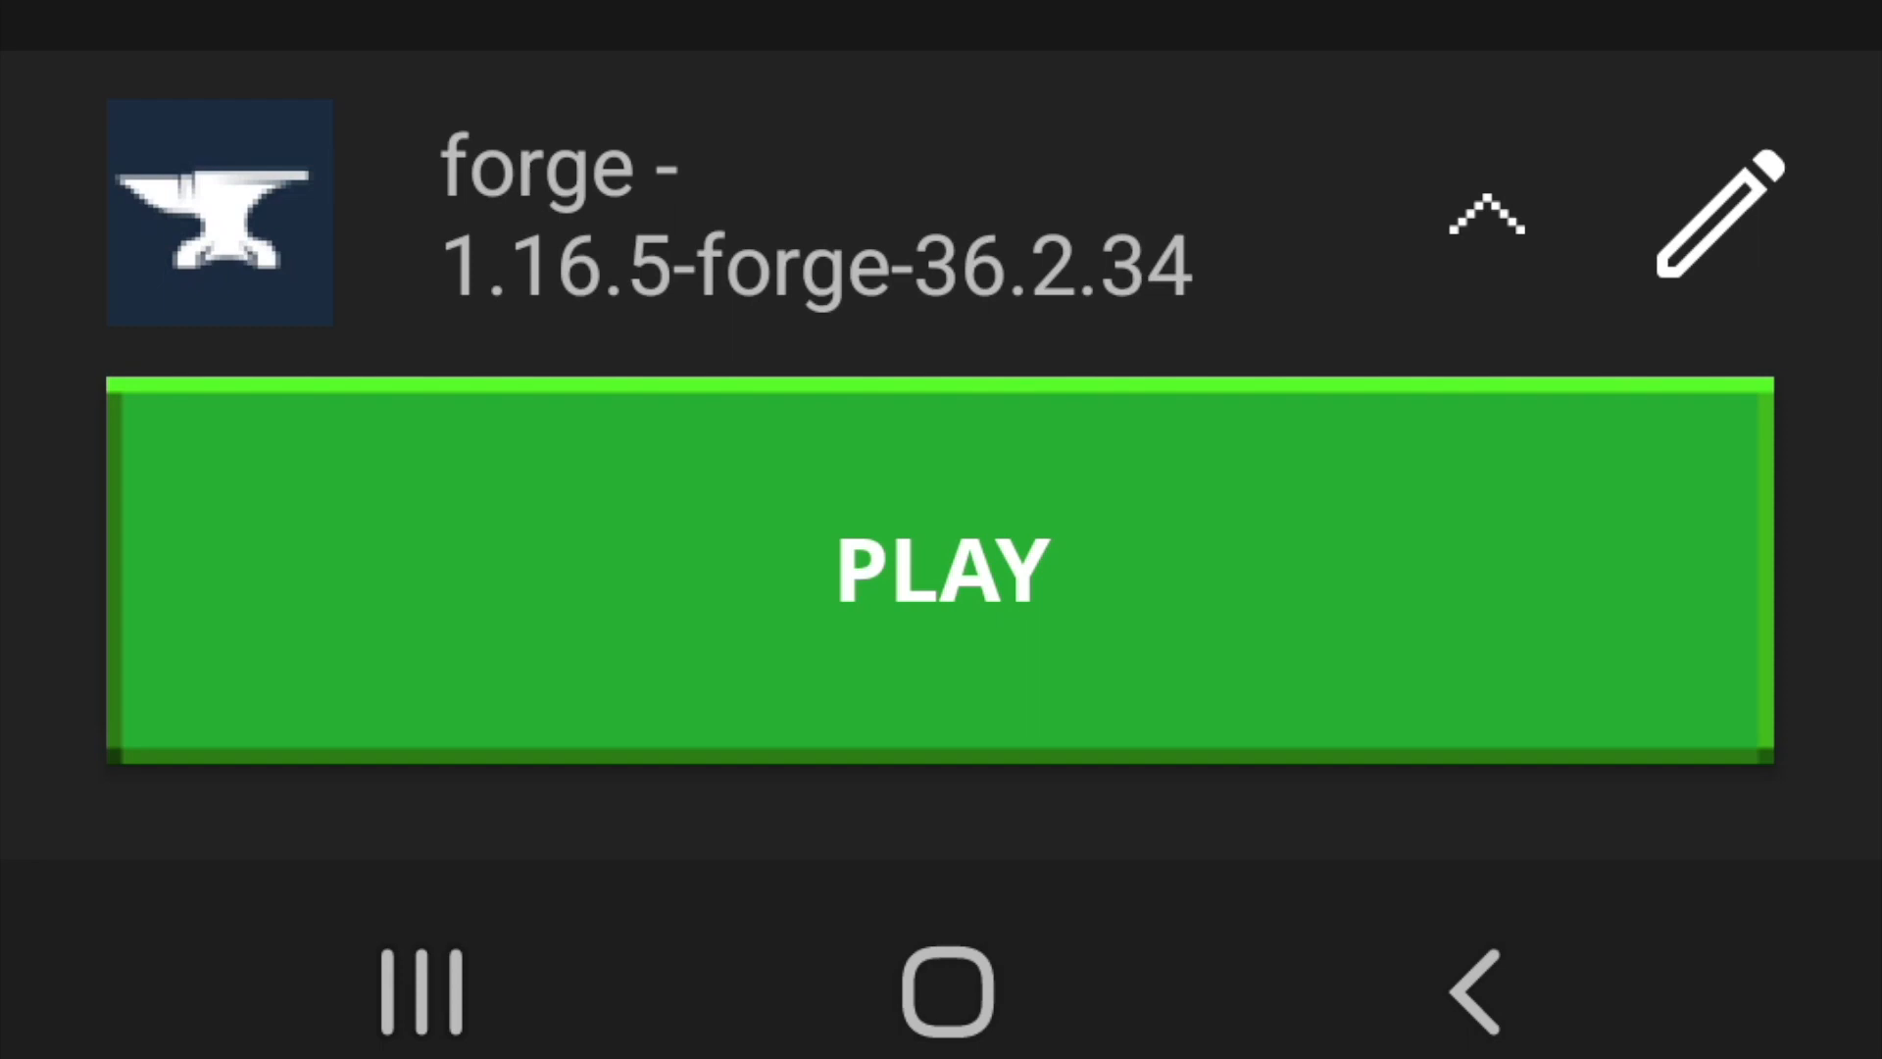
click(1724, 214)
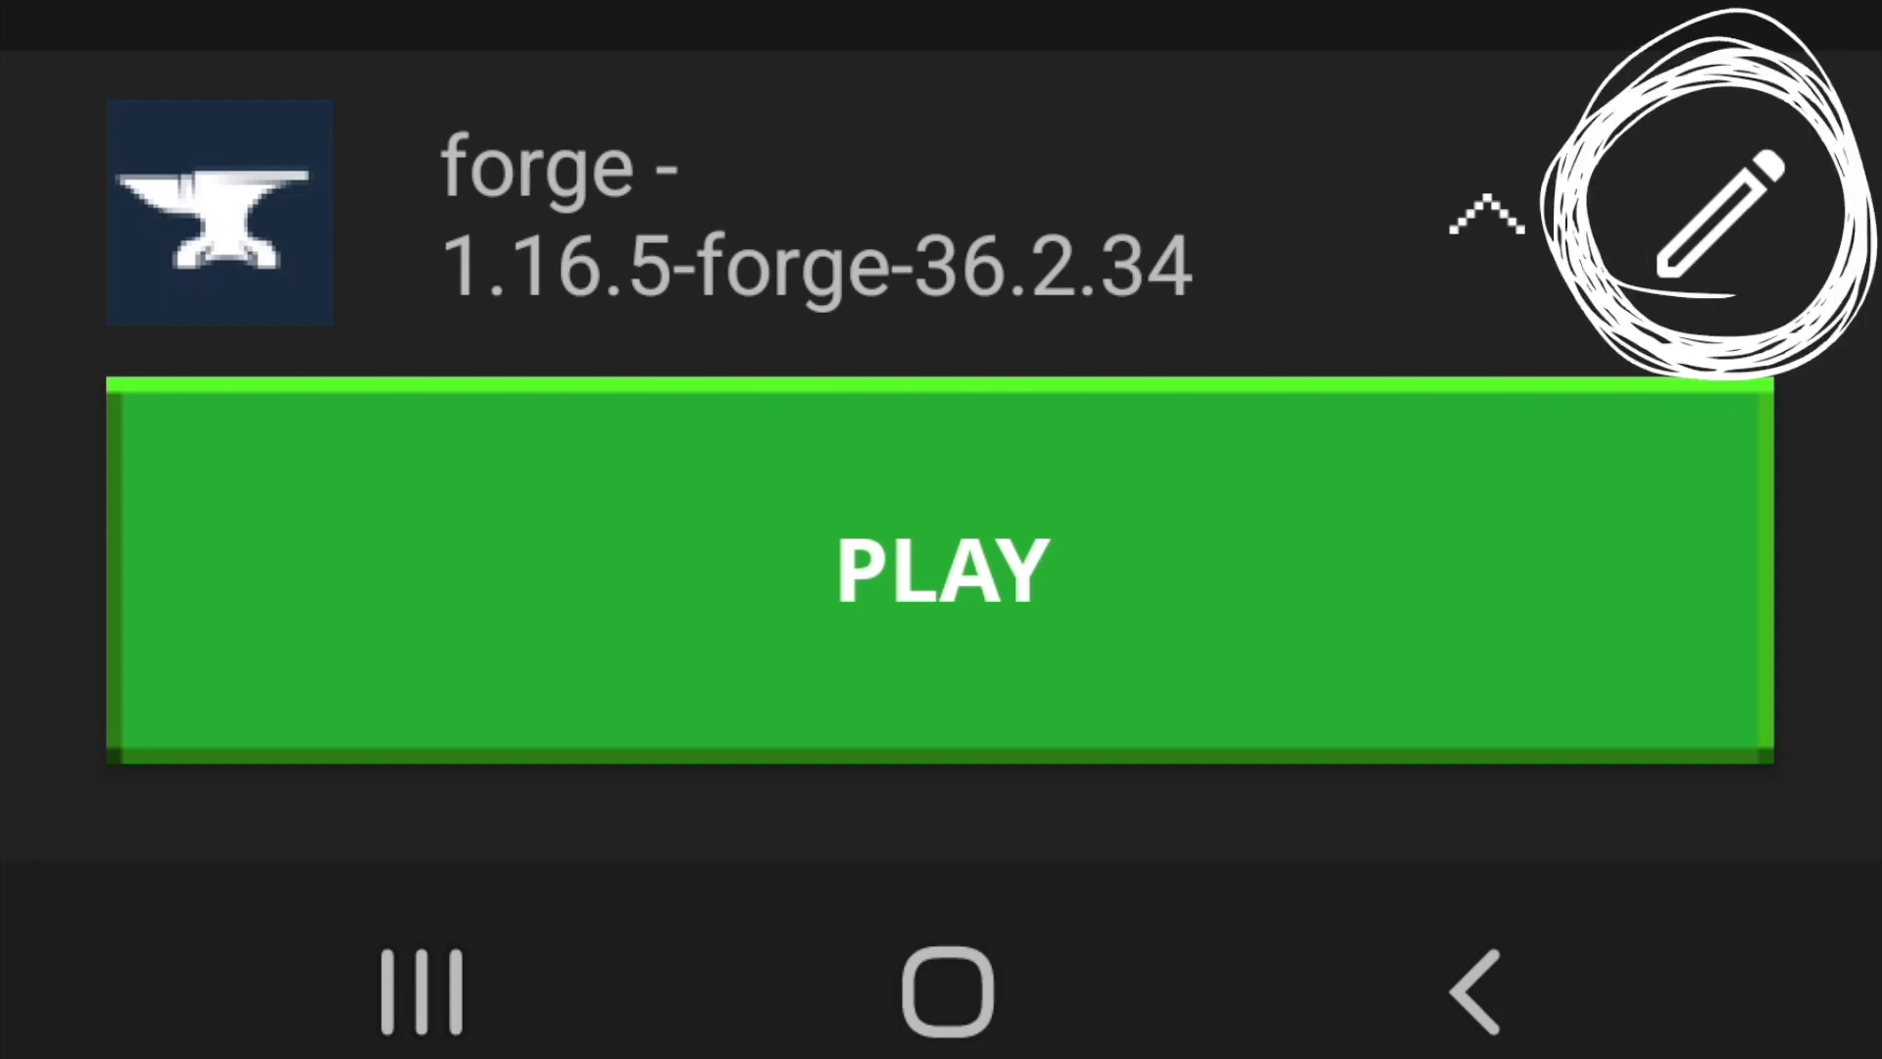
click(1711, 210)
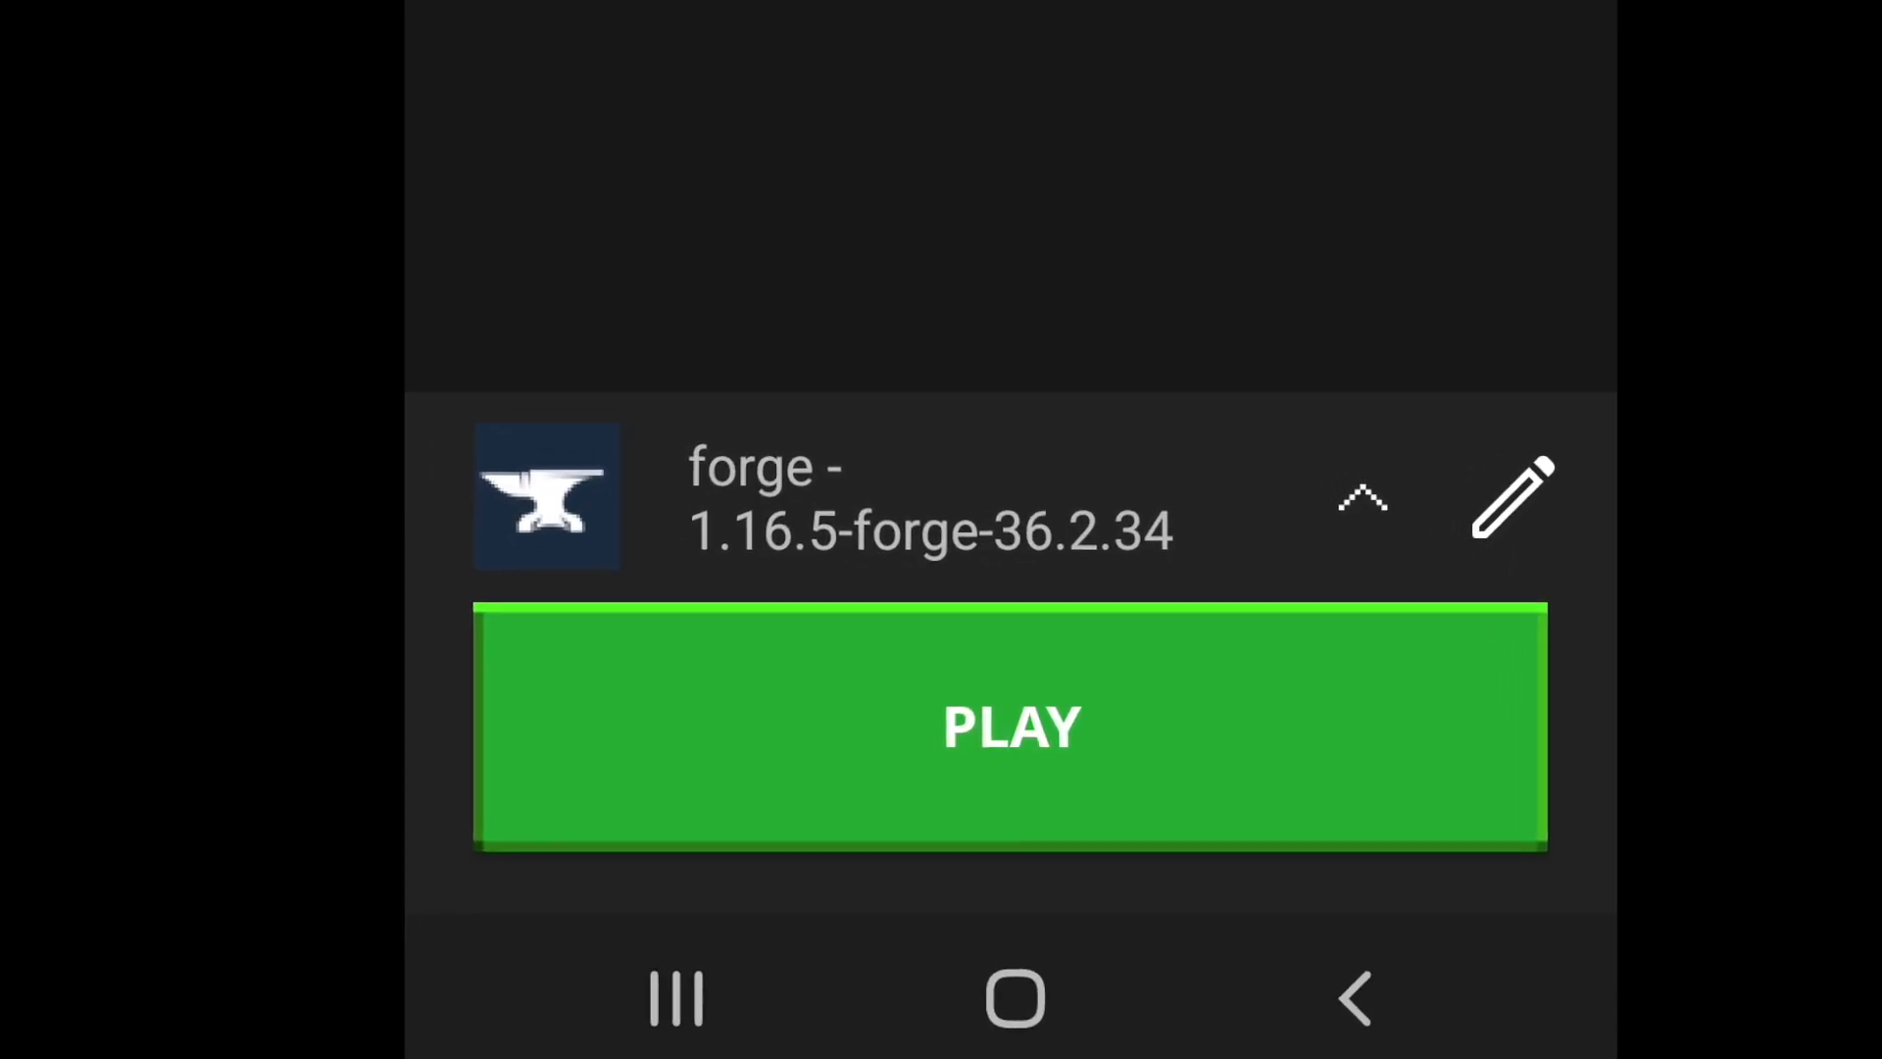
click(1009, 727)
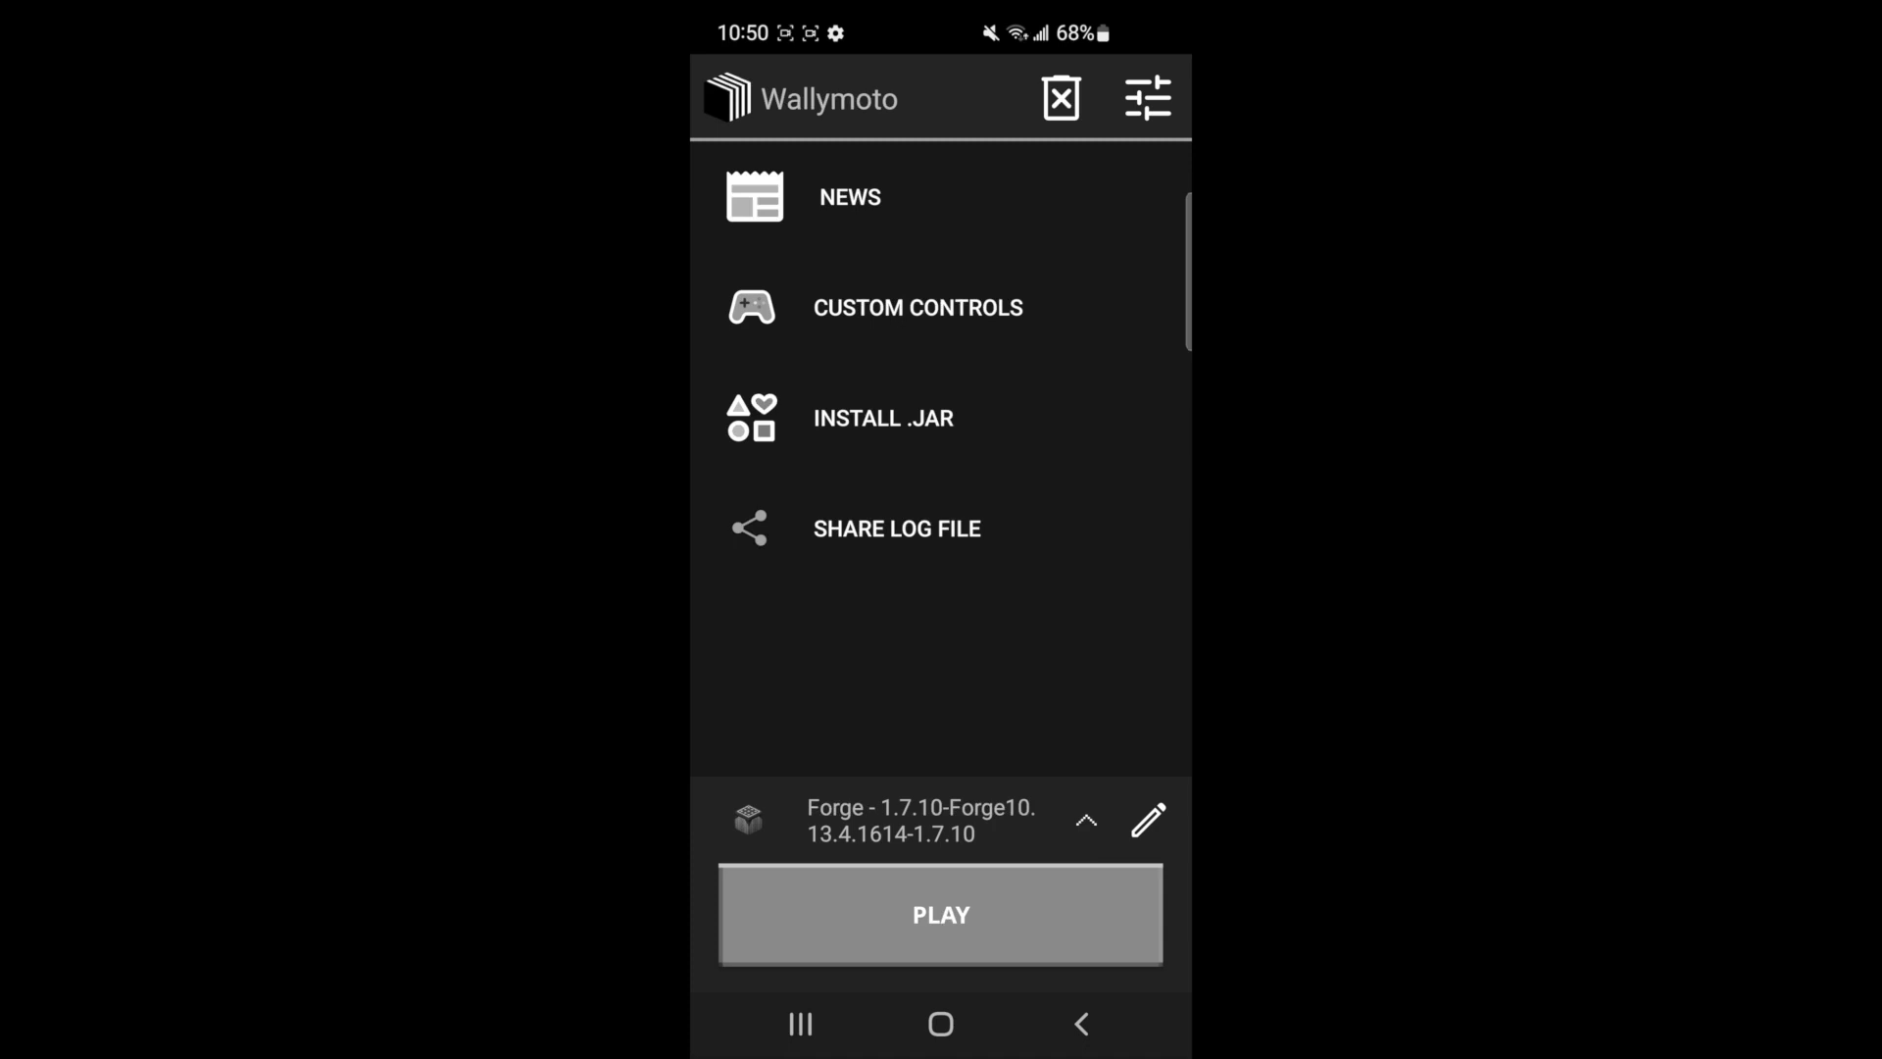
Review the Video settings showing the Holy GL4ES renderer at 100% resolution
click(1146, 98)
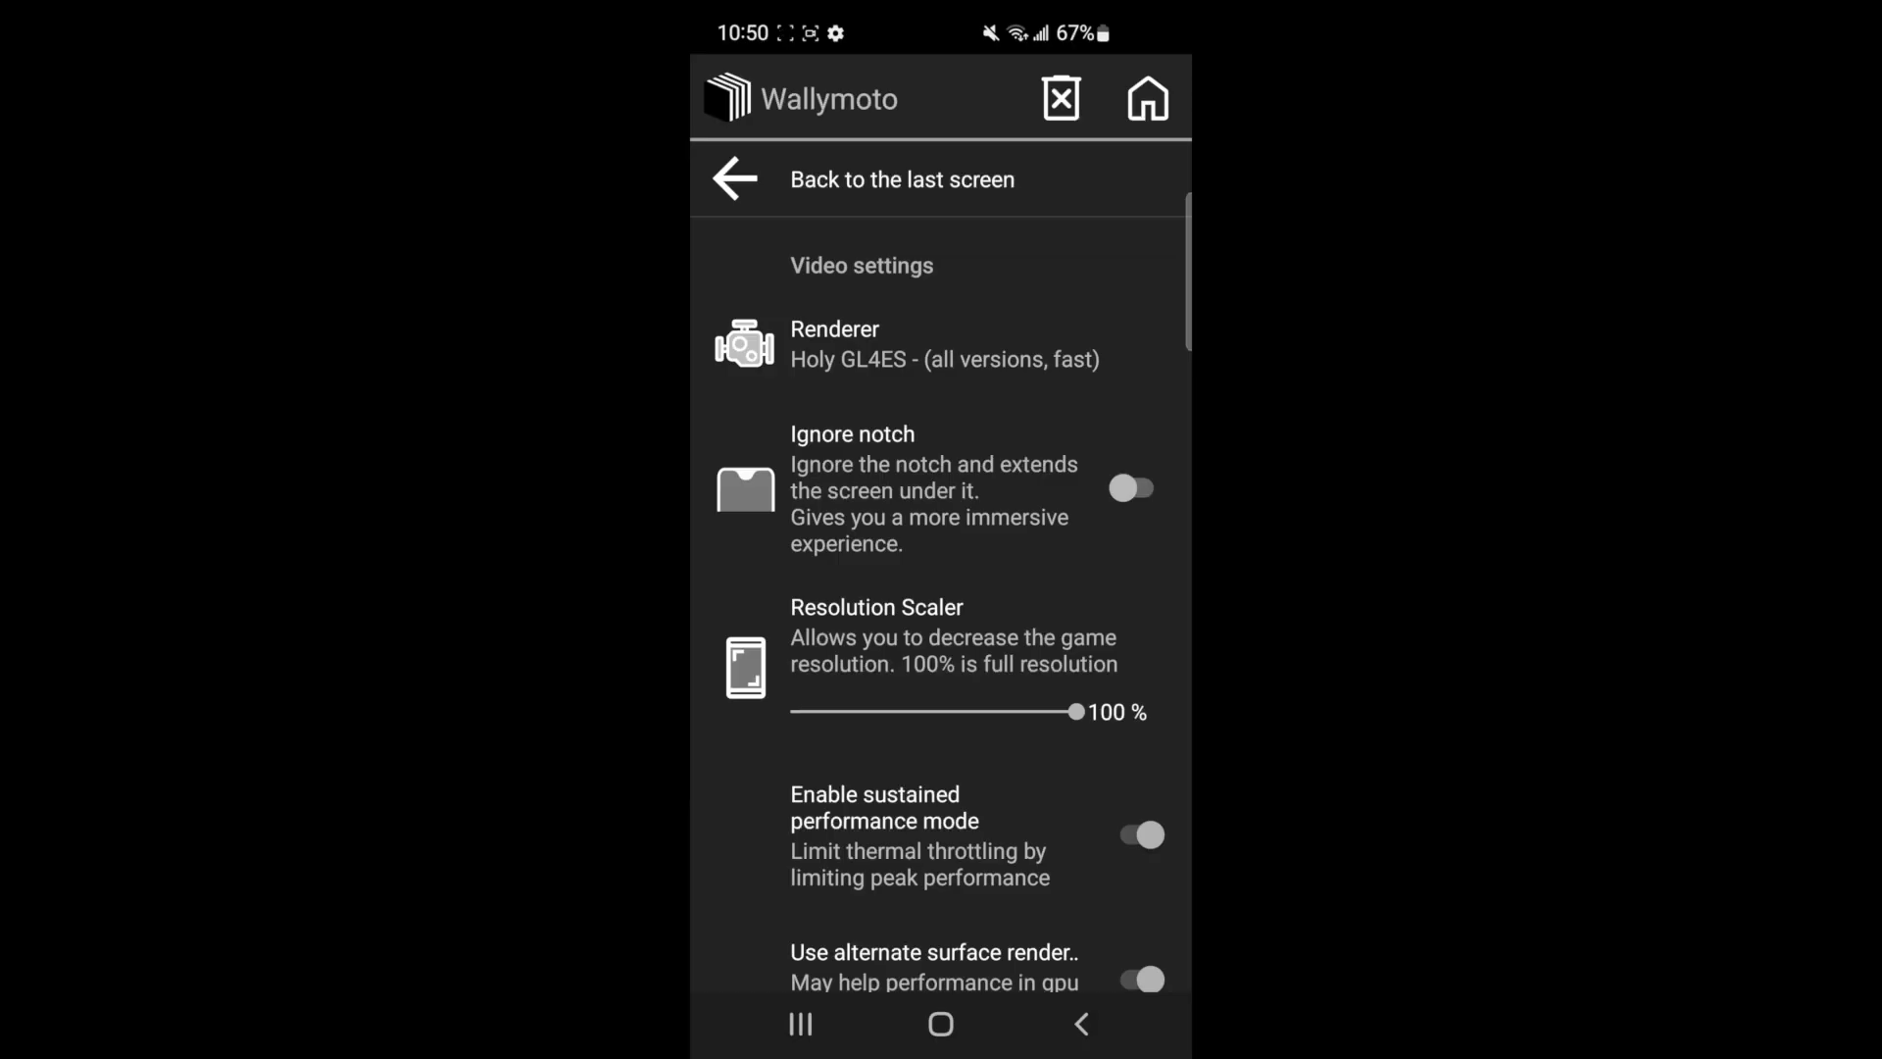
scroll(down, 3)
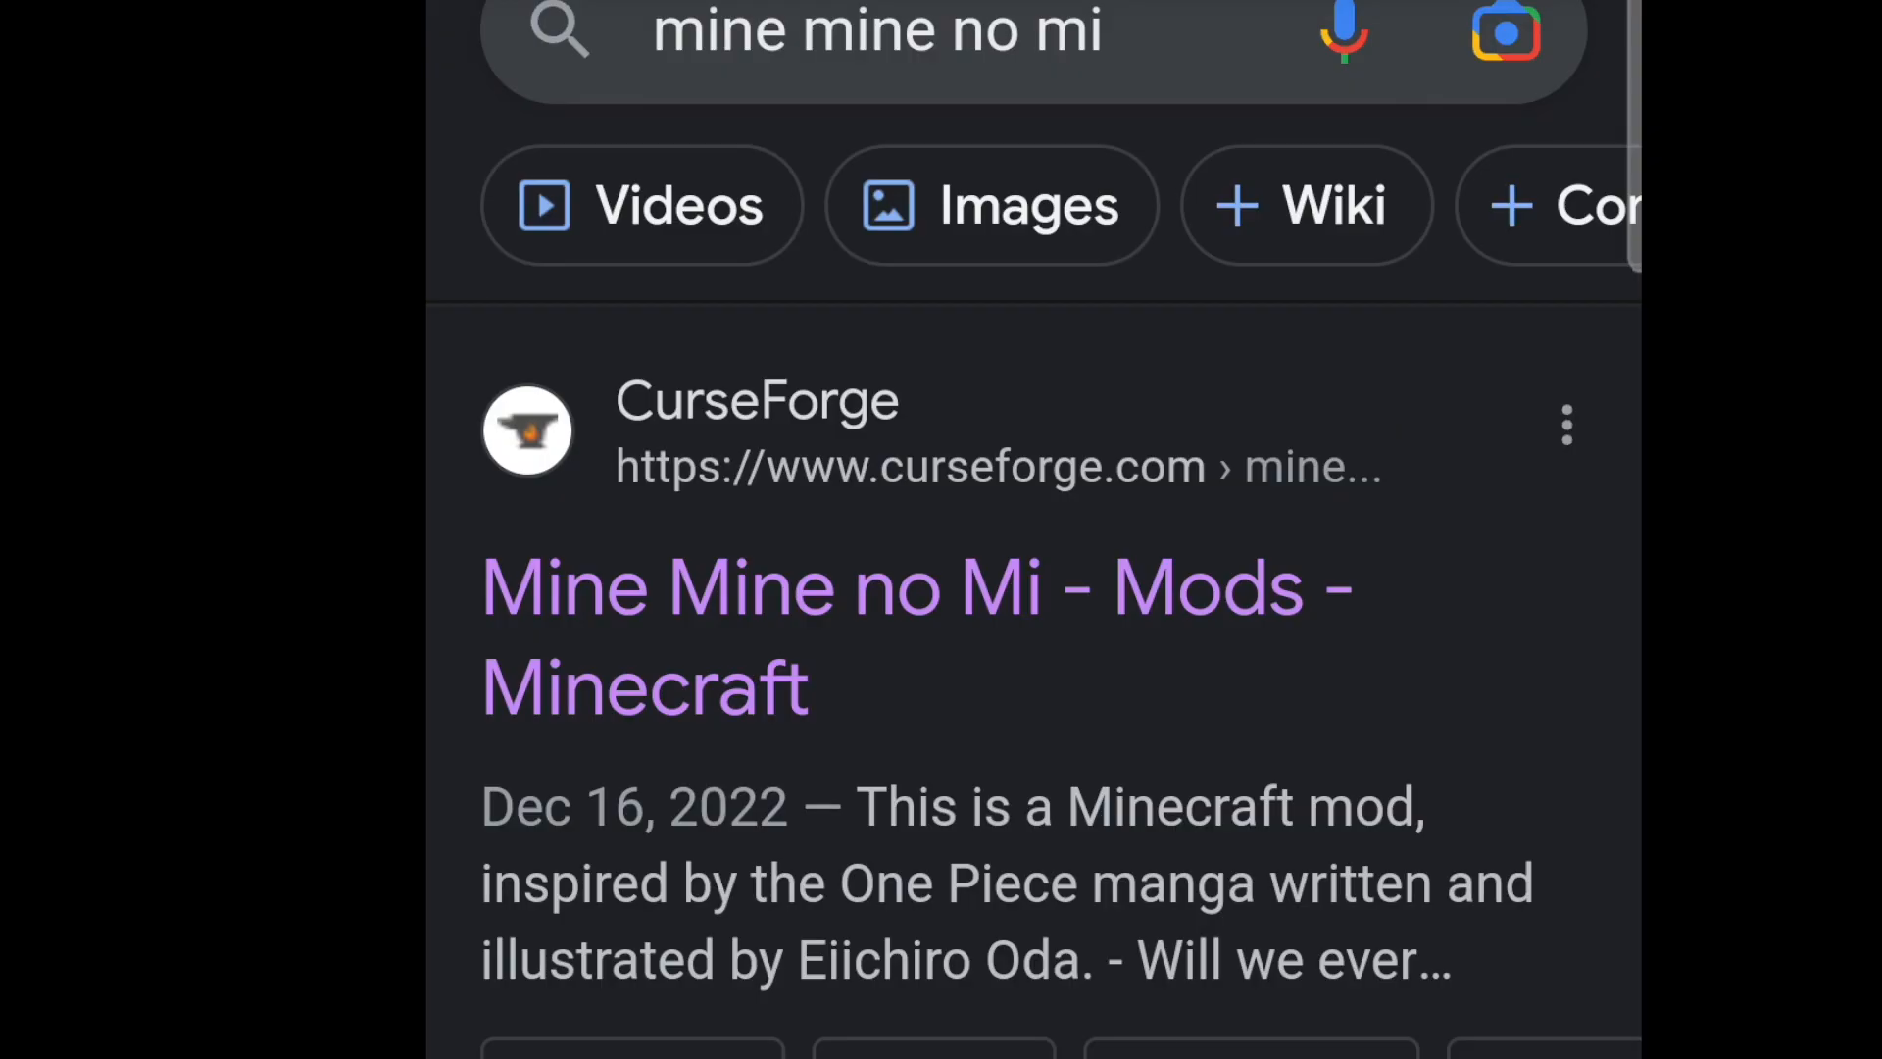
Download the Mine Mine no Mi 1.16.5 - 0.9.1 jar from CurseForge, confirming Download anyway
scroll(down, 3)
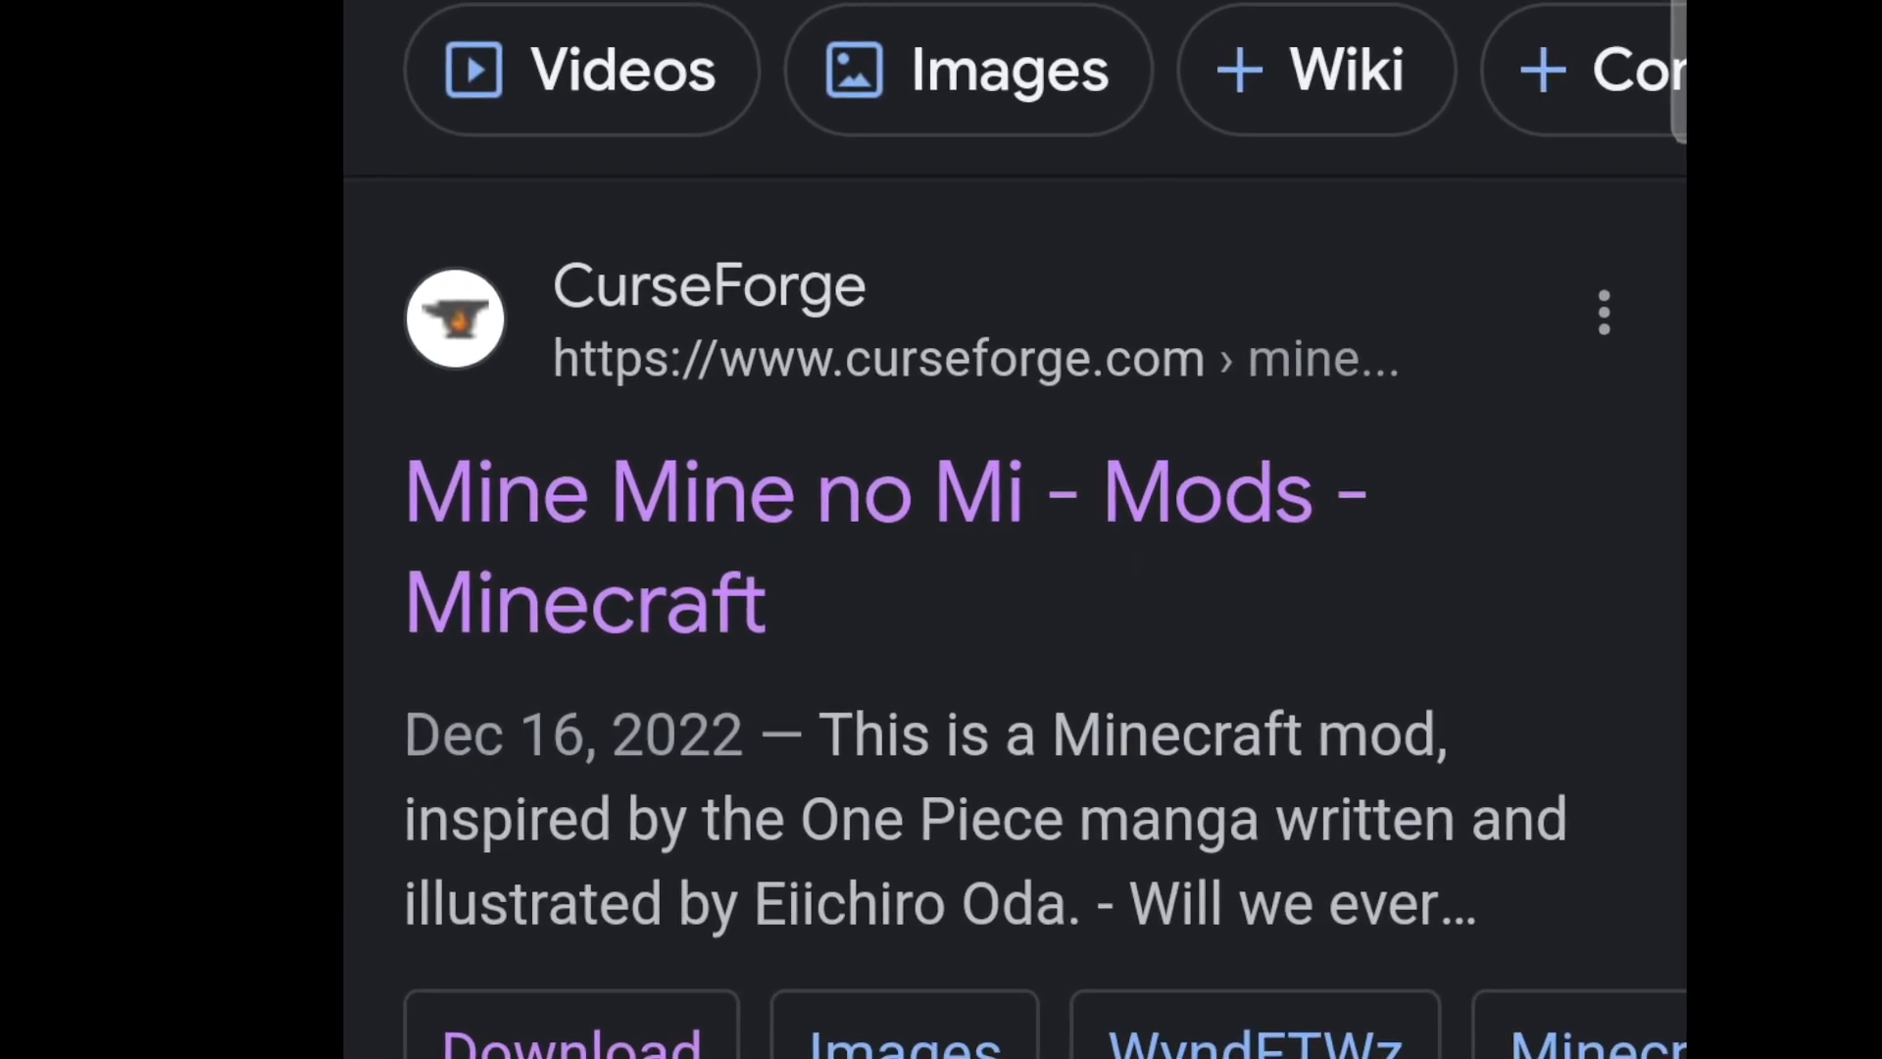
scroll(down, 3)
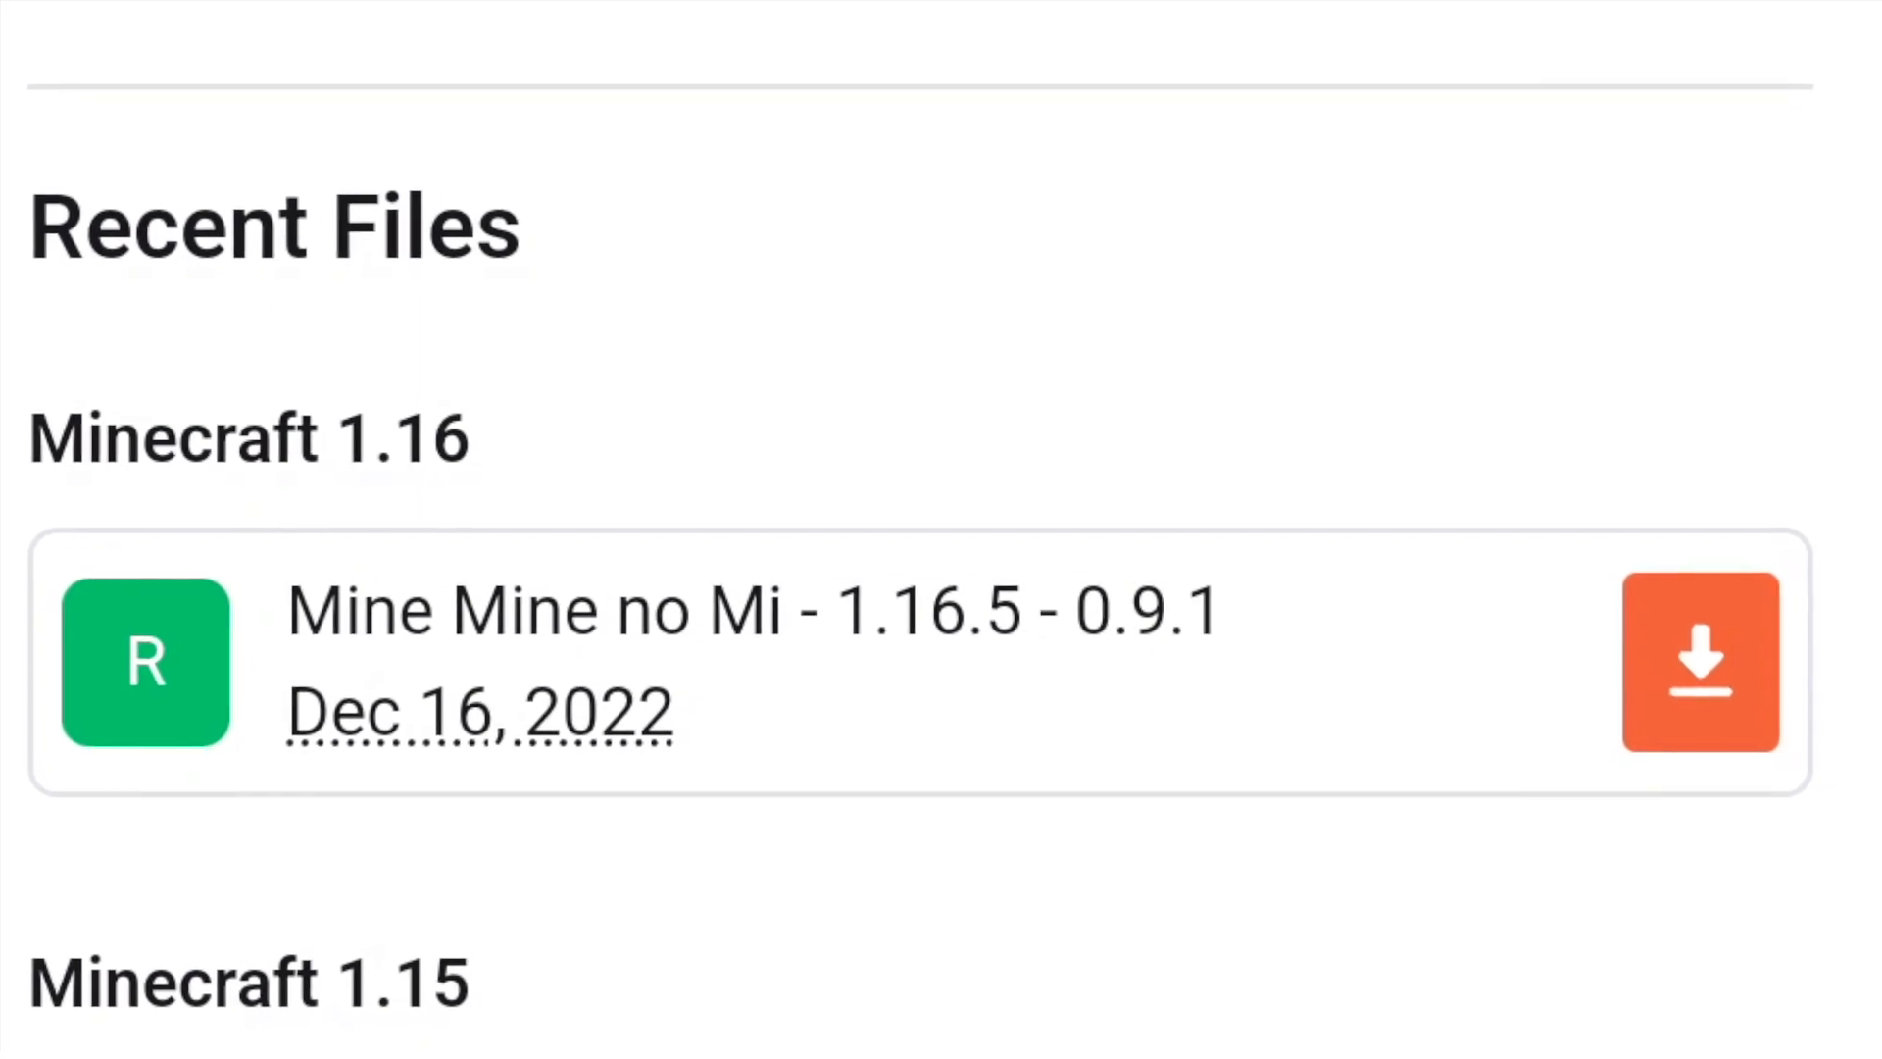
click(1700, 666)
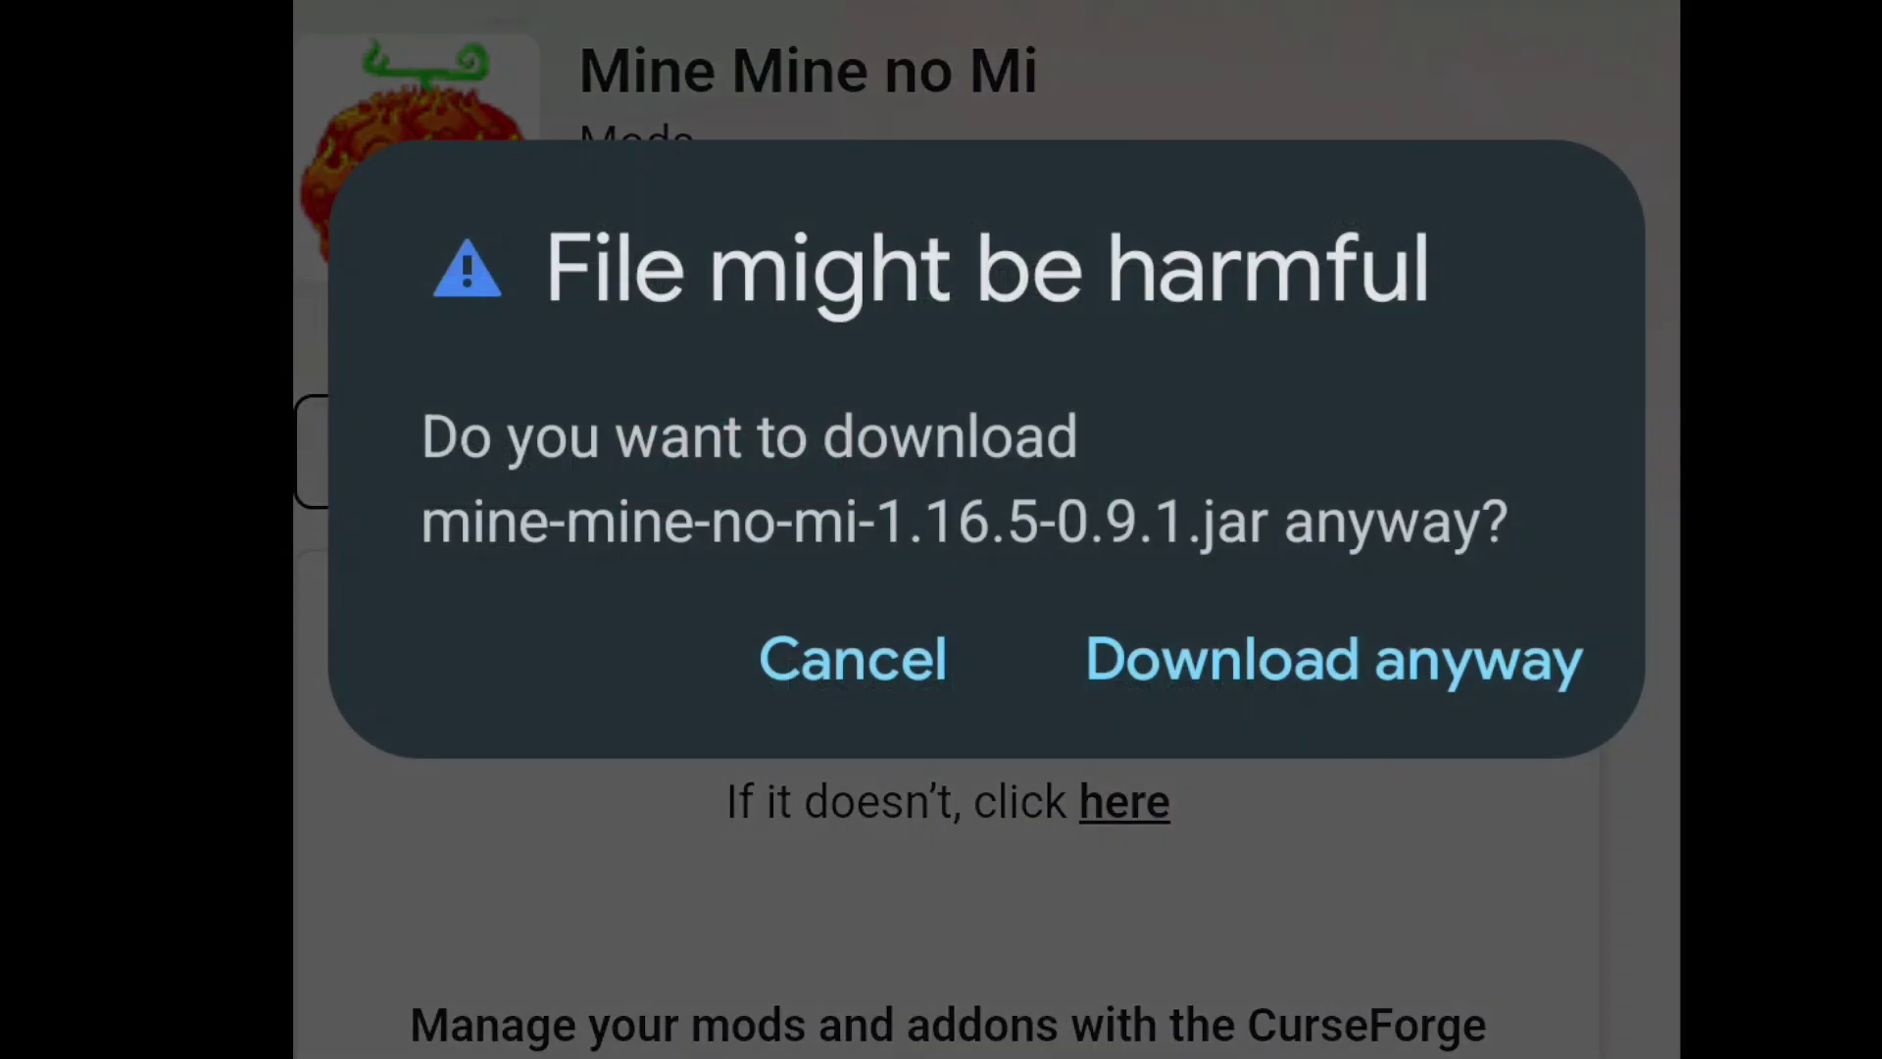
click(1332, 660)
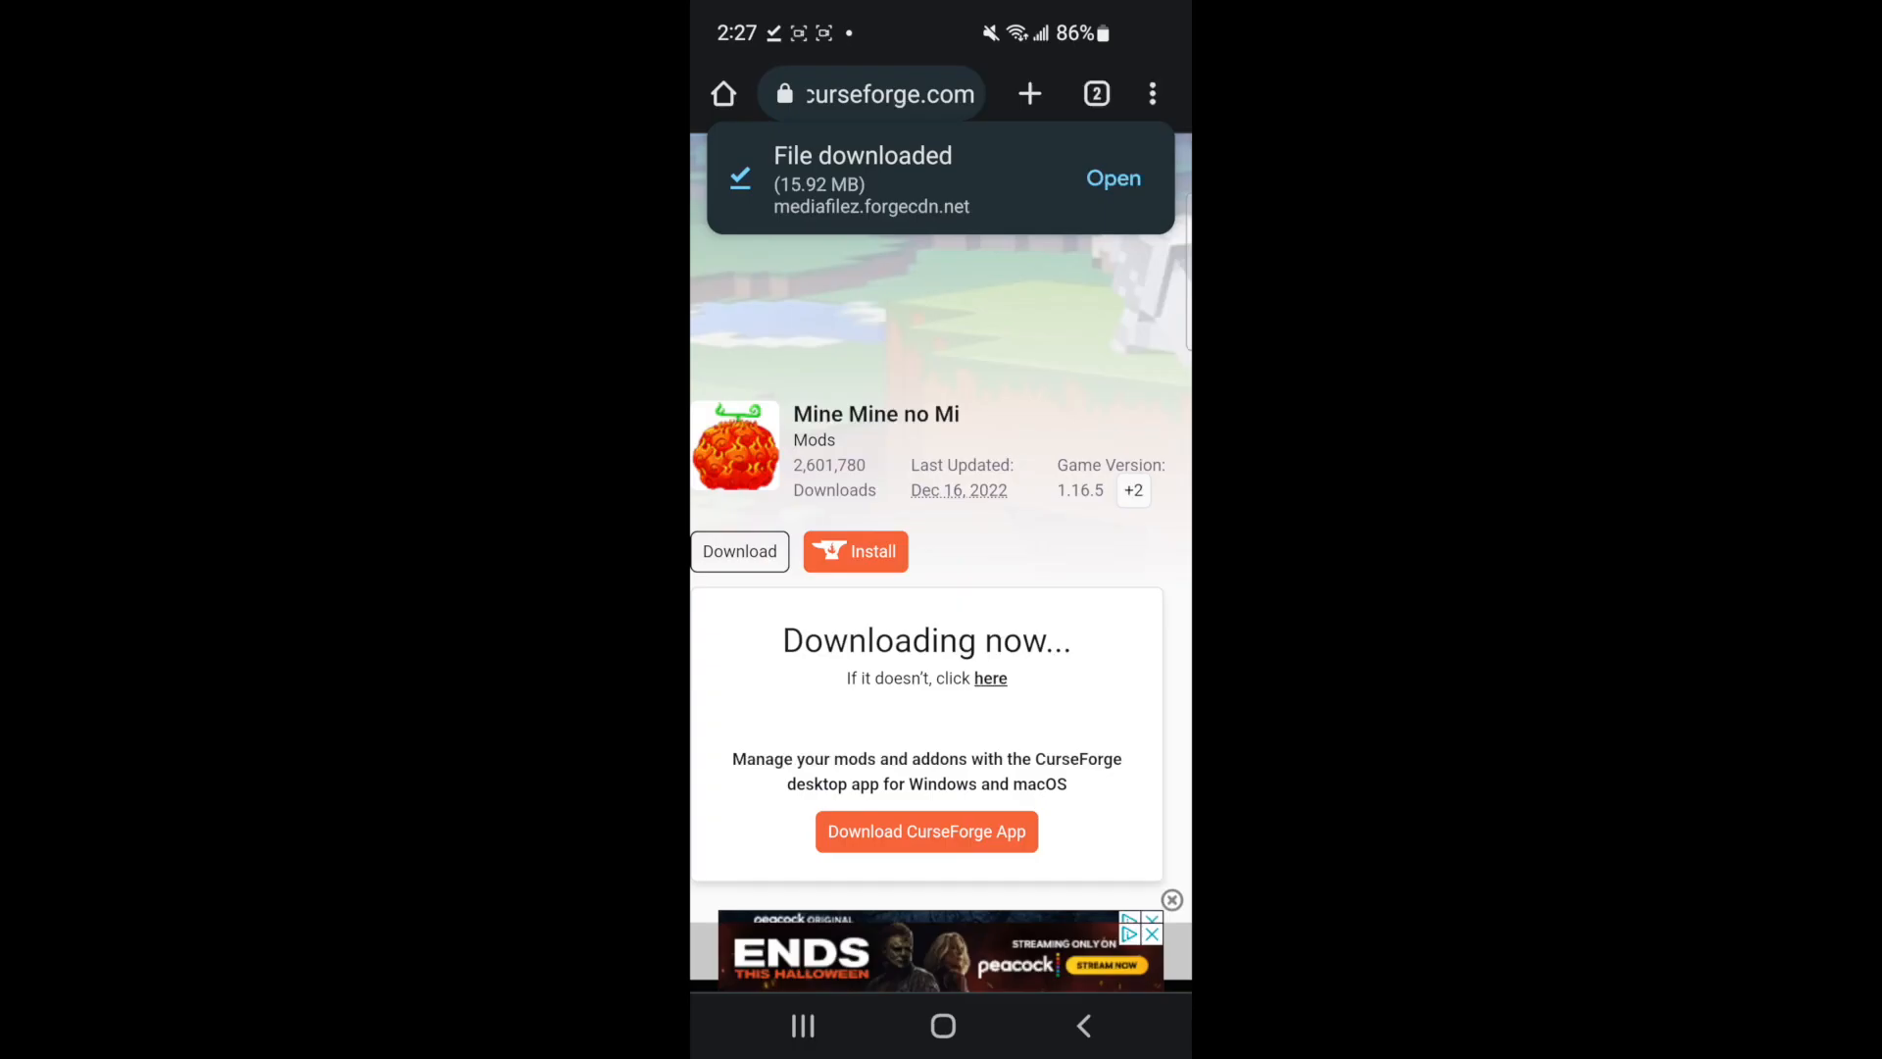
From the home screen, find the File Manager (File Manager Plus) listing in the Play Store
click(942, 1027)
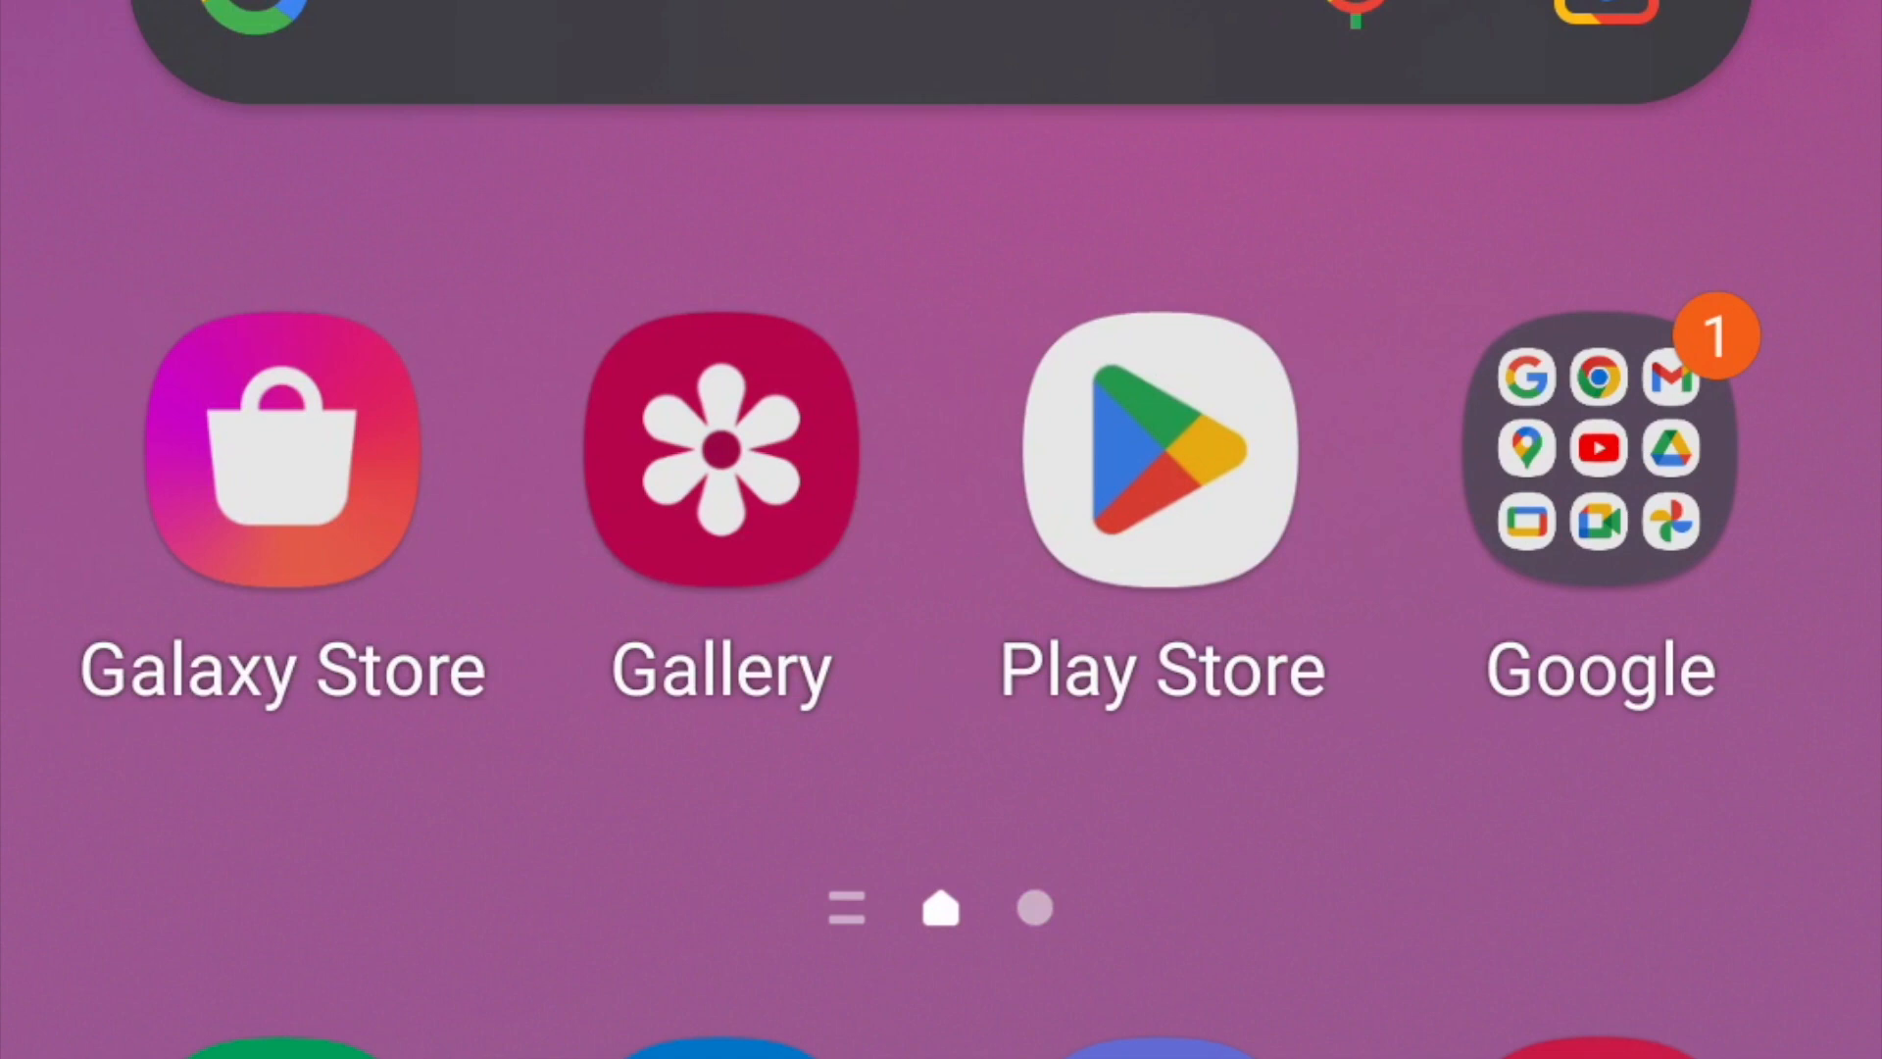
click(1160, 463)
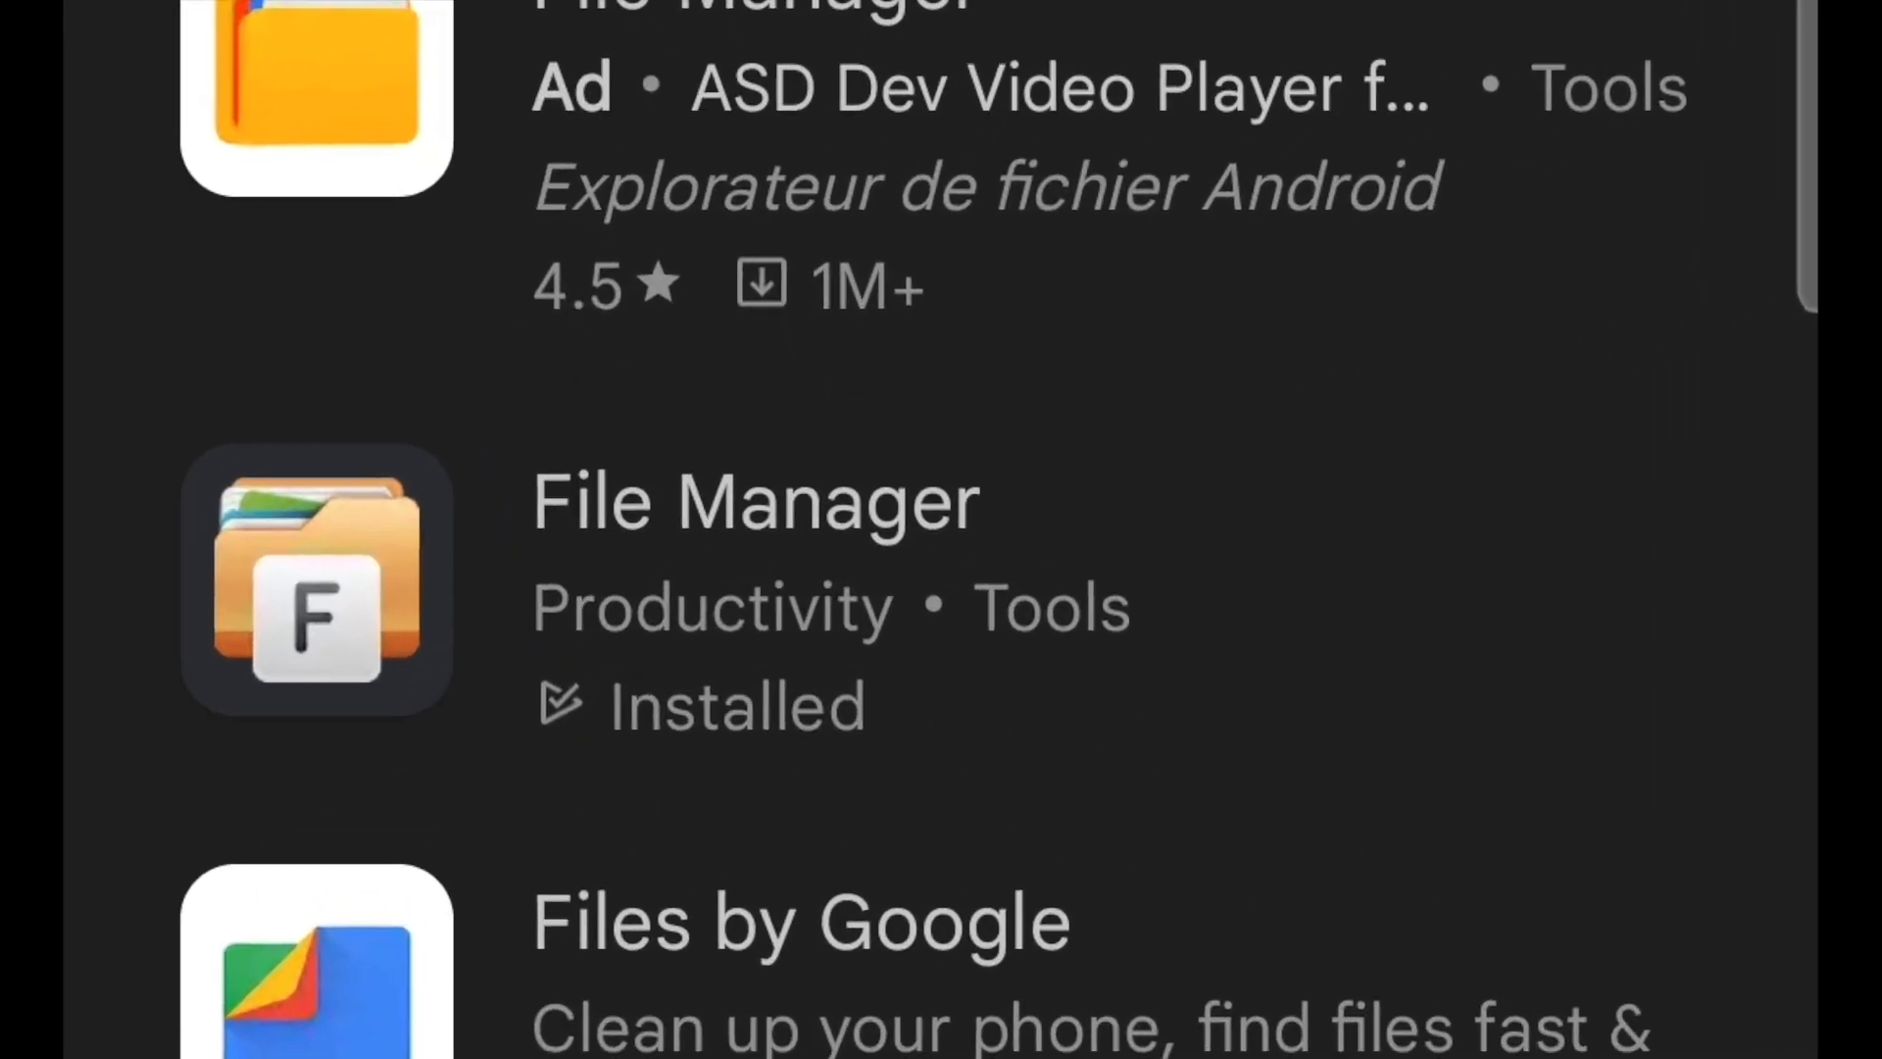
click(755, 502)
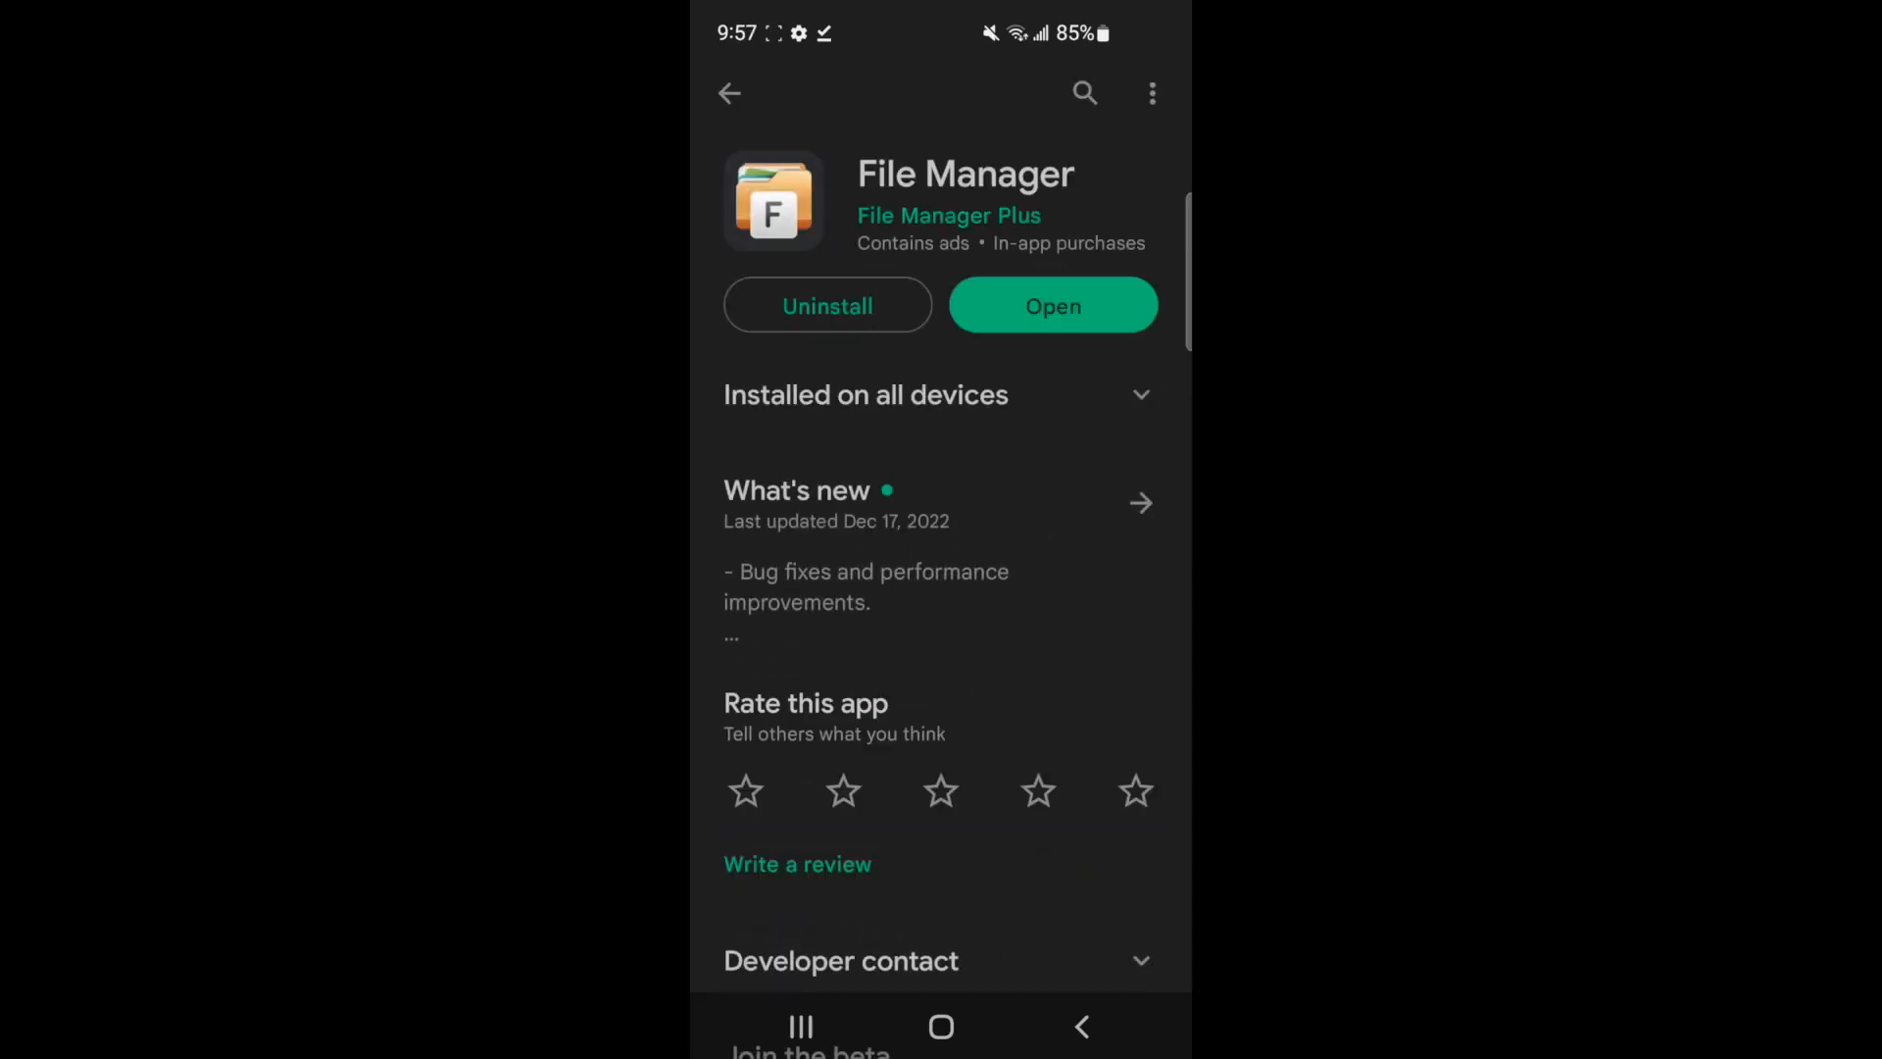
Grant File Manager file access and delete the Forge installer jar from Downloads
click(1053, 305)
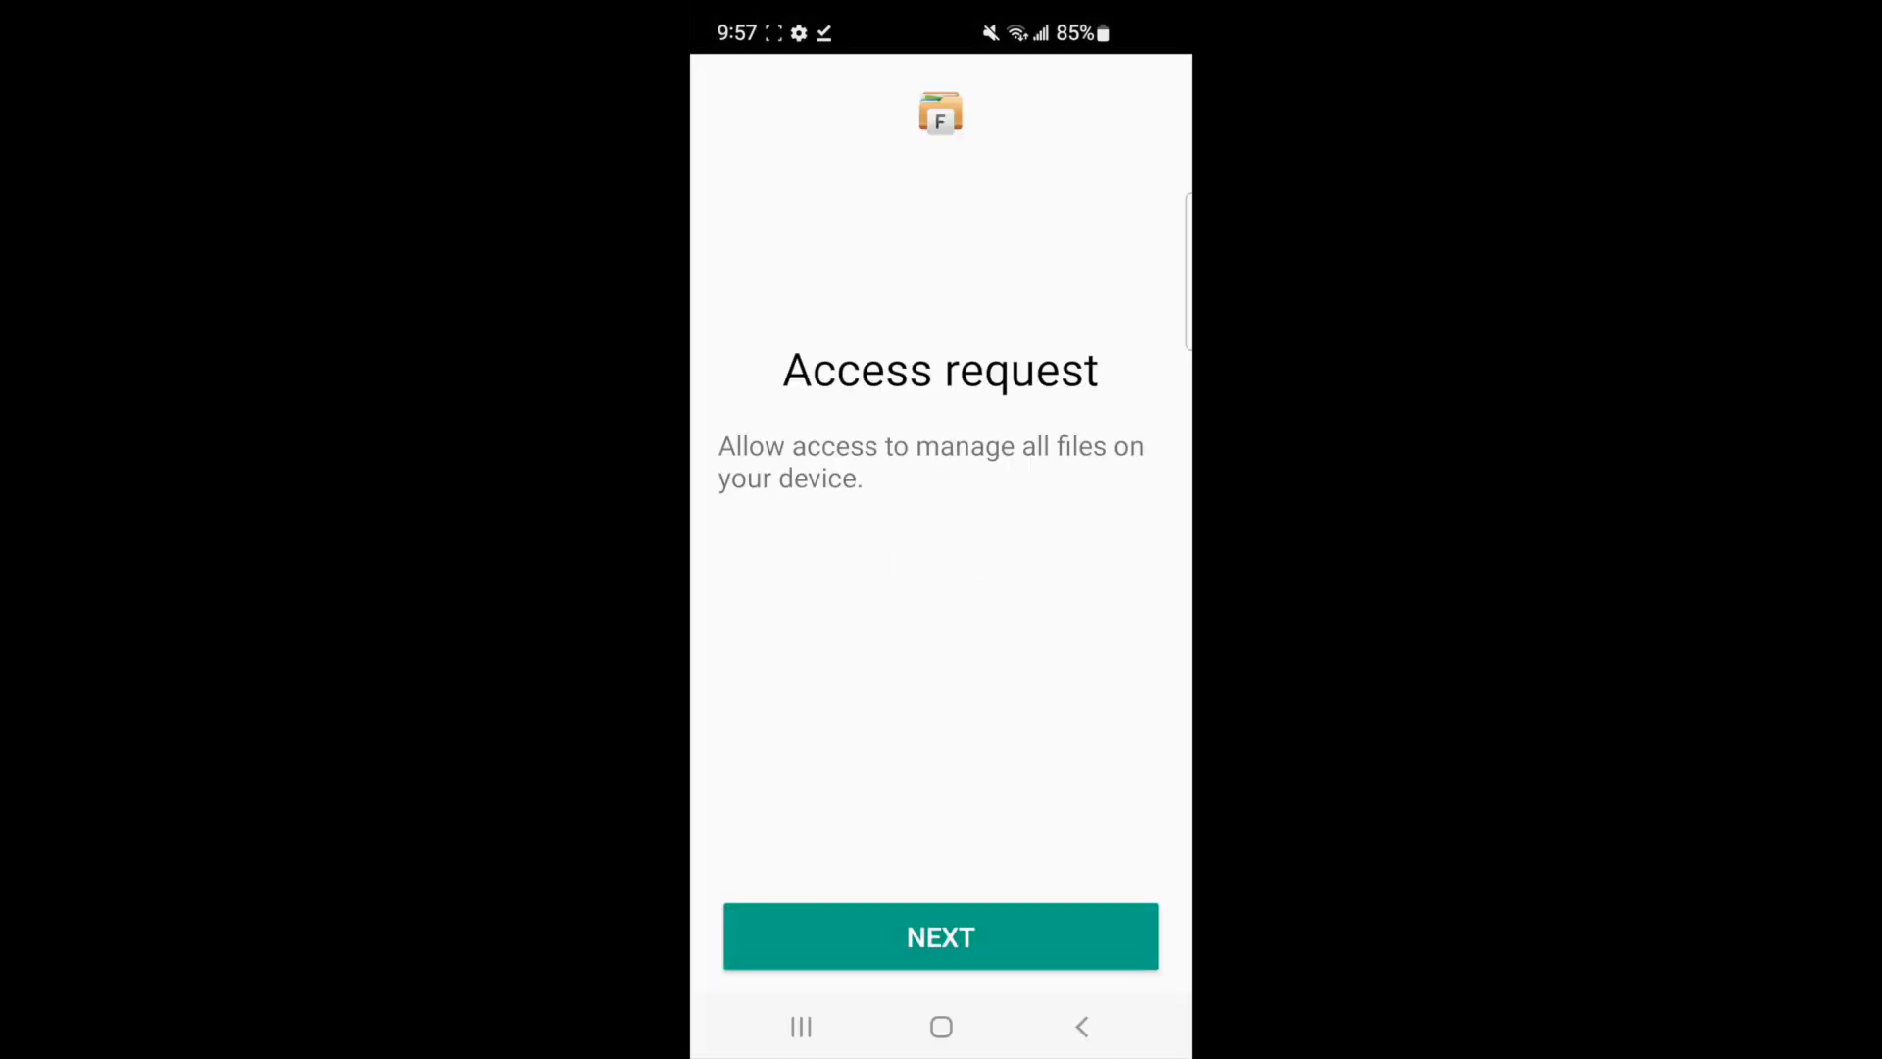
click(941, 936)
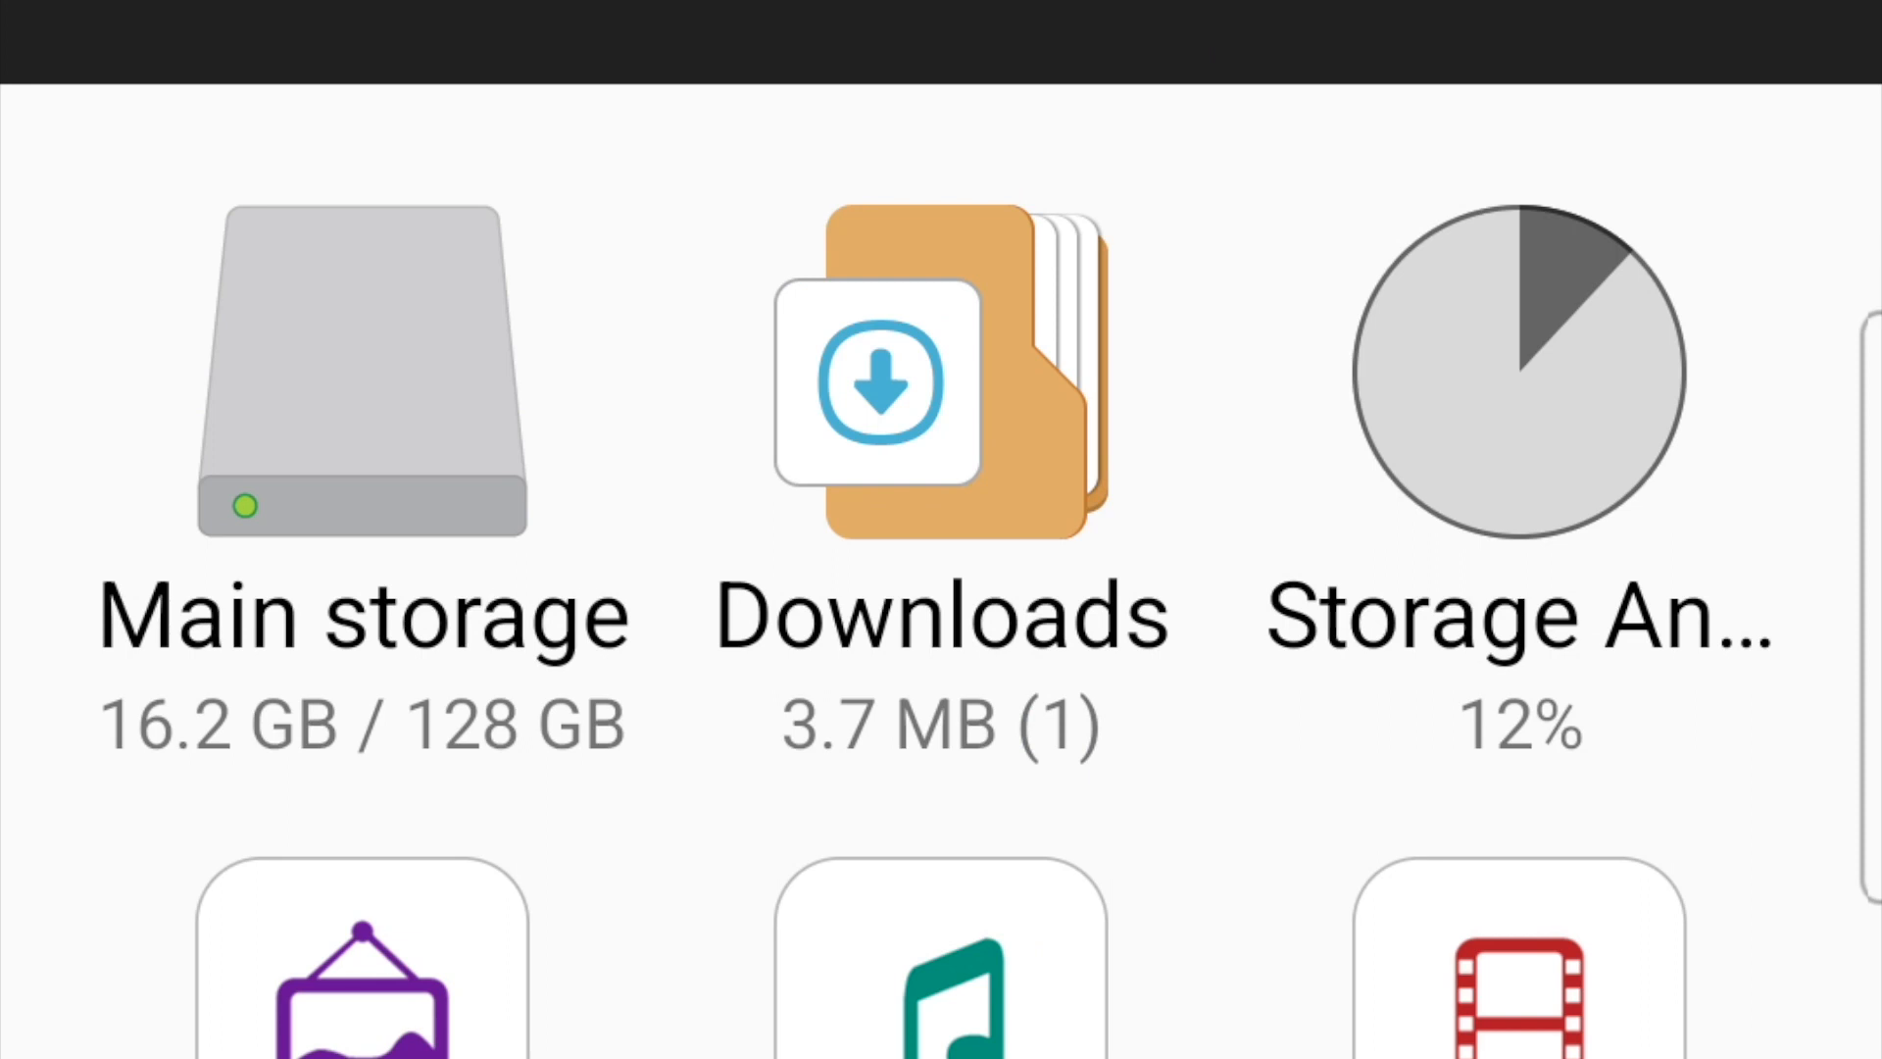
click(949, 378)
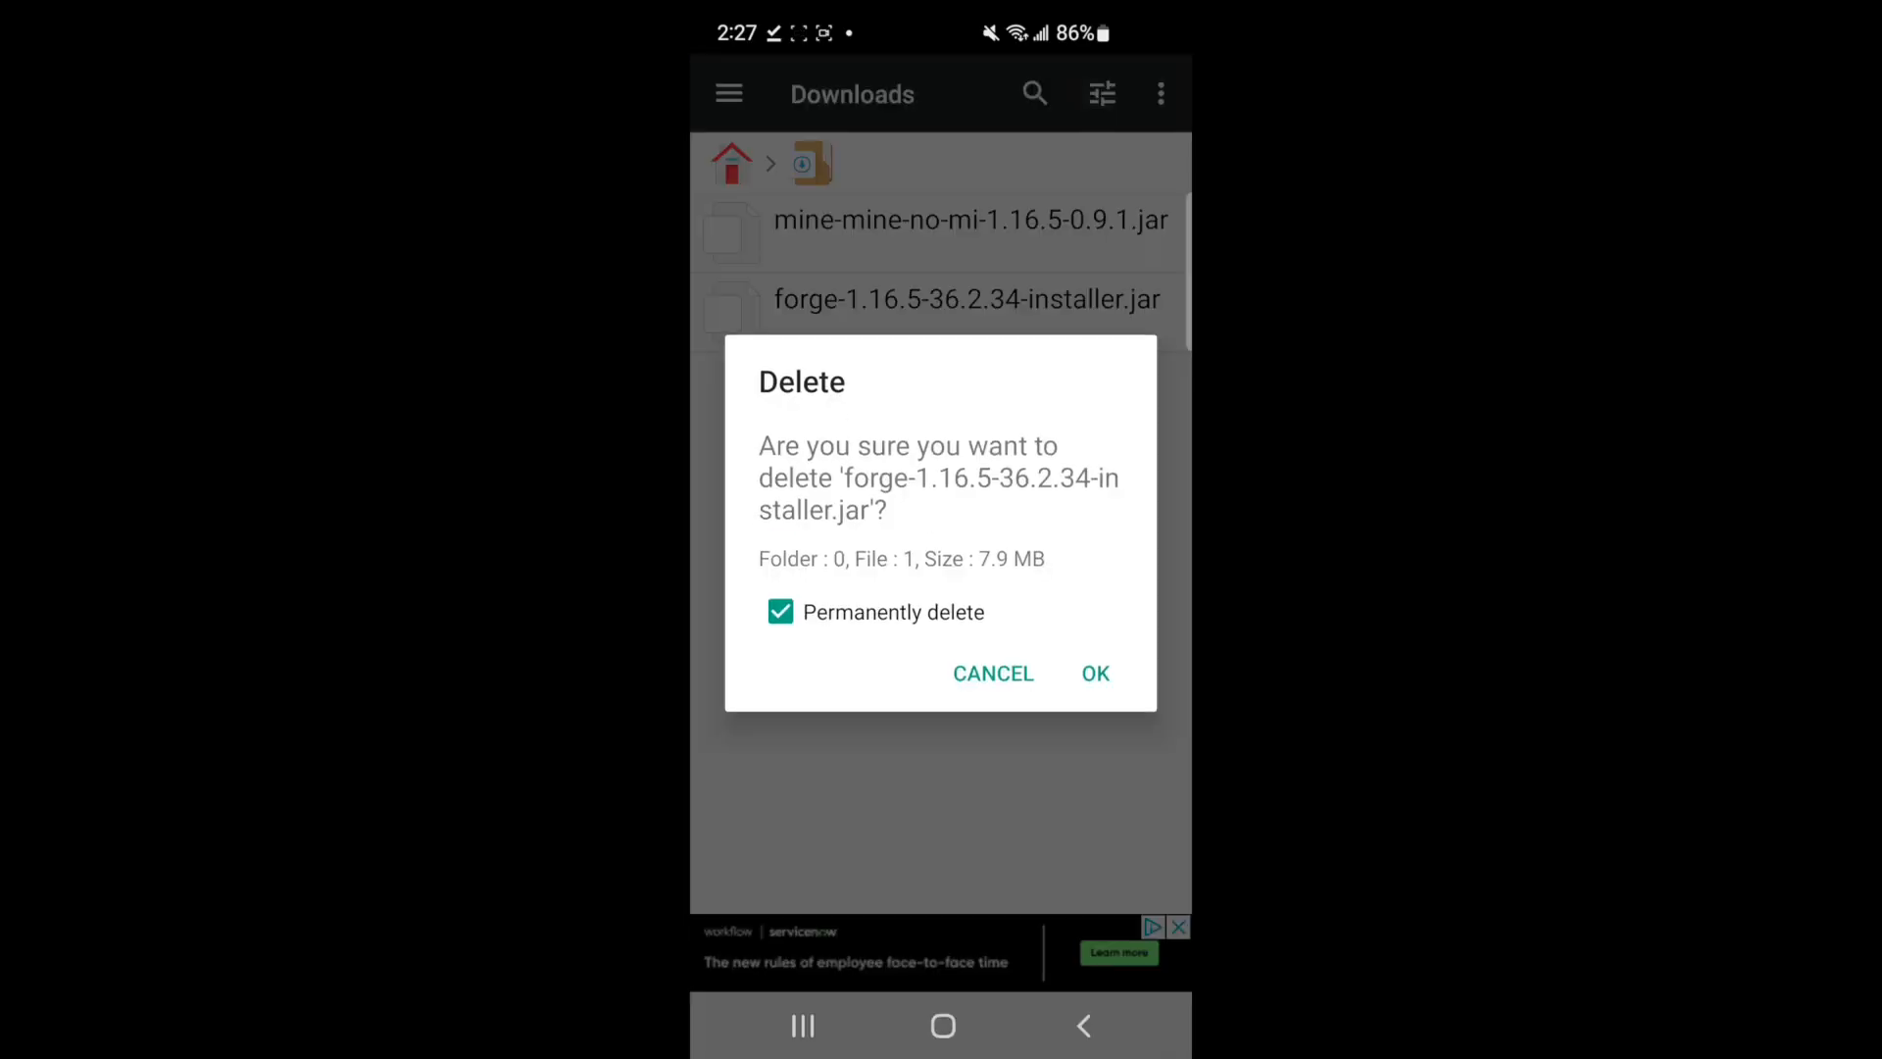
click(1095, 673)
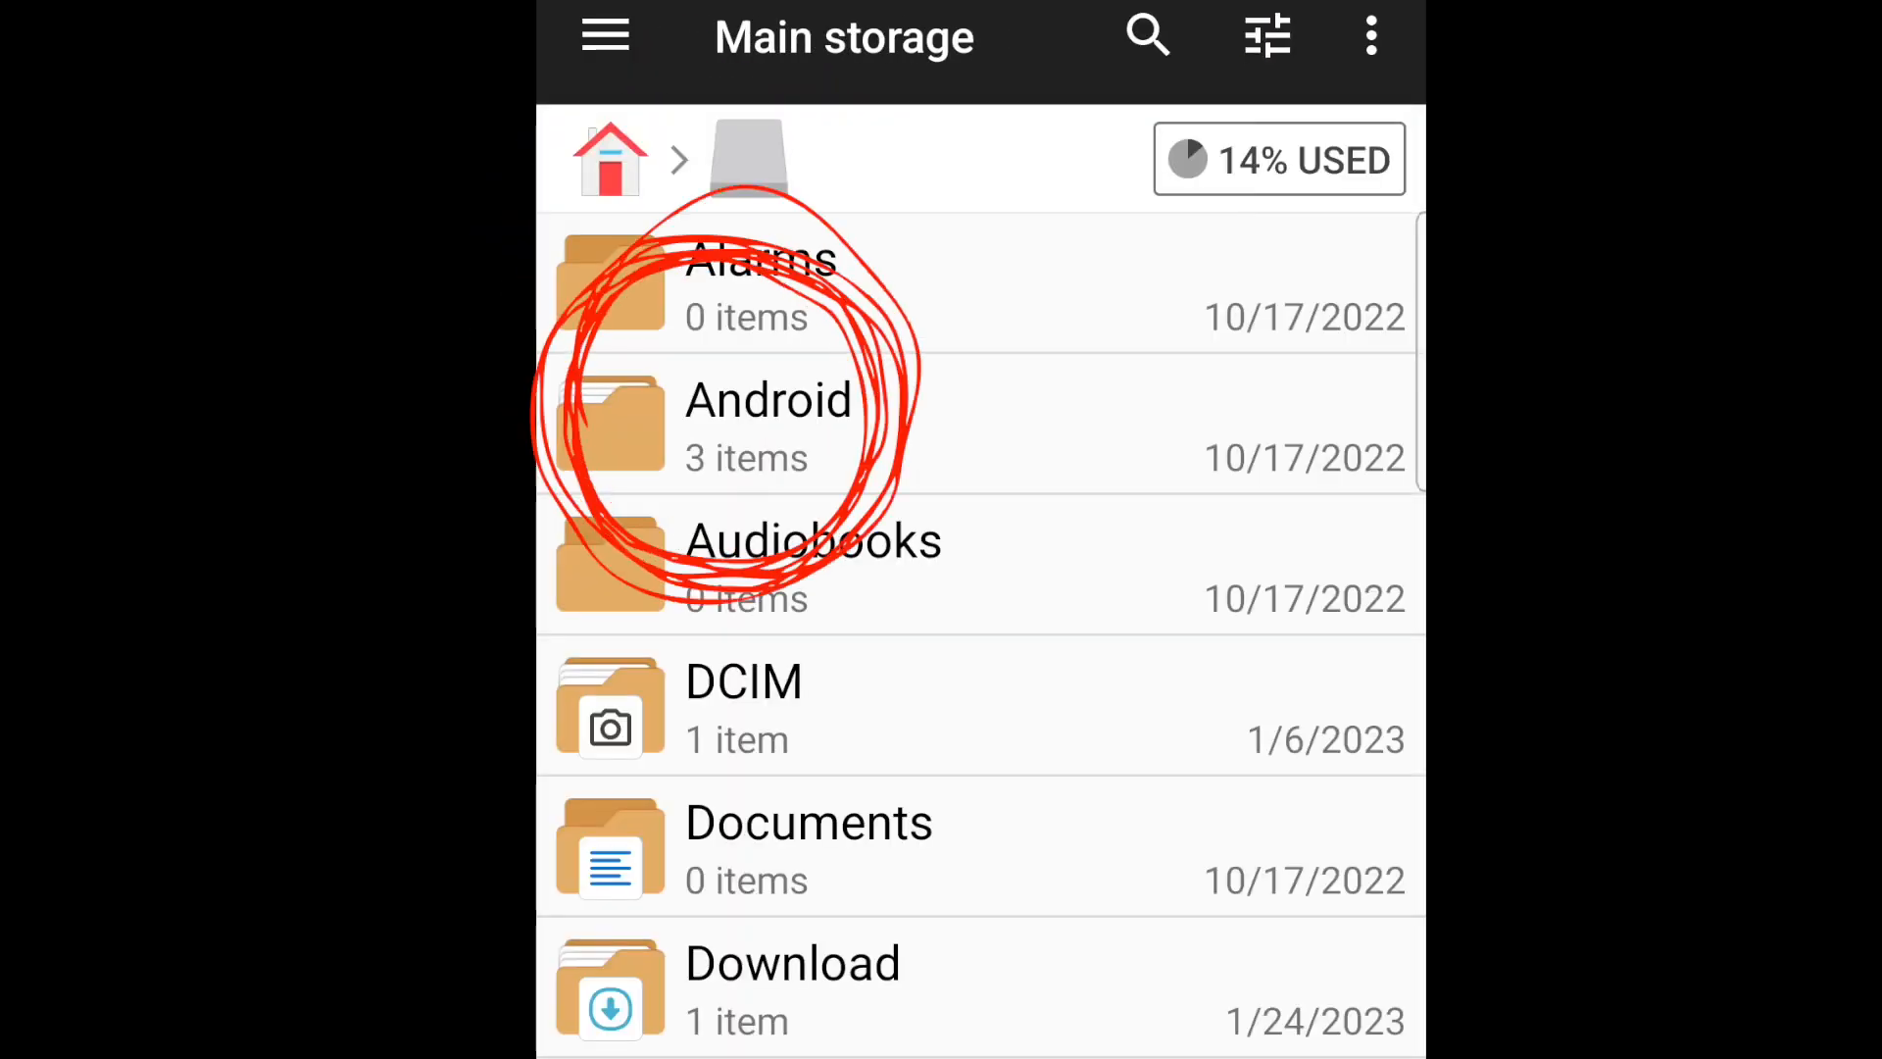
Grant File Manager + access to Android's data folder so its app folders are listed
click(768, 401)
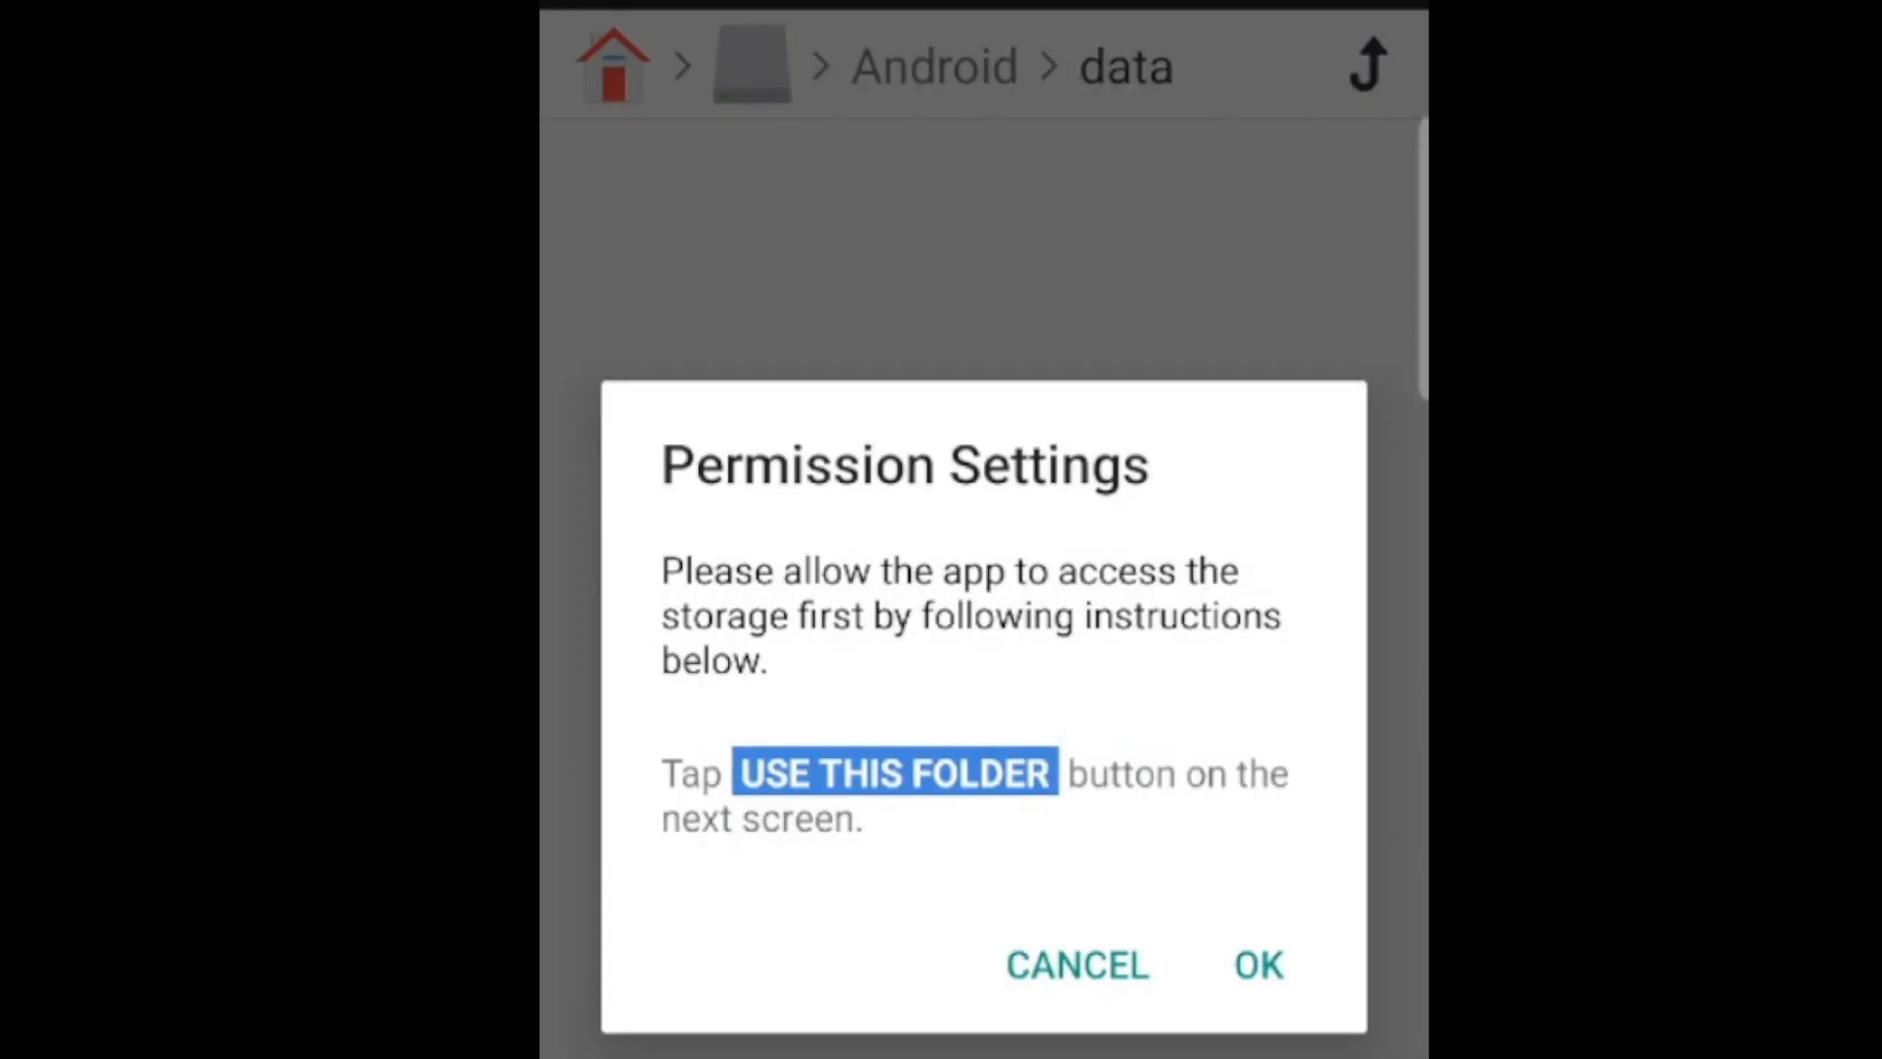
click(1259, 964)
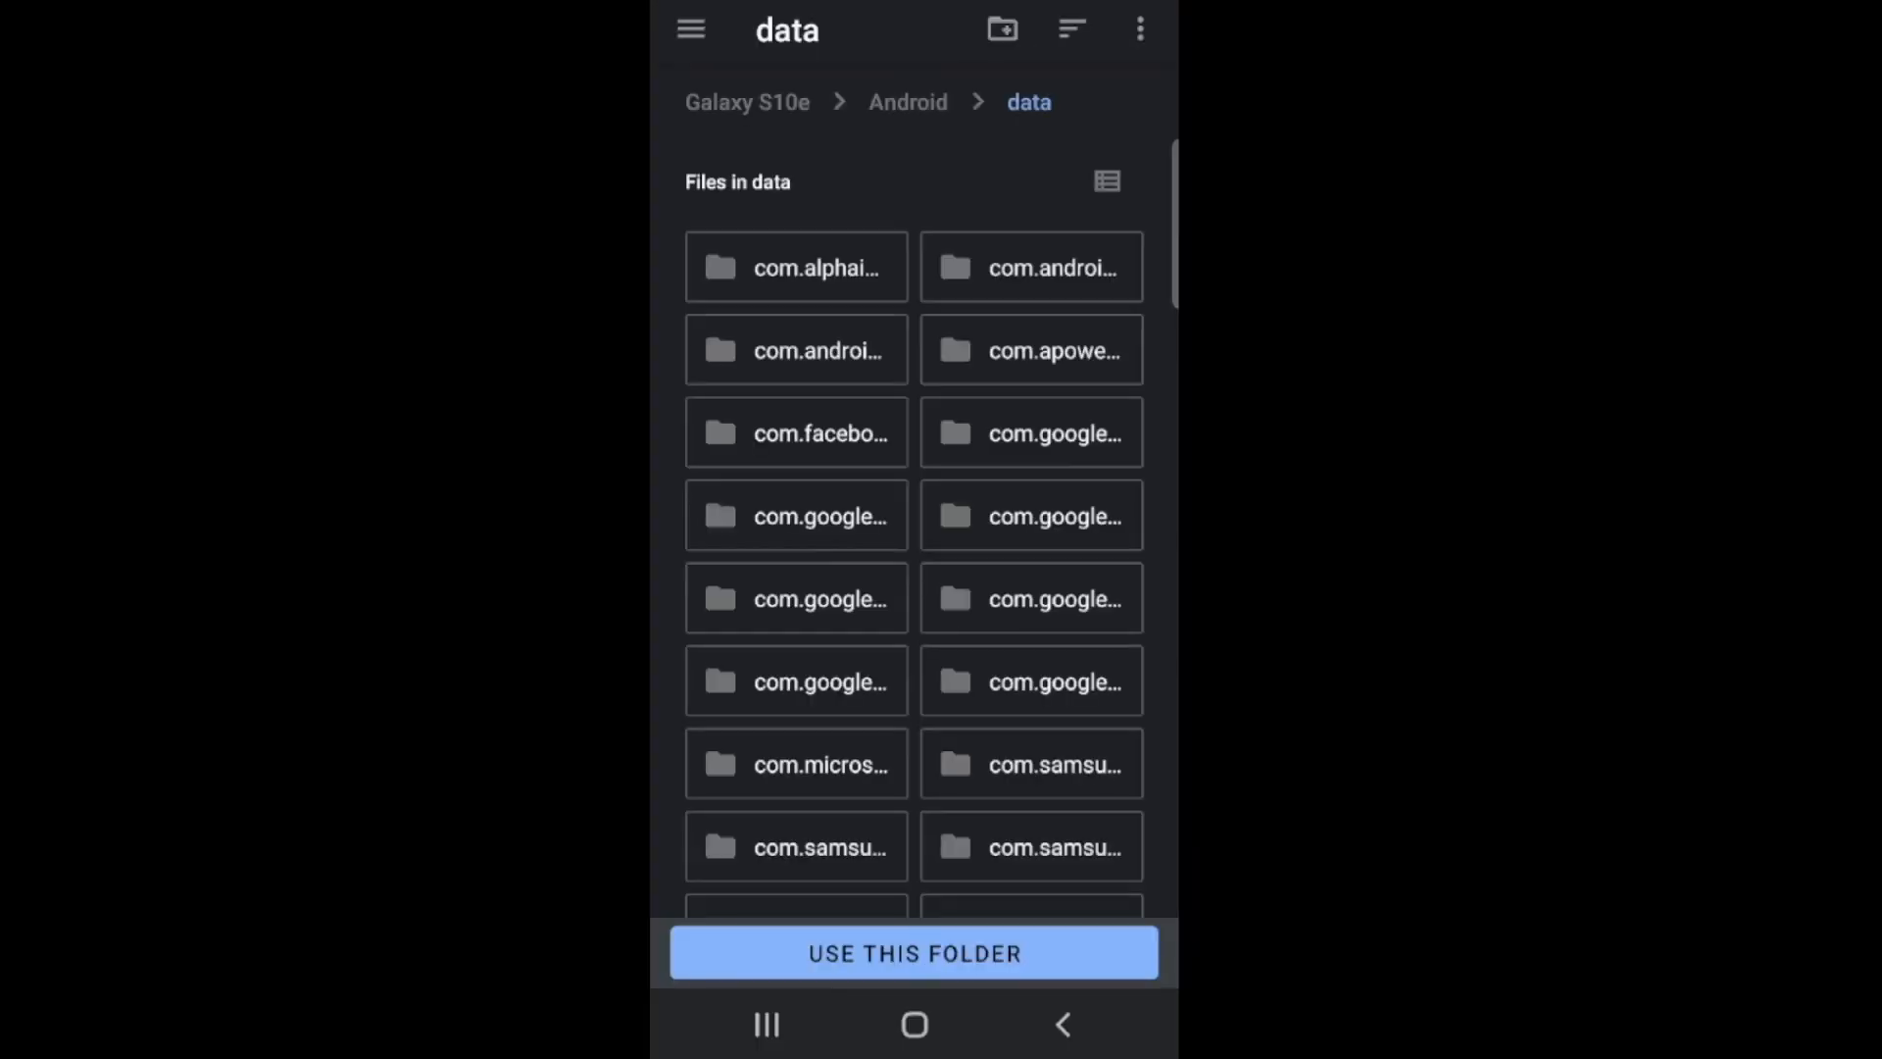
click(914, 953)
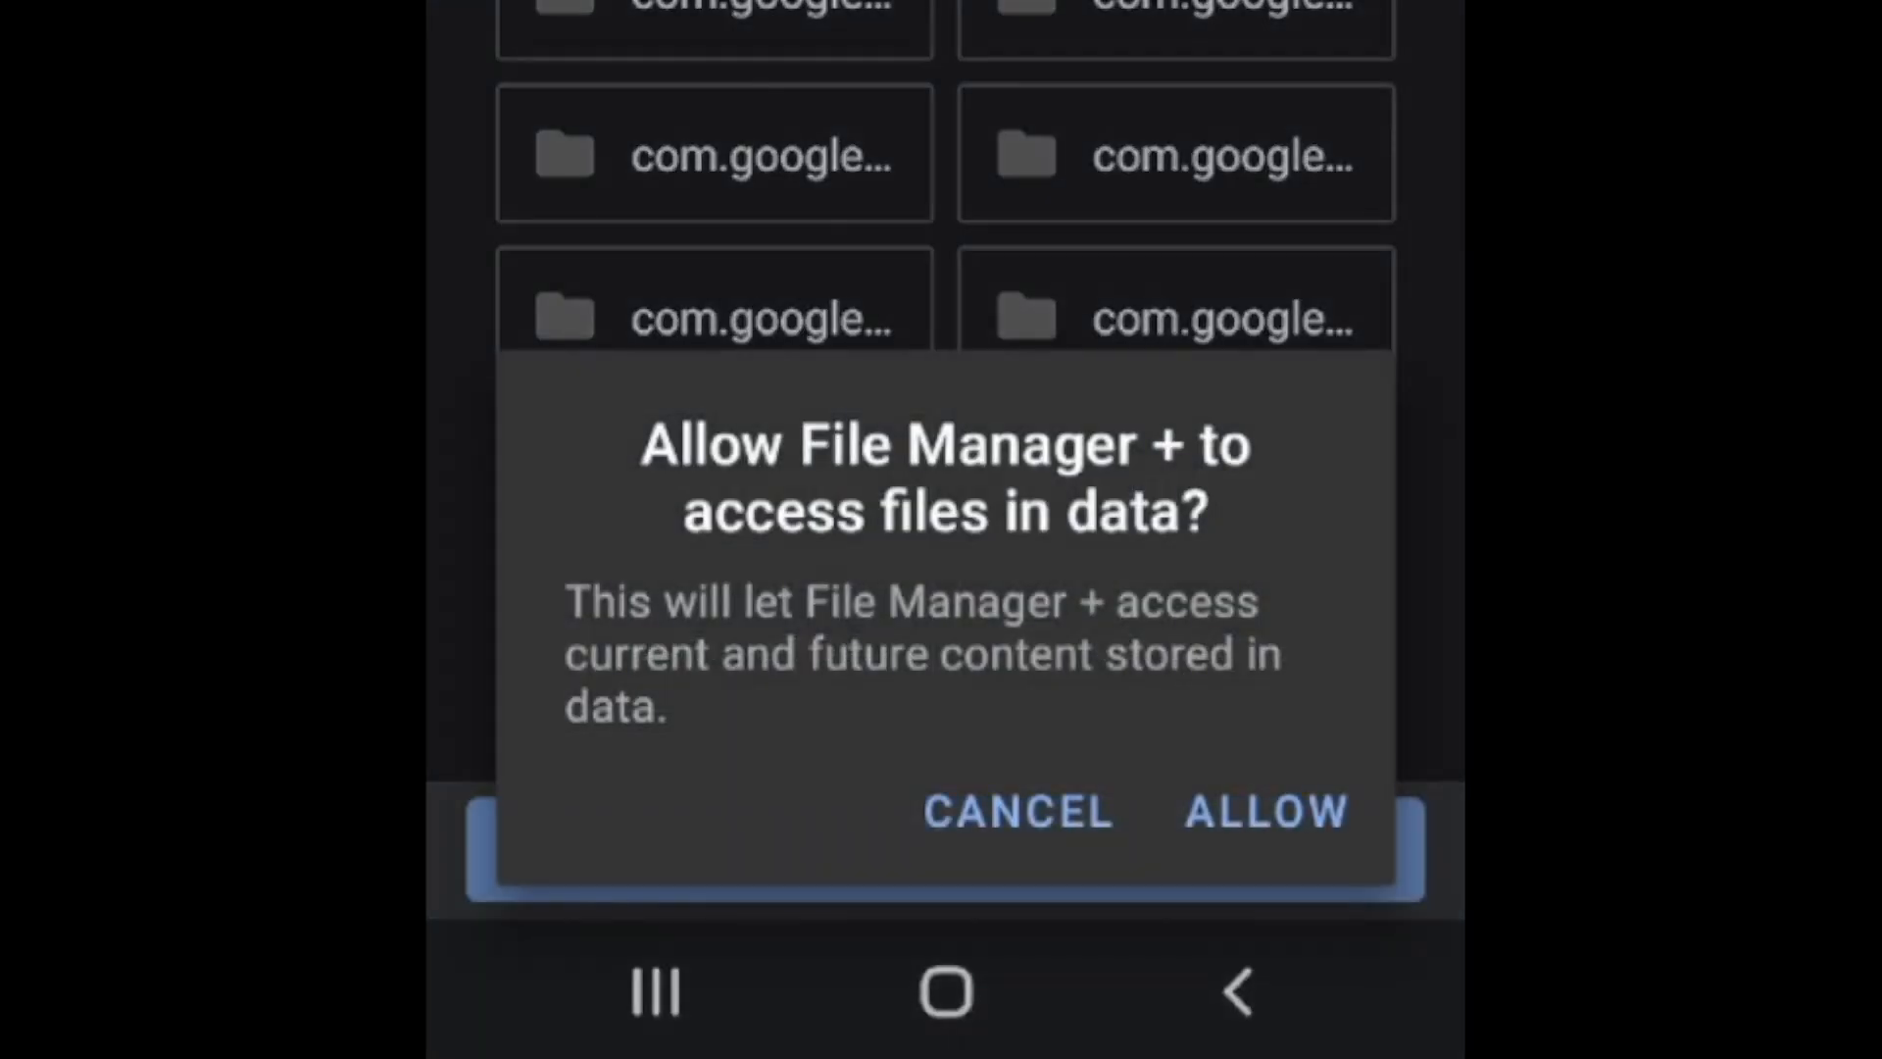
click(1264, 811)
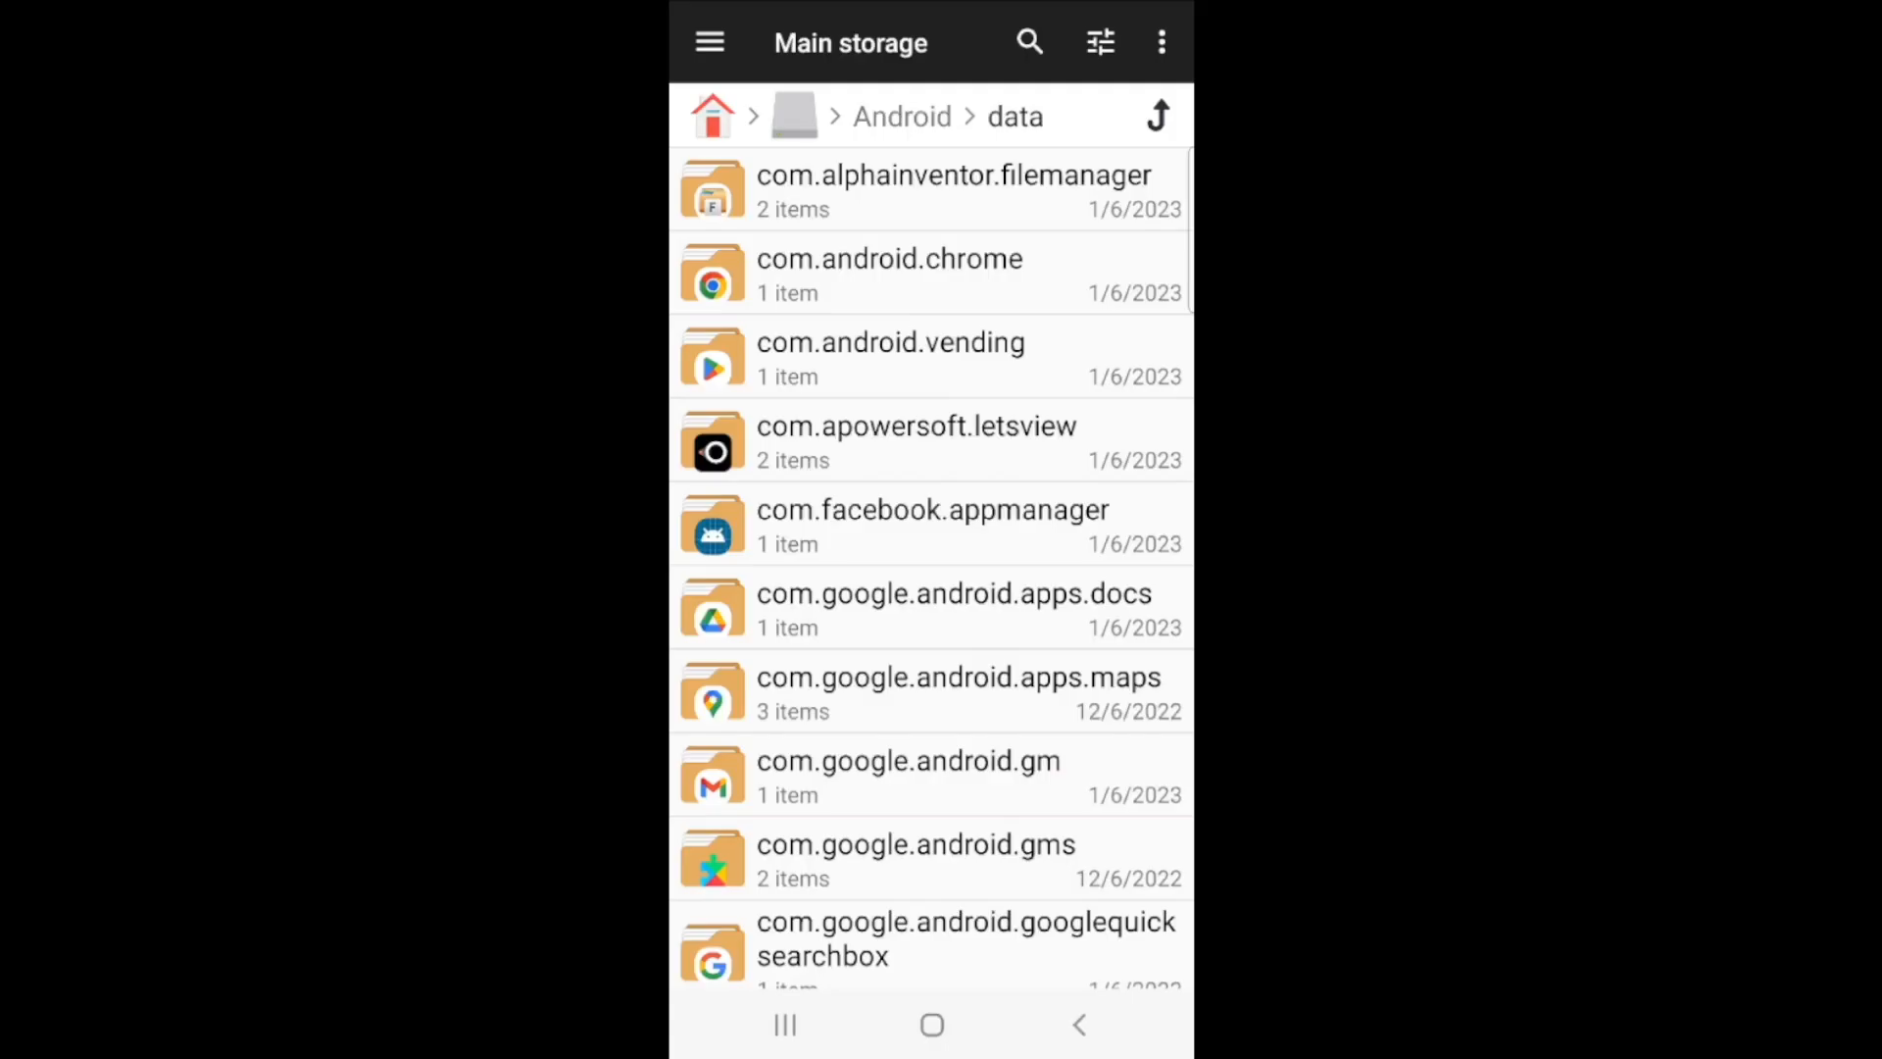
Navigate into net.kdt.pojavlaunch > files inside Android's data folder
scroll(down, 3)
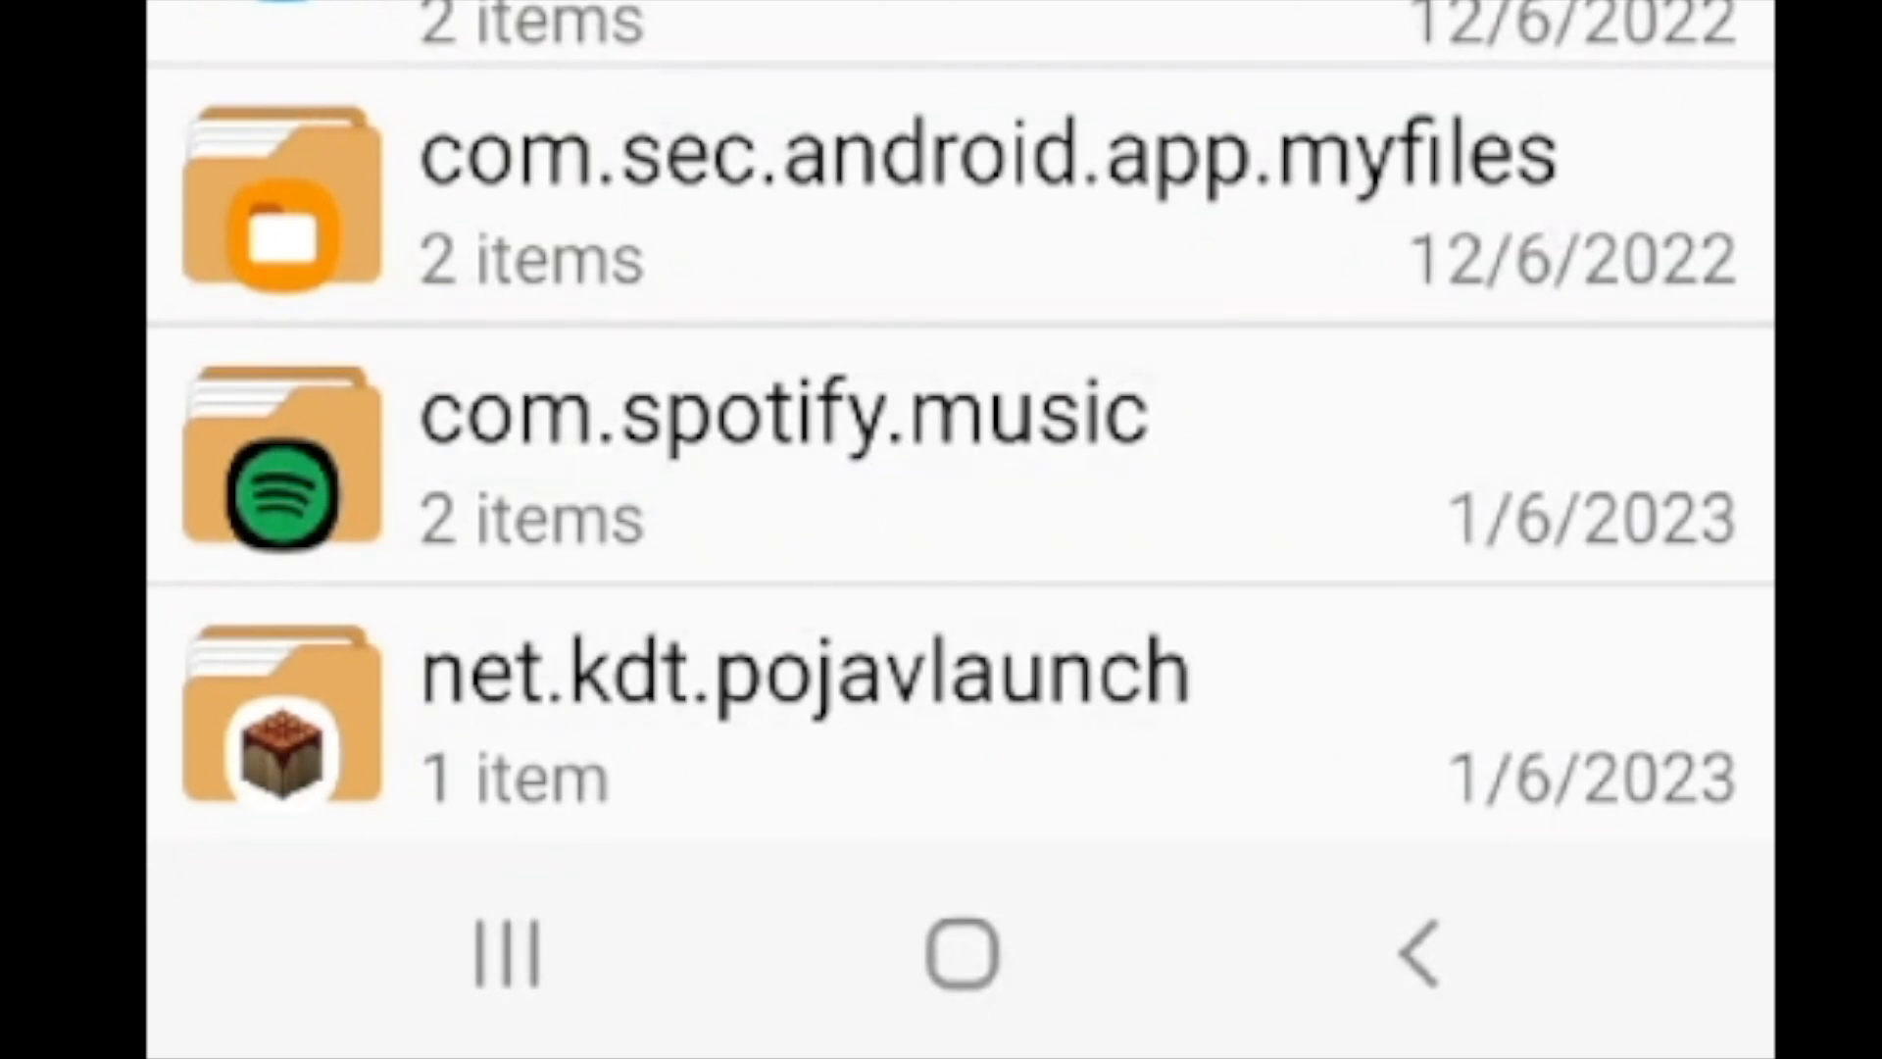
click(778, 667)
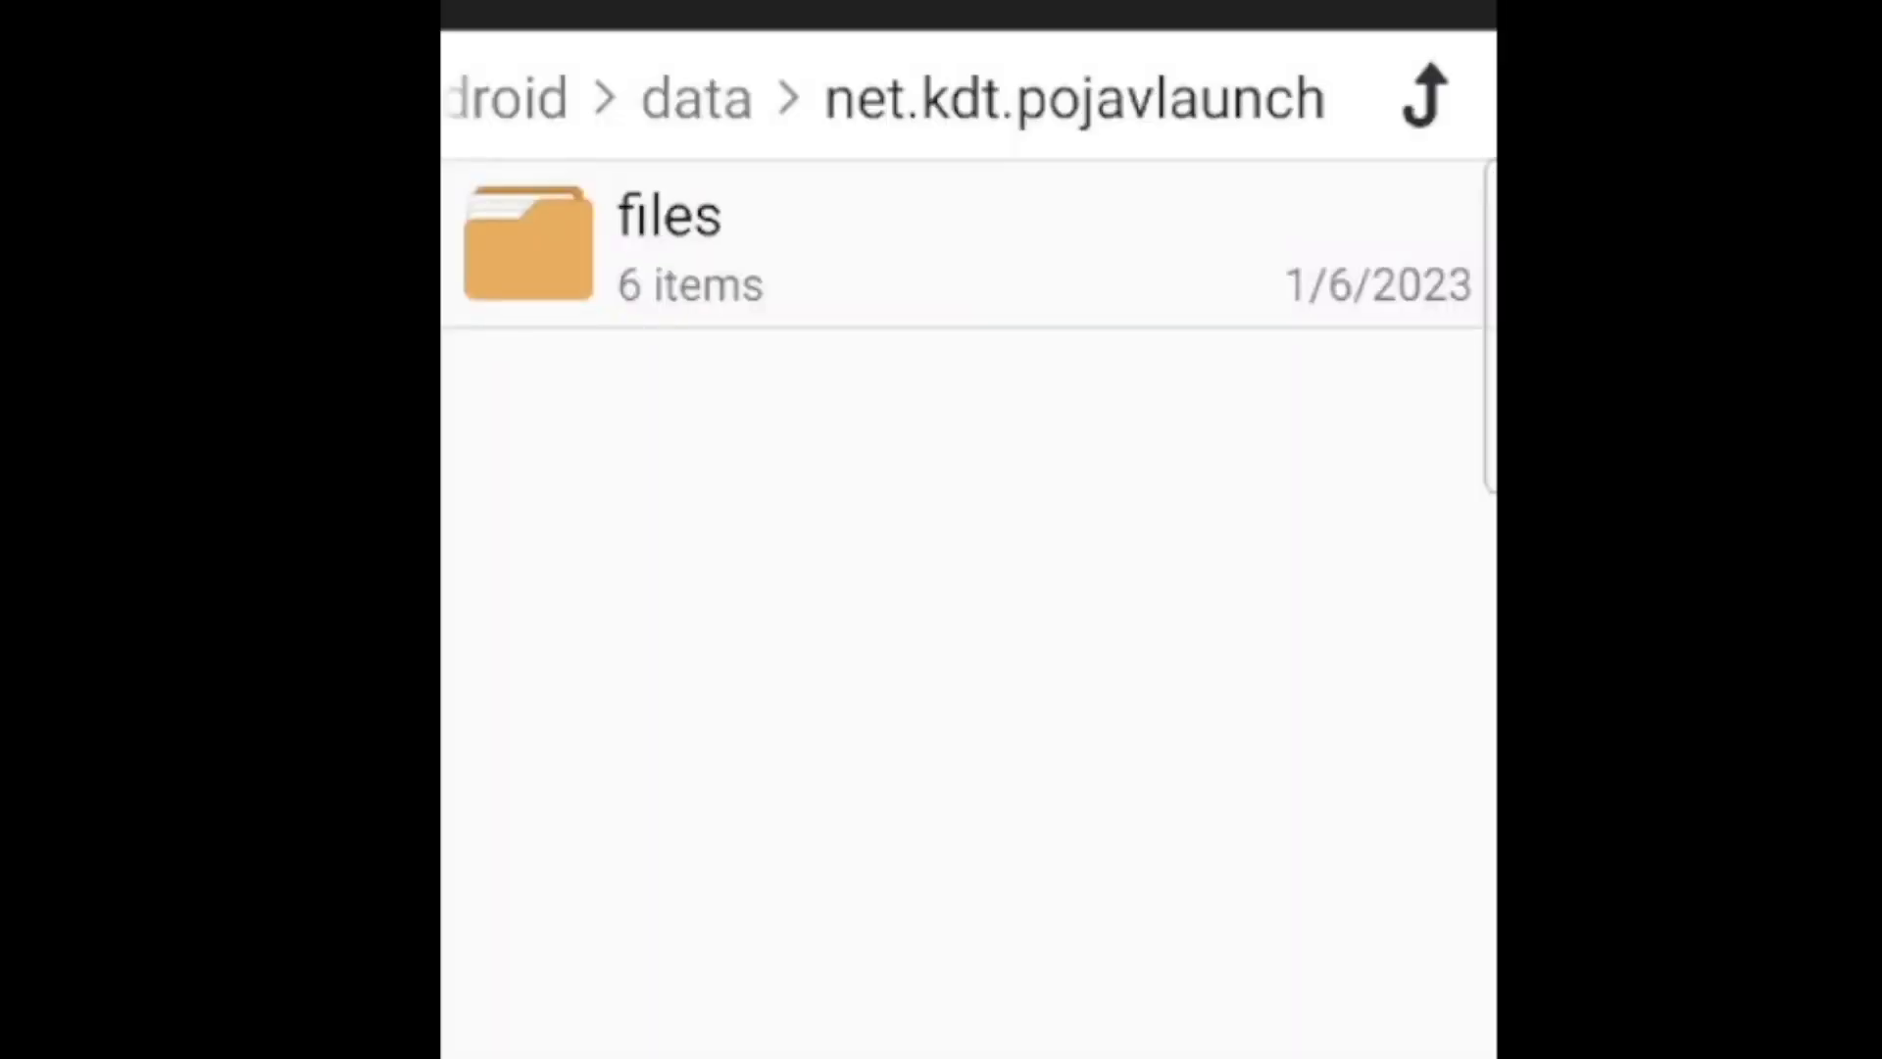
click(669, 245)
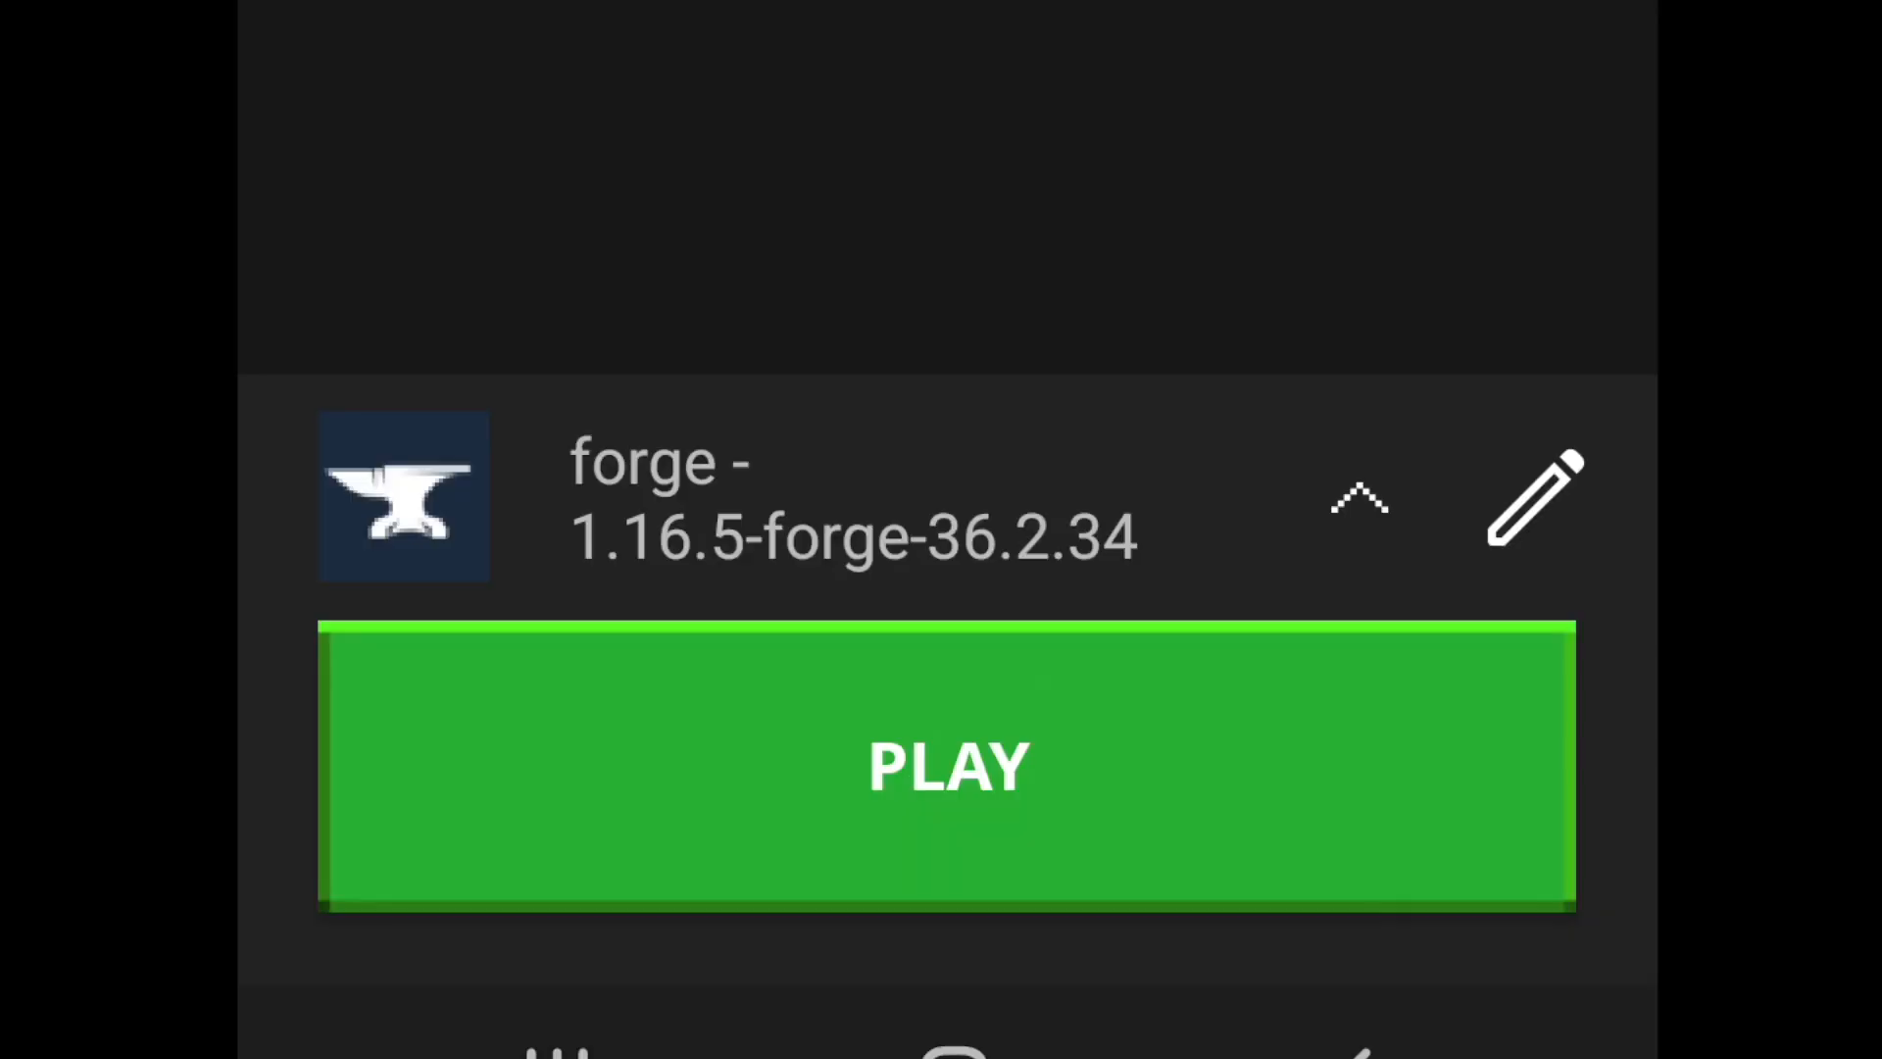
Start the forge 1.16.5-forge-36.2.34 profile and wait for Minecraft's title screen
click(947, 765)
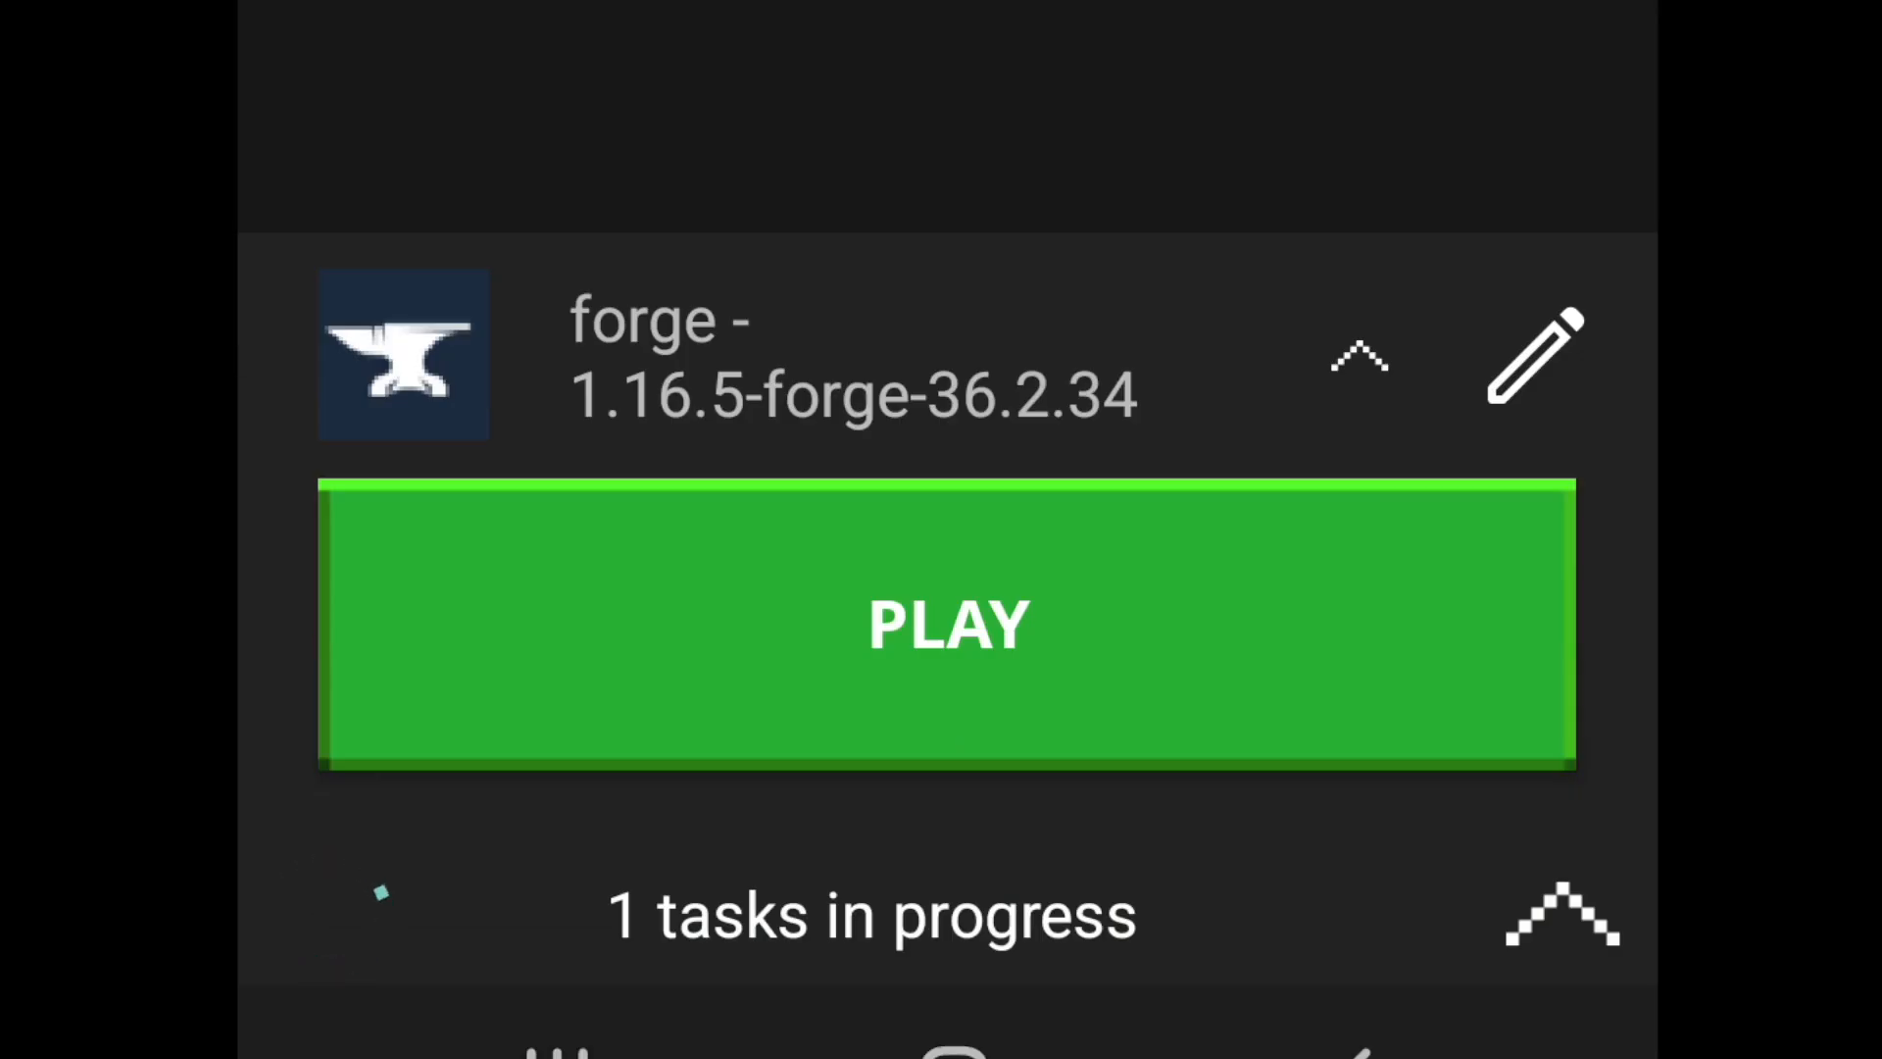
click(945, 623)
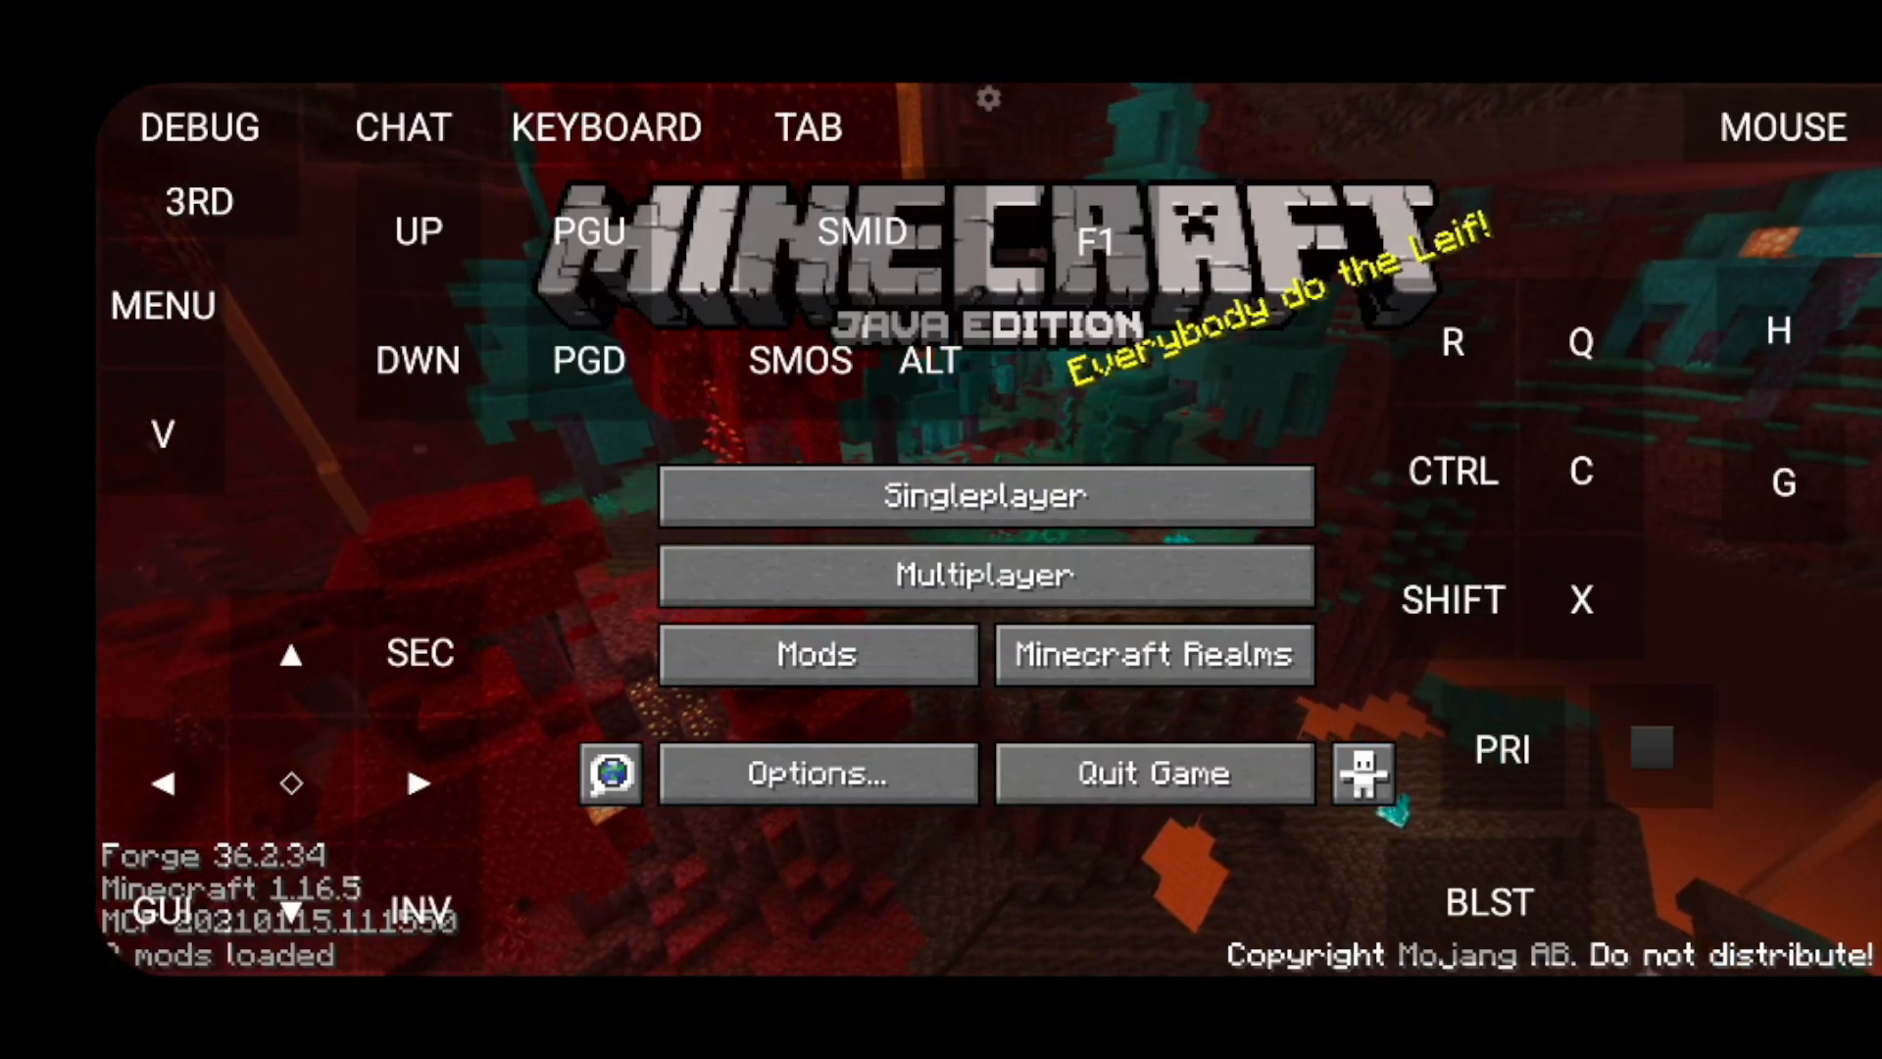
Review the loaded mods list confirming Mine Mine no Mi 0.9.1, then dismiss it
click(819, 653)
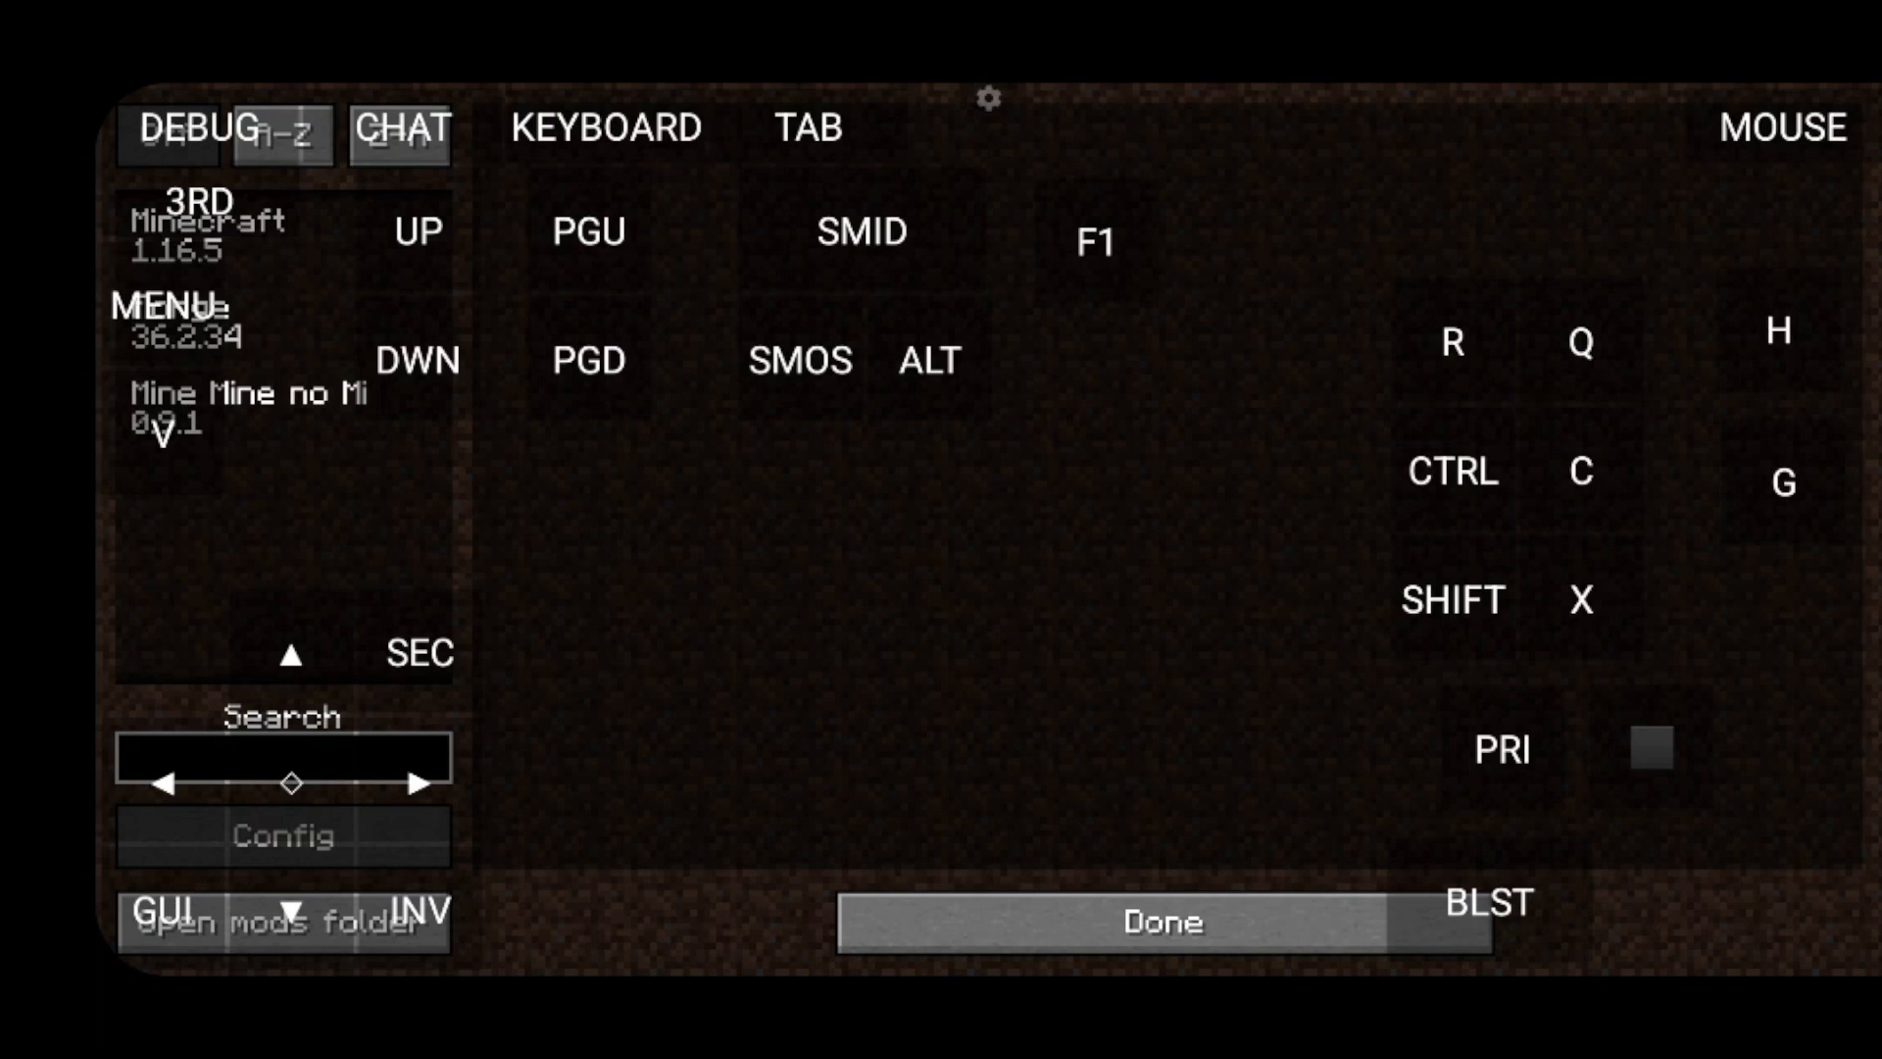
click(1167, 924)
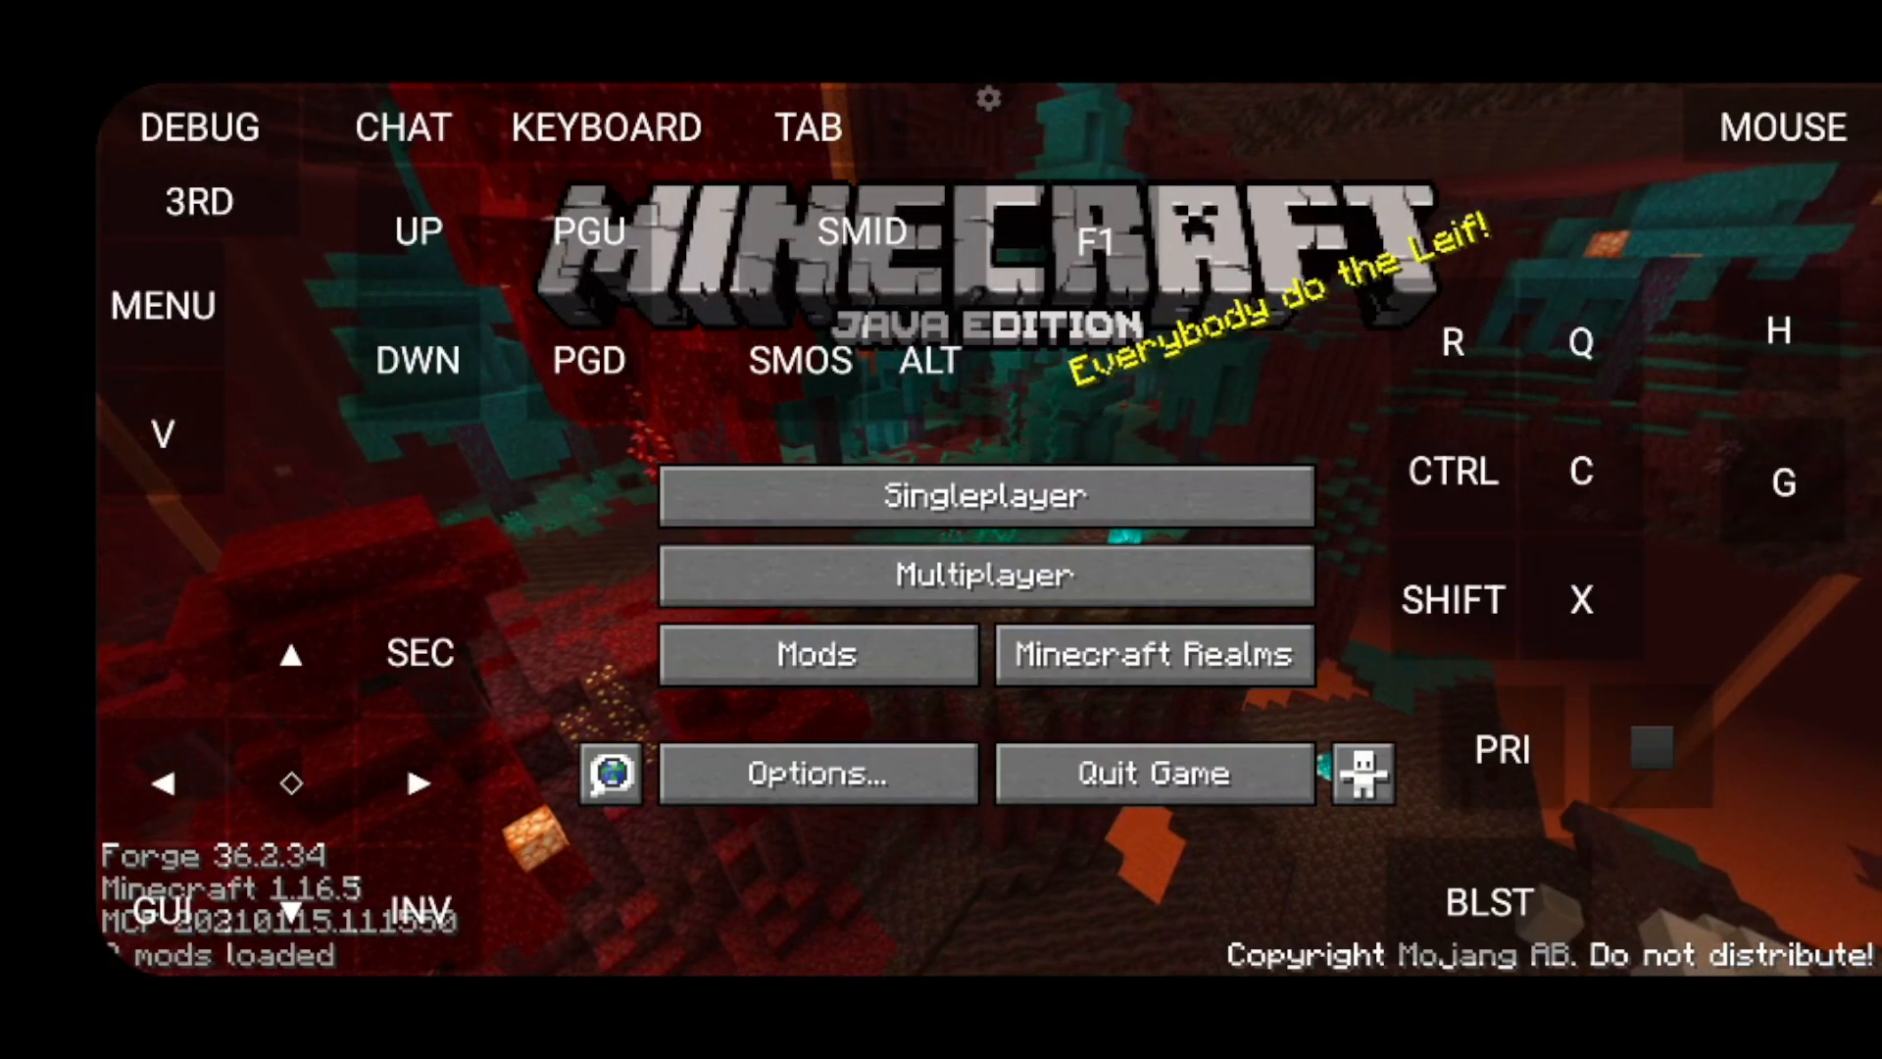
Go to Singleplayer, peek at Create New World, and return to the world list
click(985, 495)
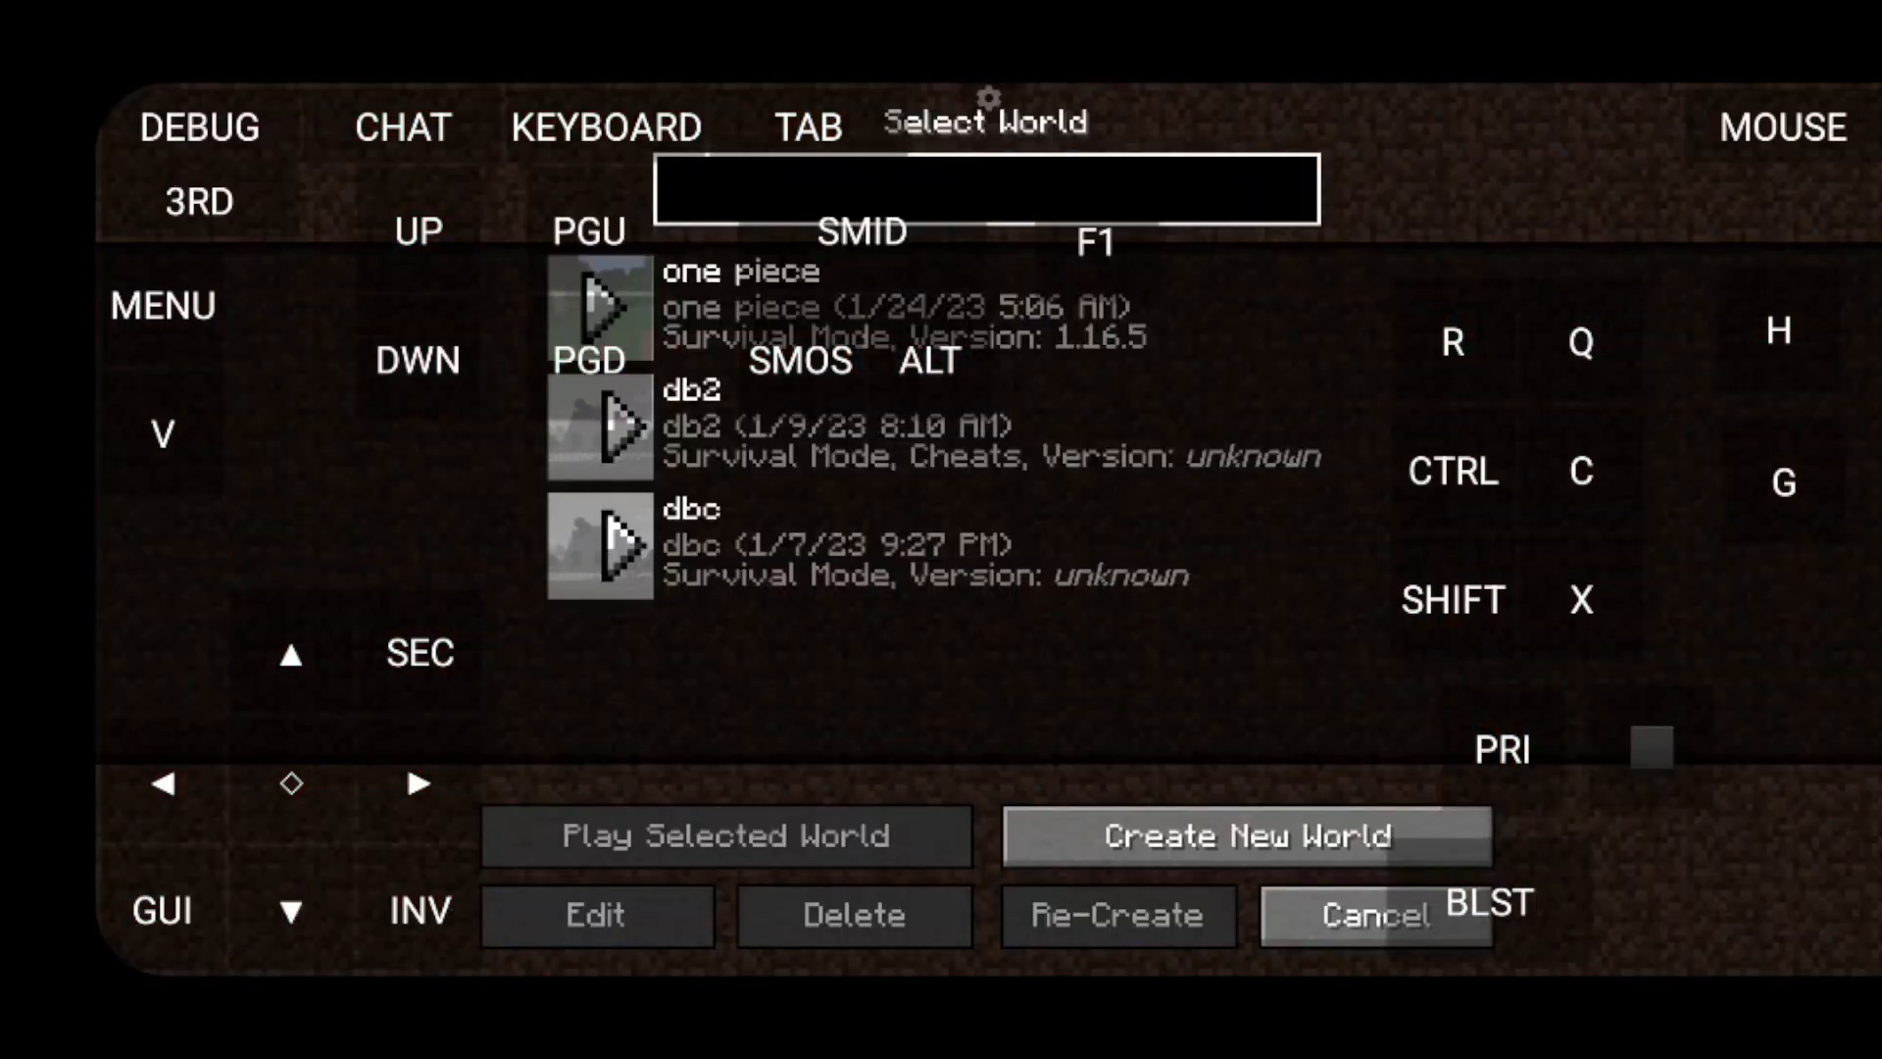
click(1248, 837)
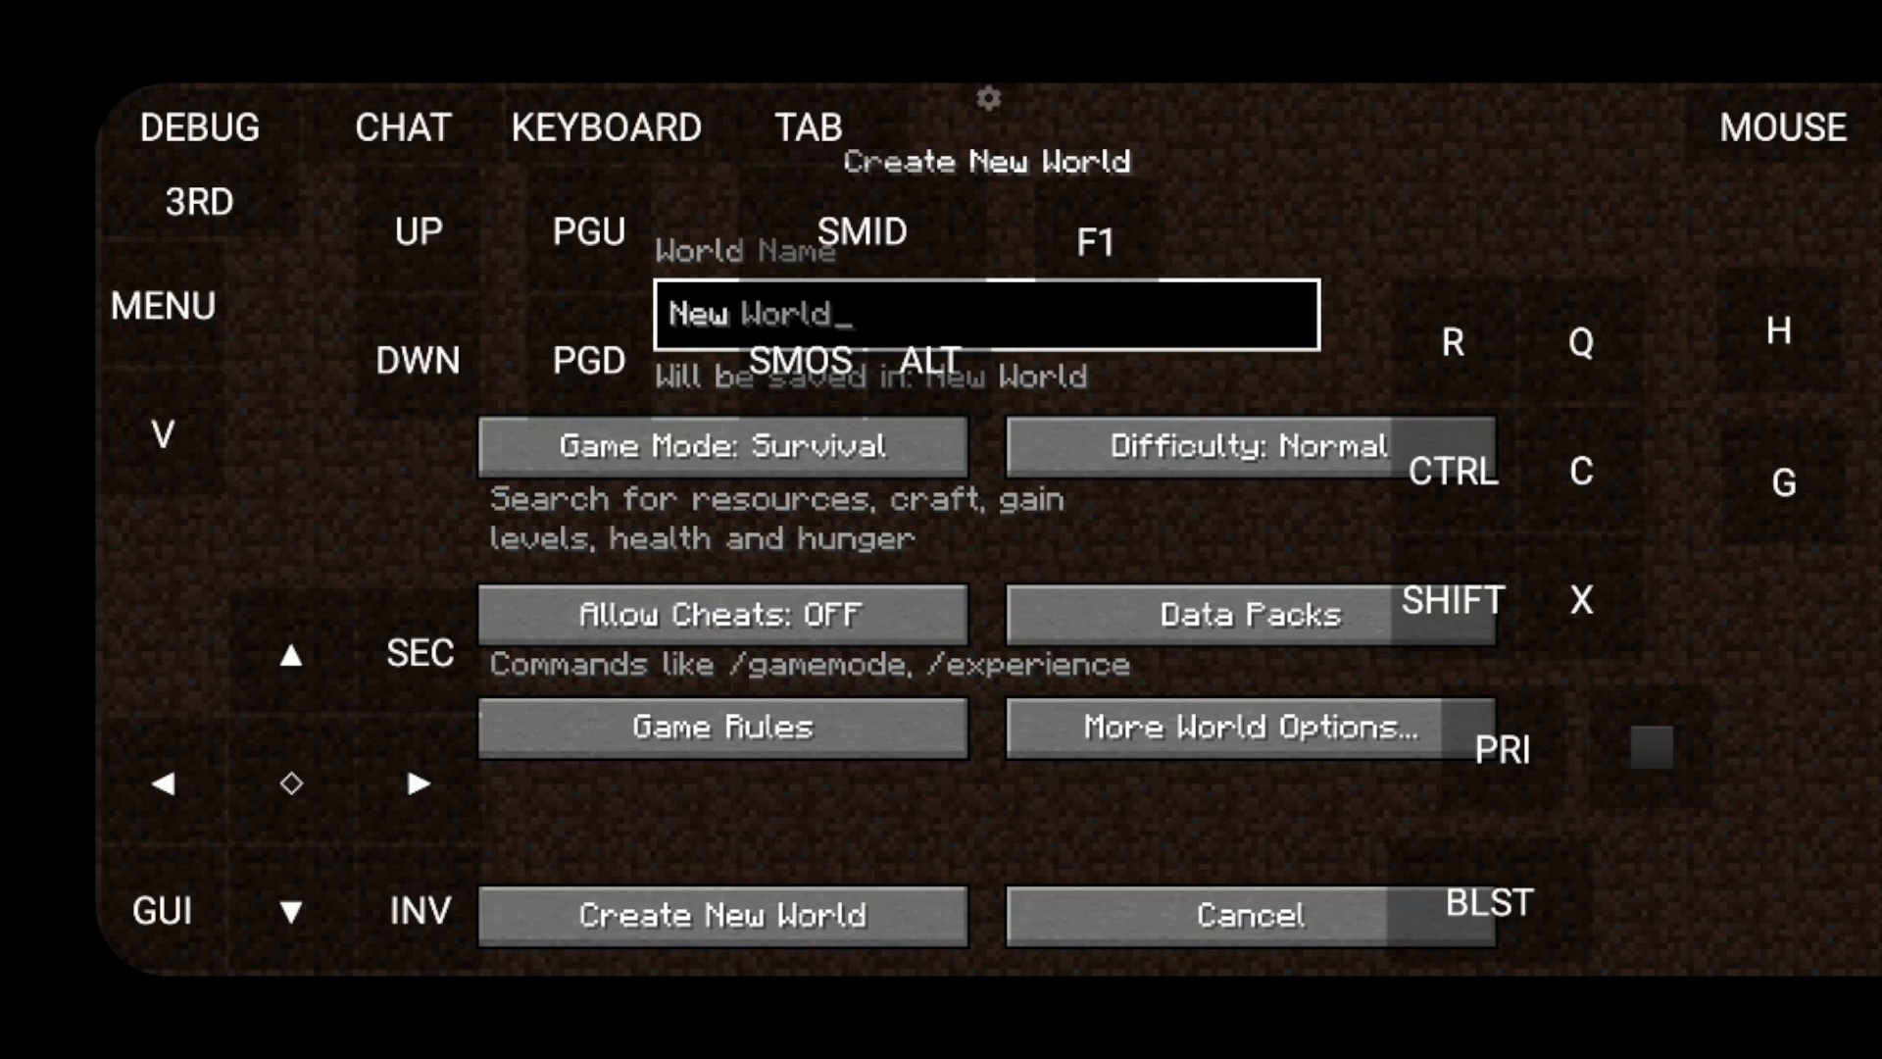
click(1246, 914)
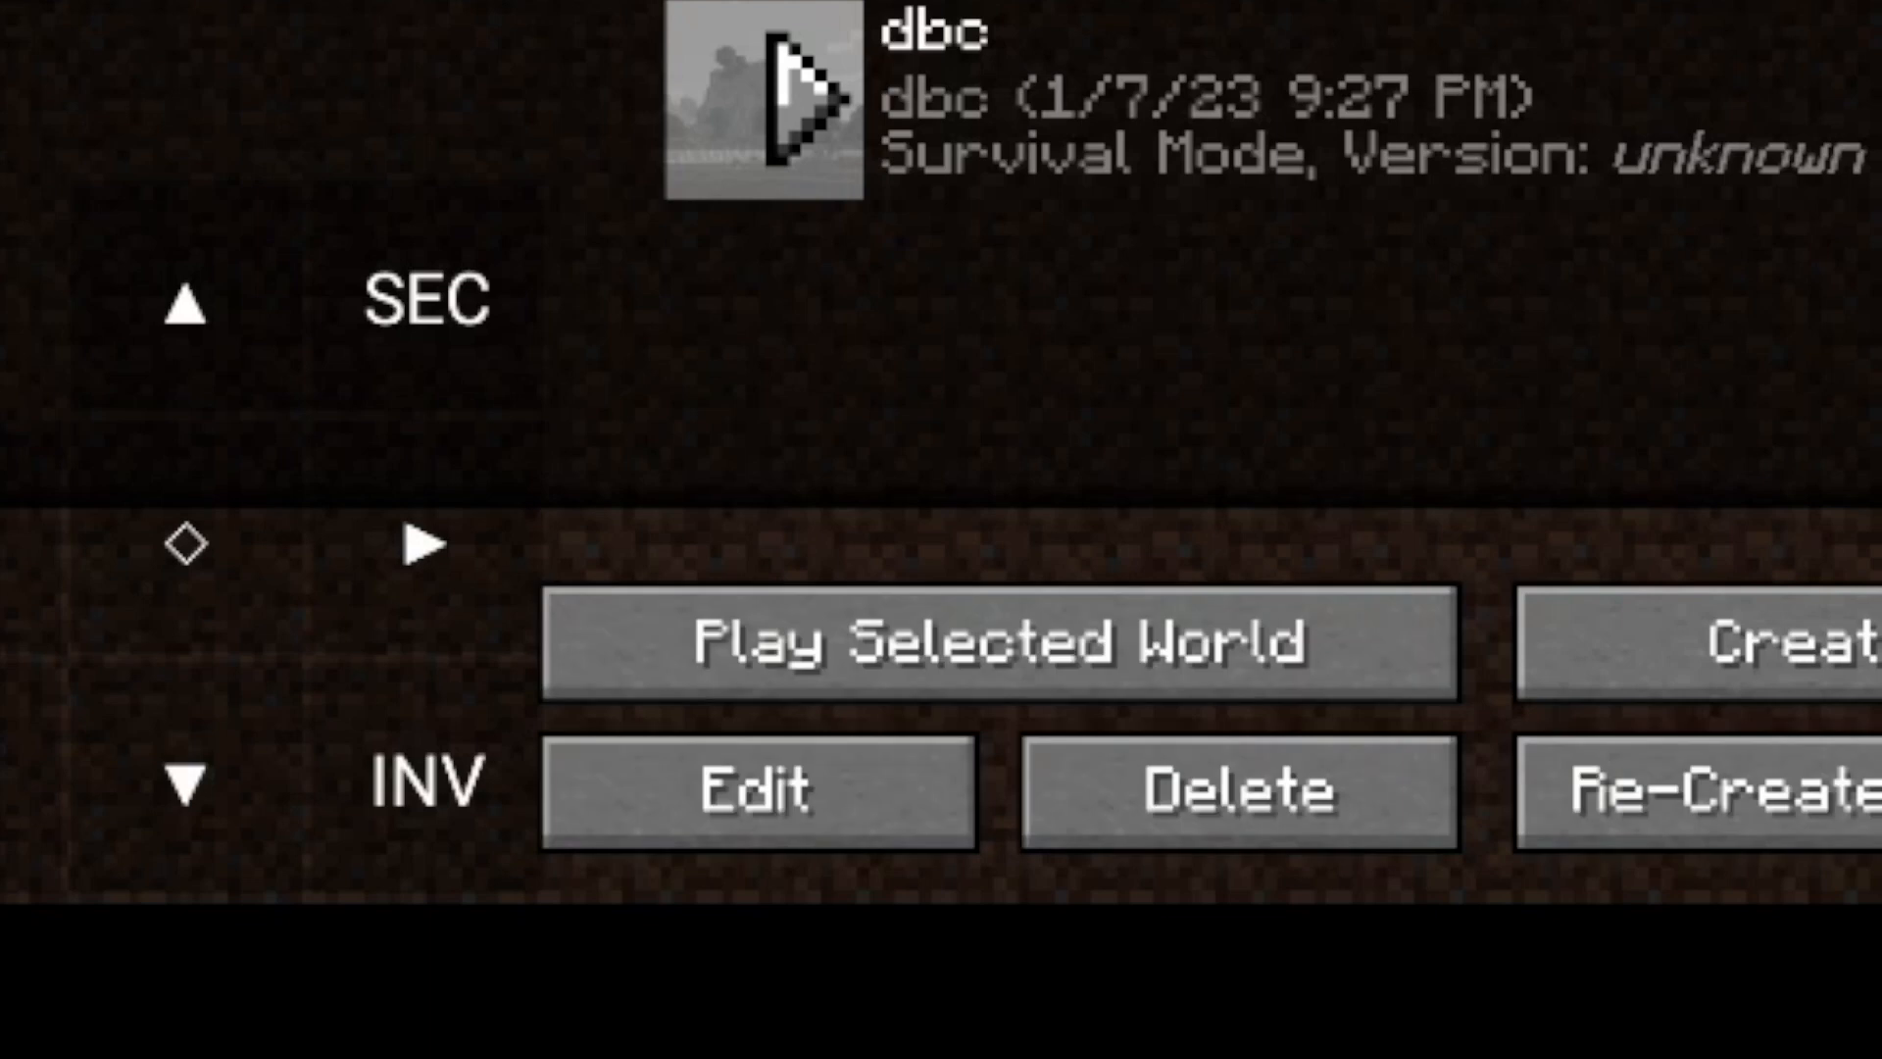
Load the world and finish Mine Mine no Mi character creation as a Swordsman
click(999, 647)
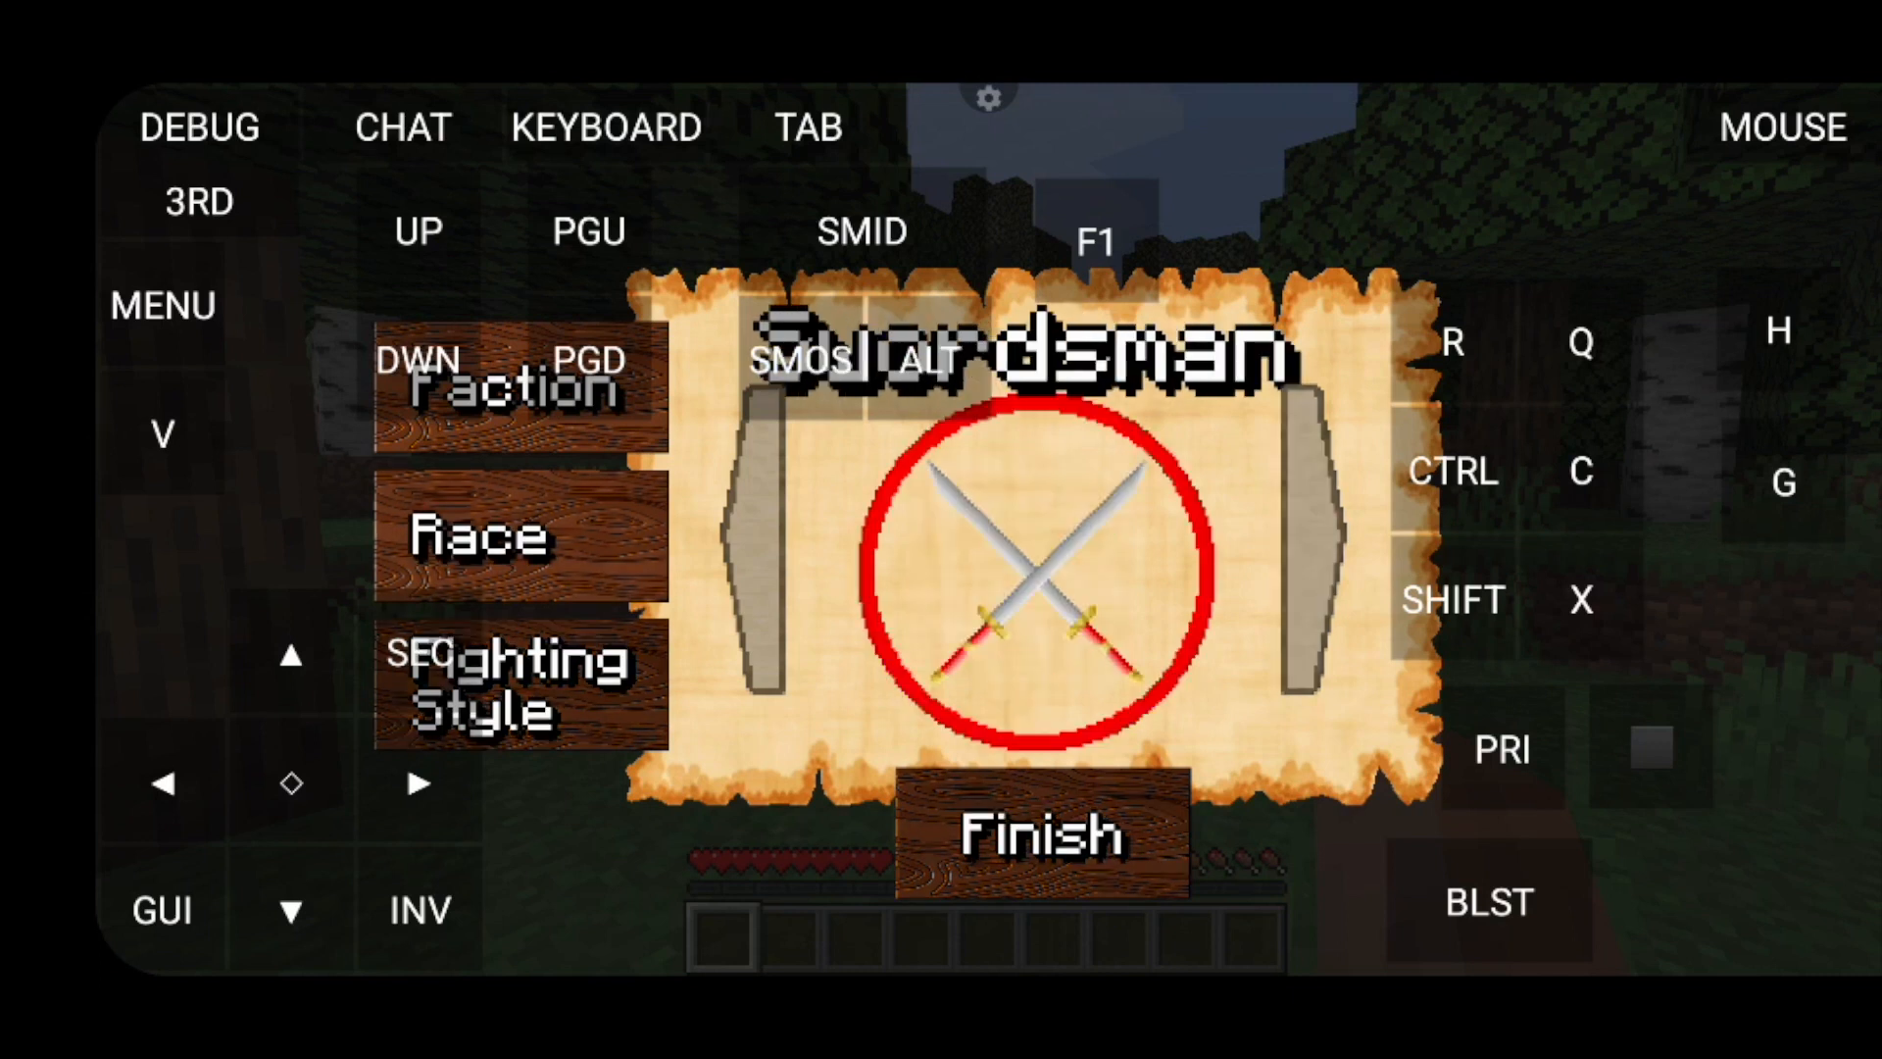
click(1040, 837)
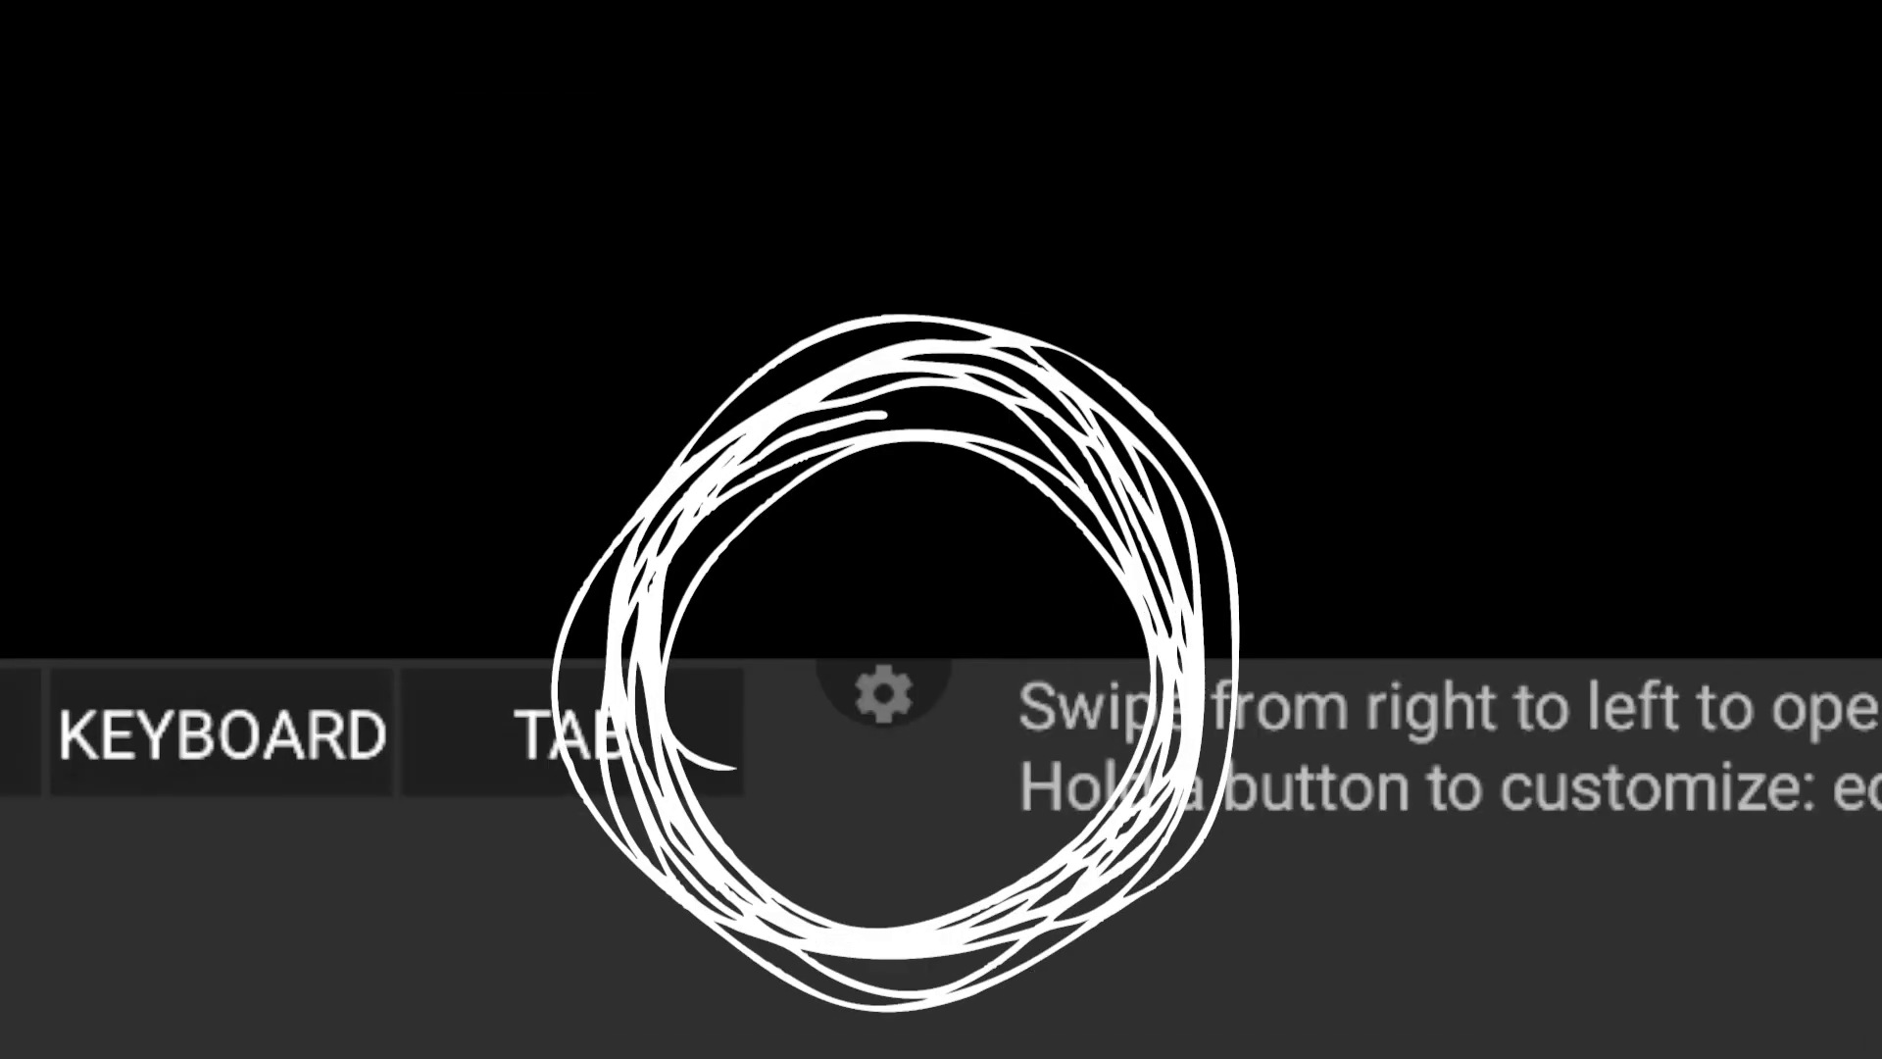
Bring up the custom controls editor's side menu with add, load, save and export options
click(885, 715)
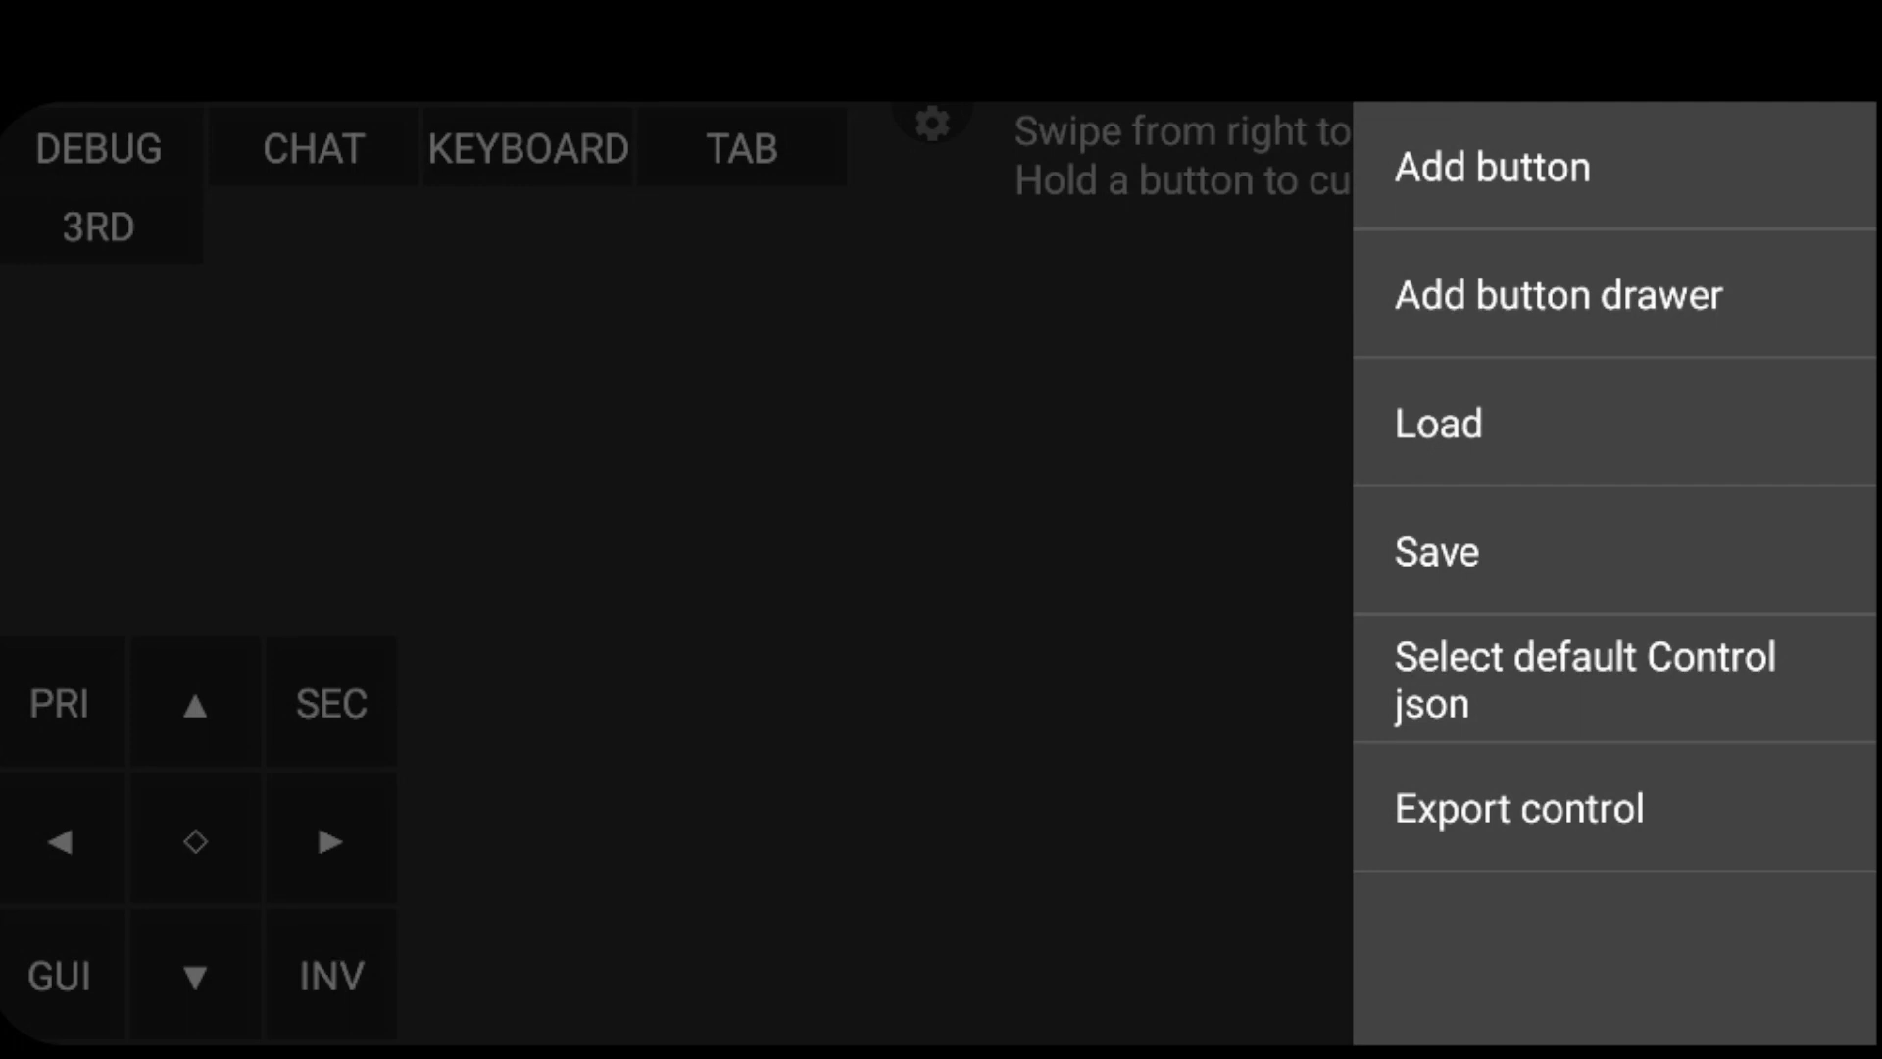
Add a new on-screen button at the upper left and name it MENU
click(1492, 167)
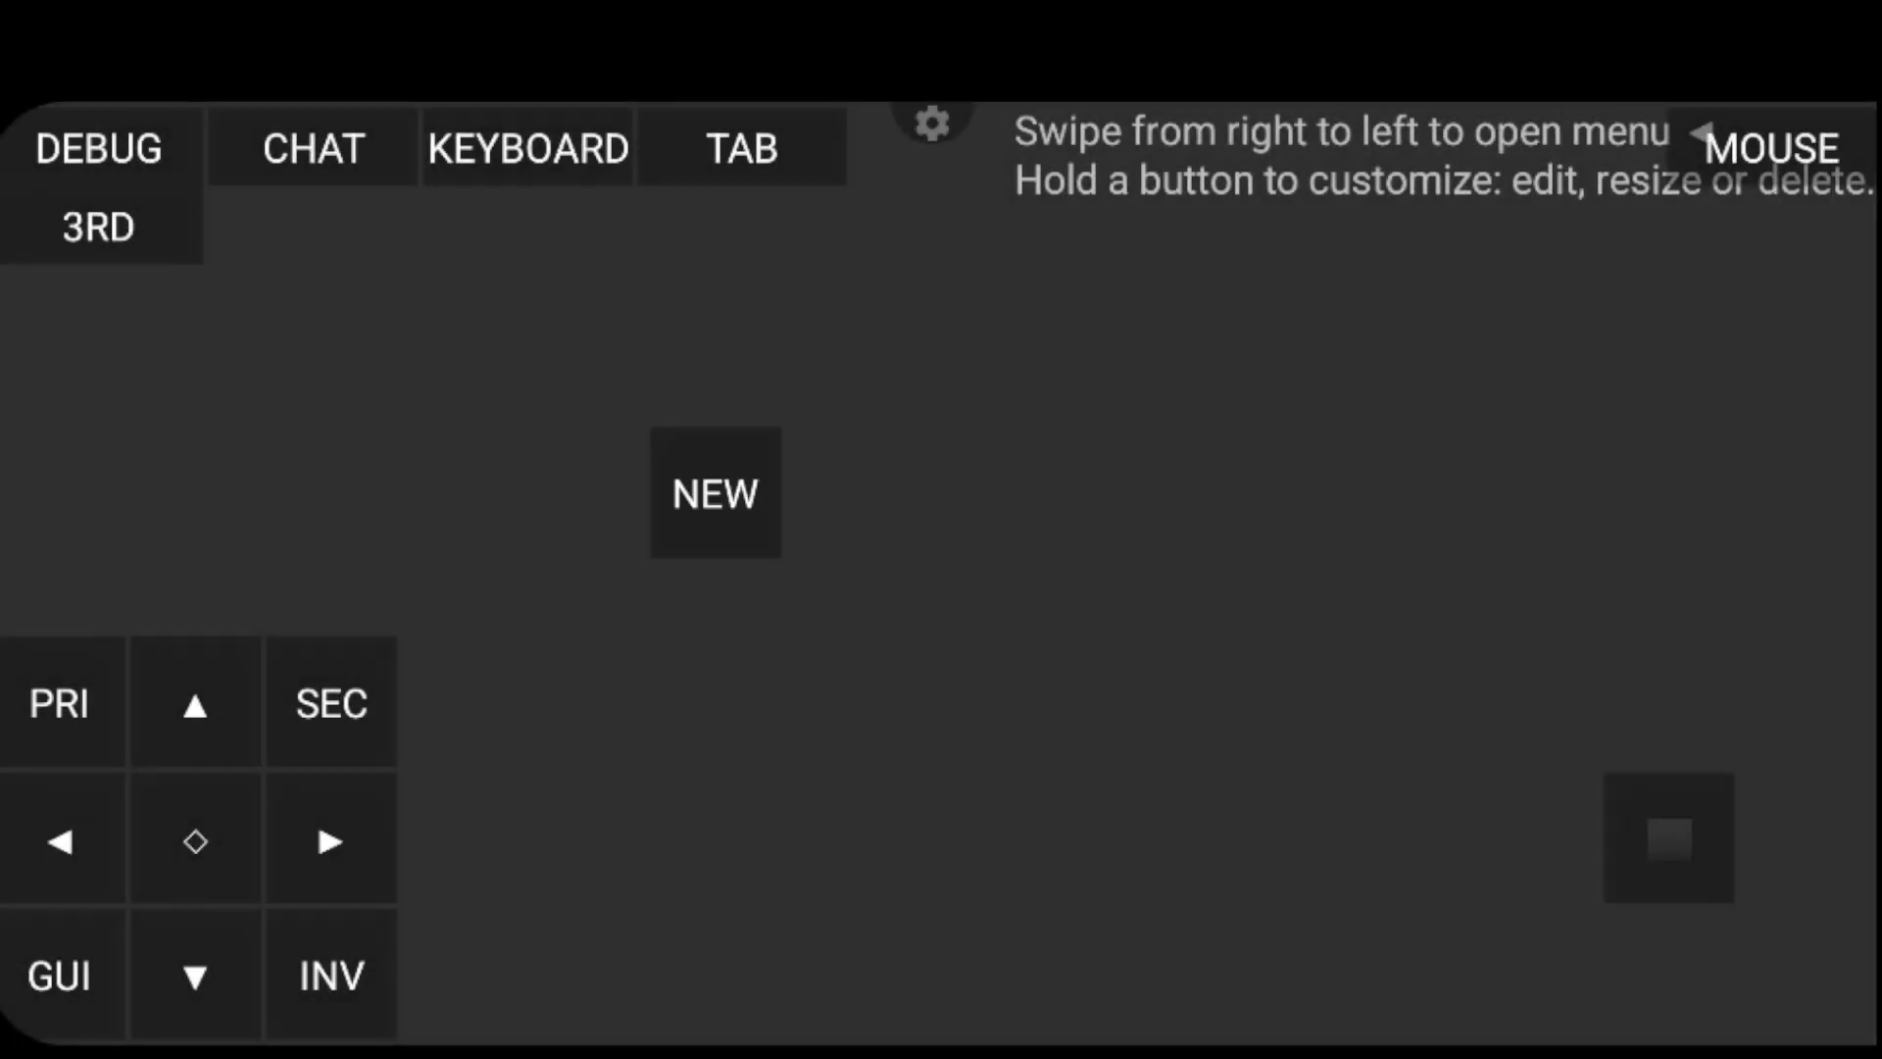
drag(715, 493, 60, 336)
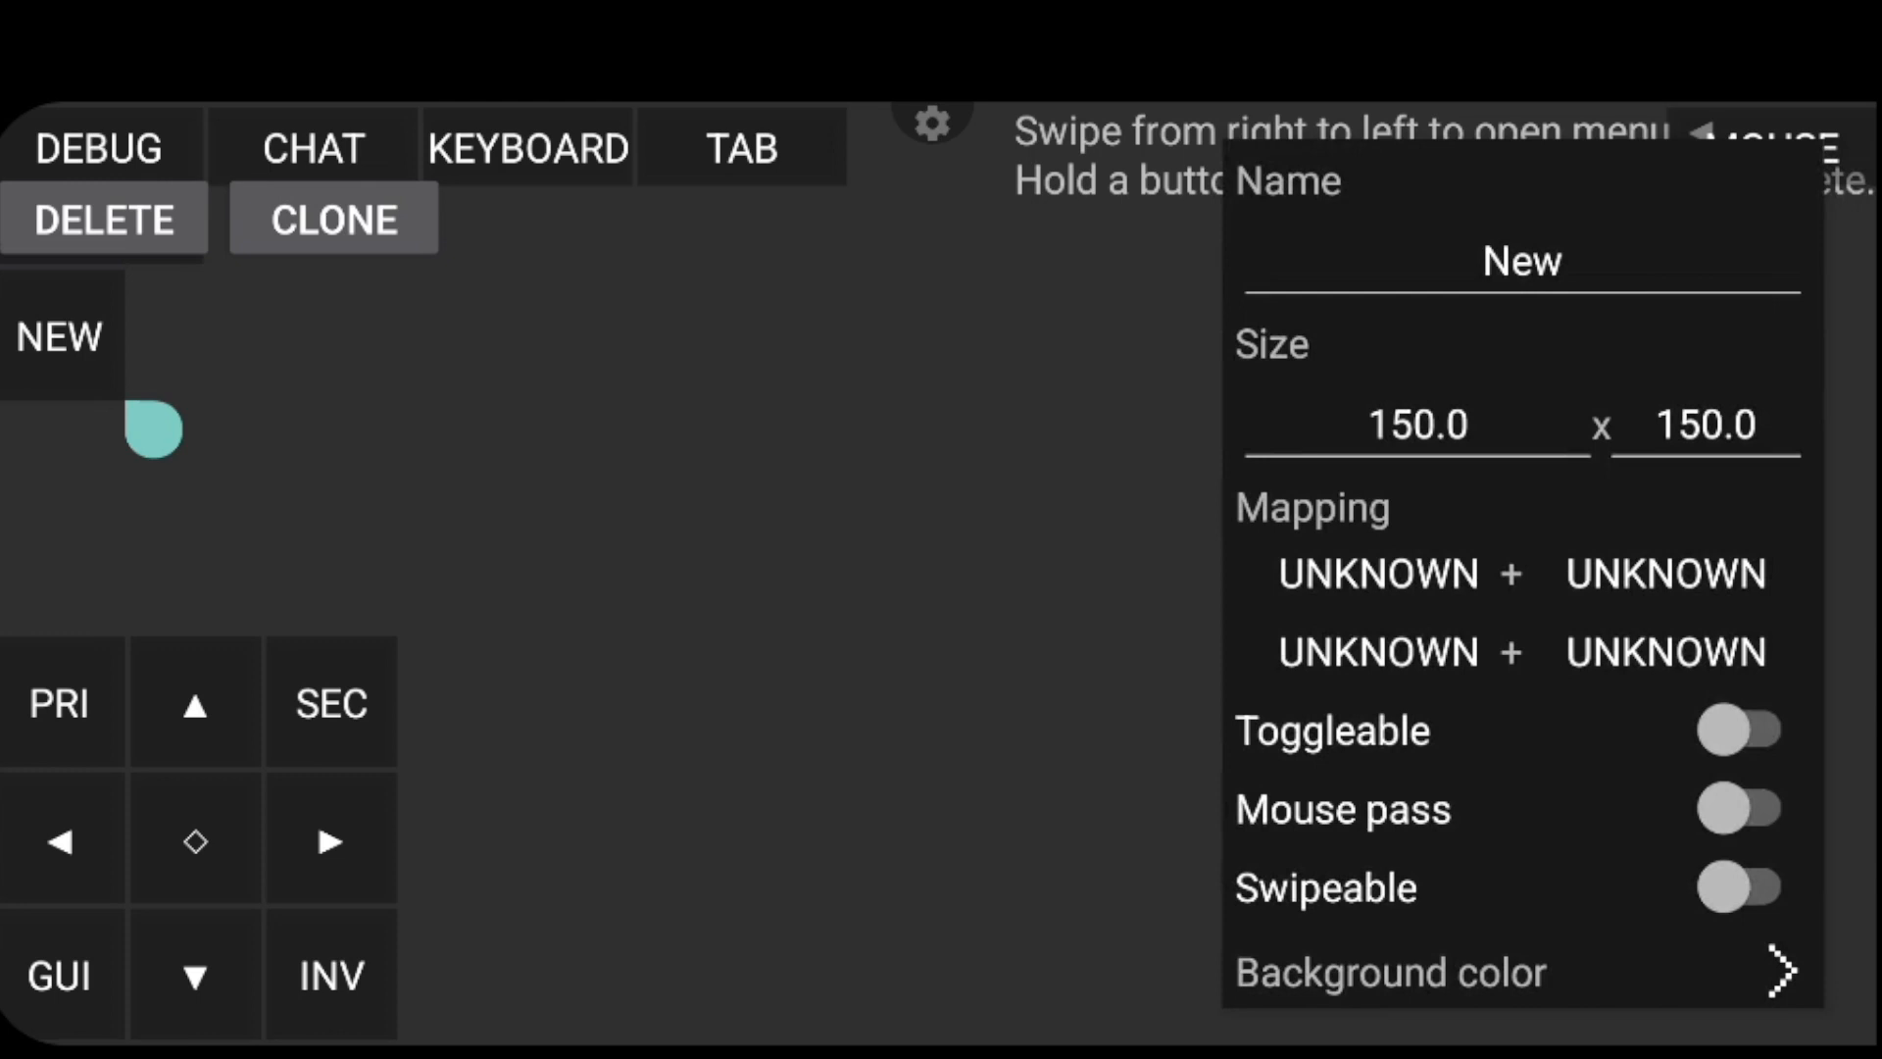
click(1523, 260)
text(menu)
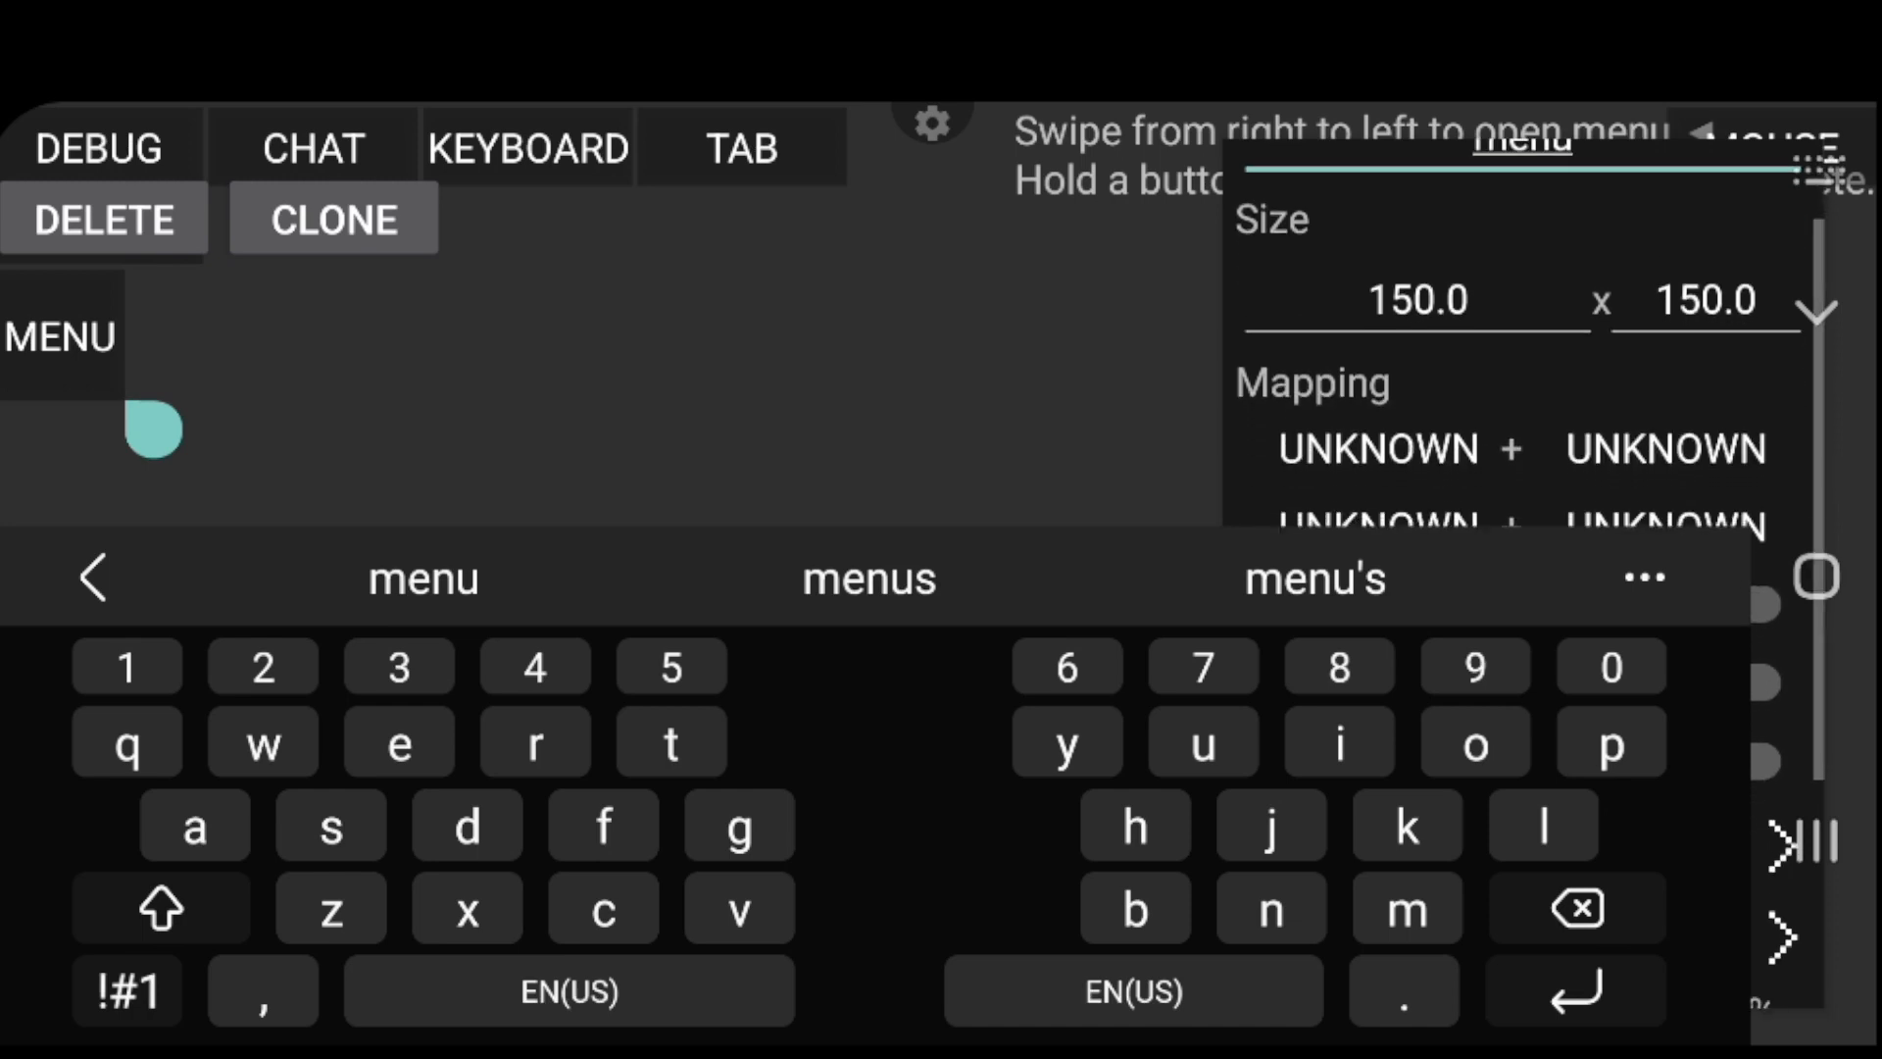
click(1378, 448)
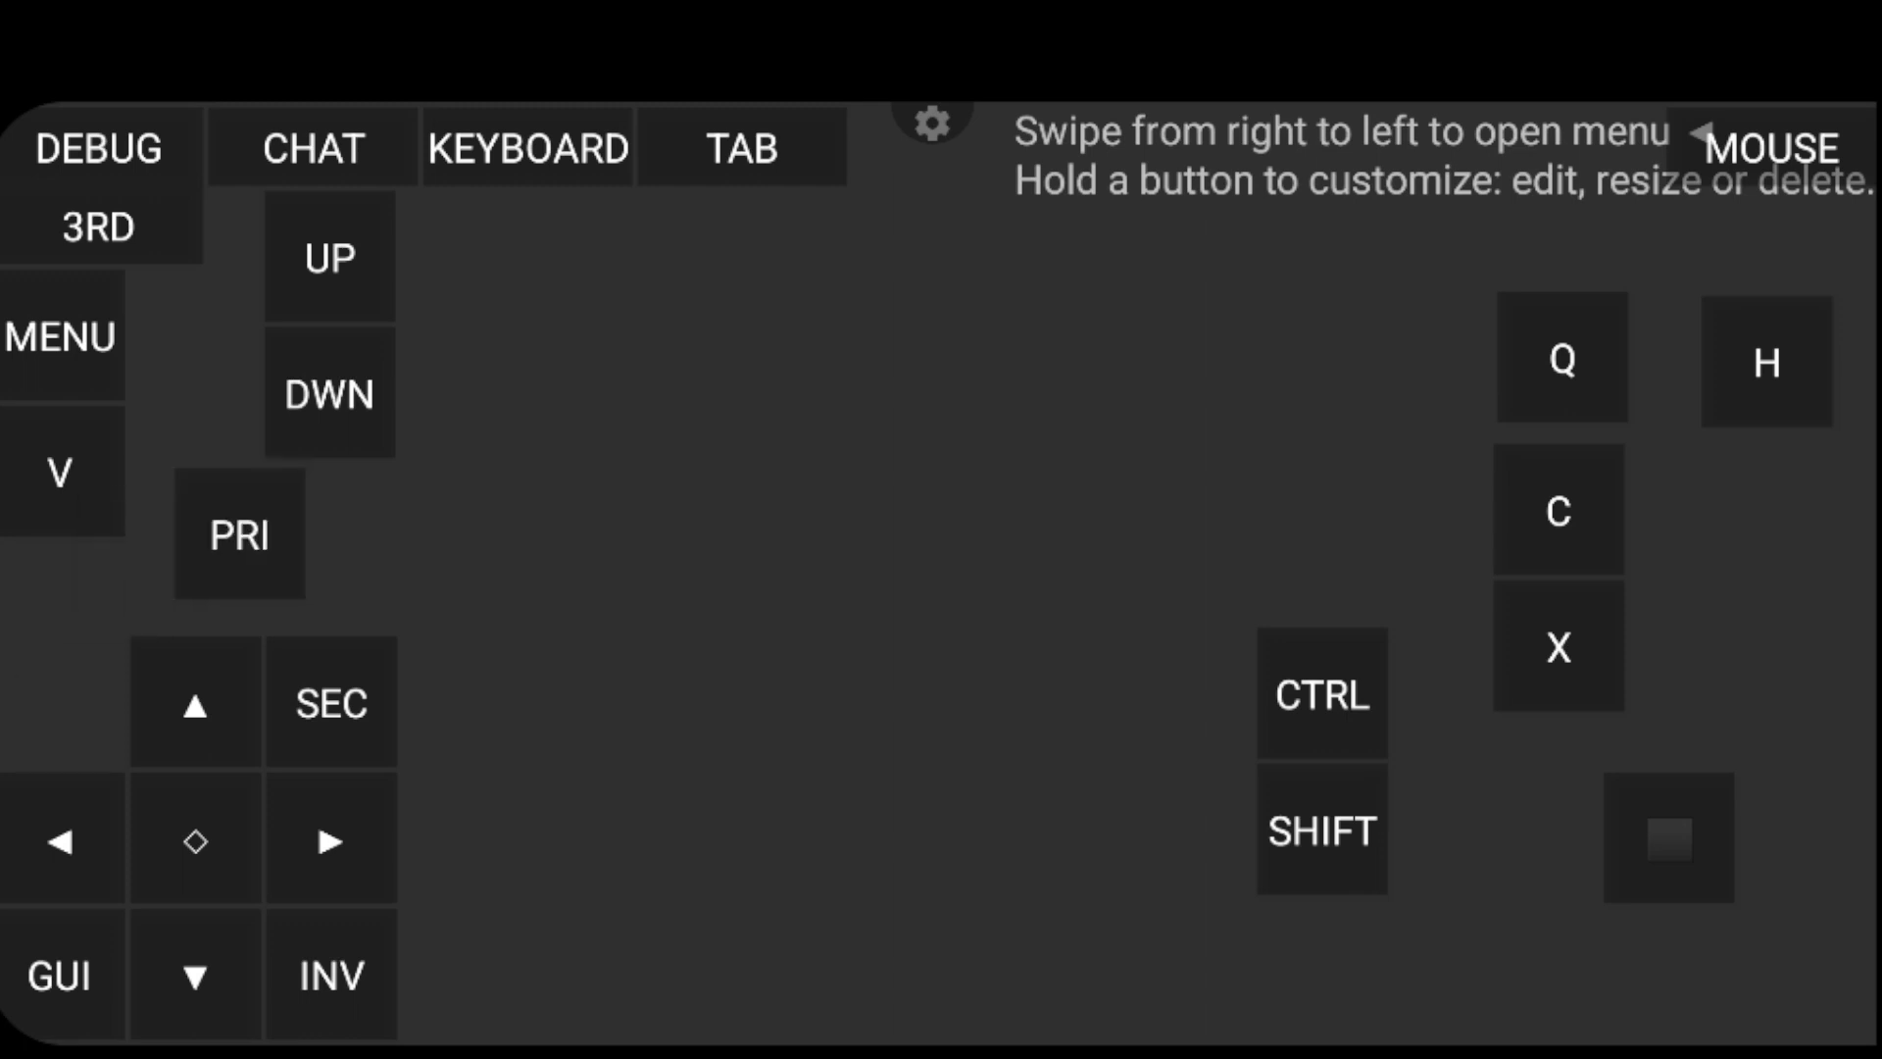
Move the PRI button down to sit to the right of SHIFT
drag(237, 534, 1092, 823)
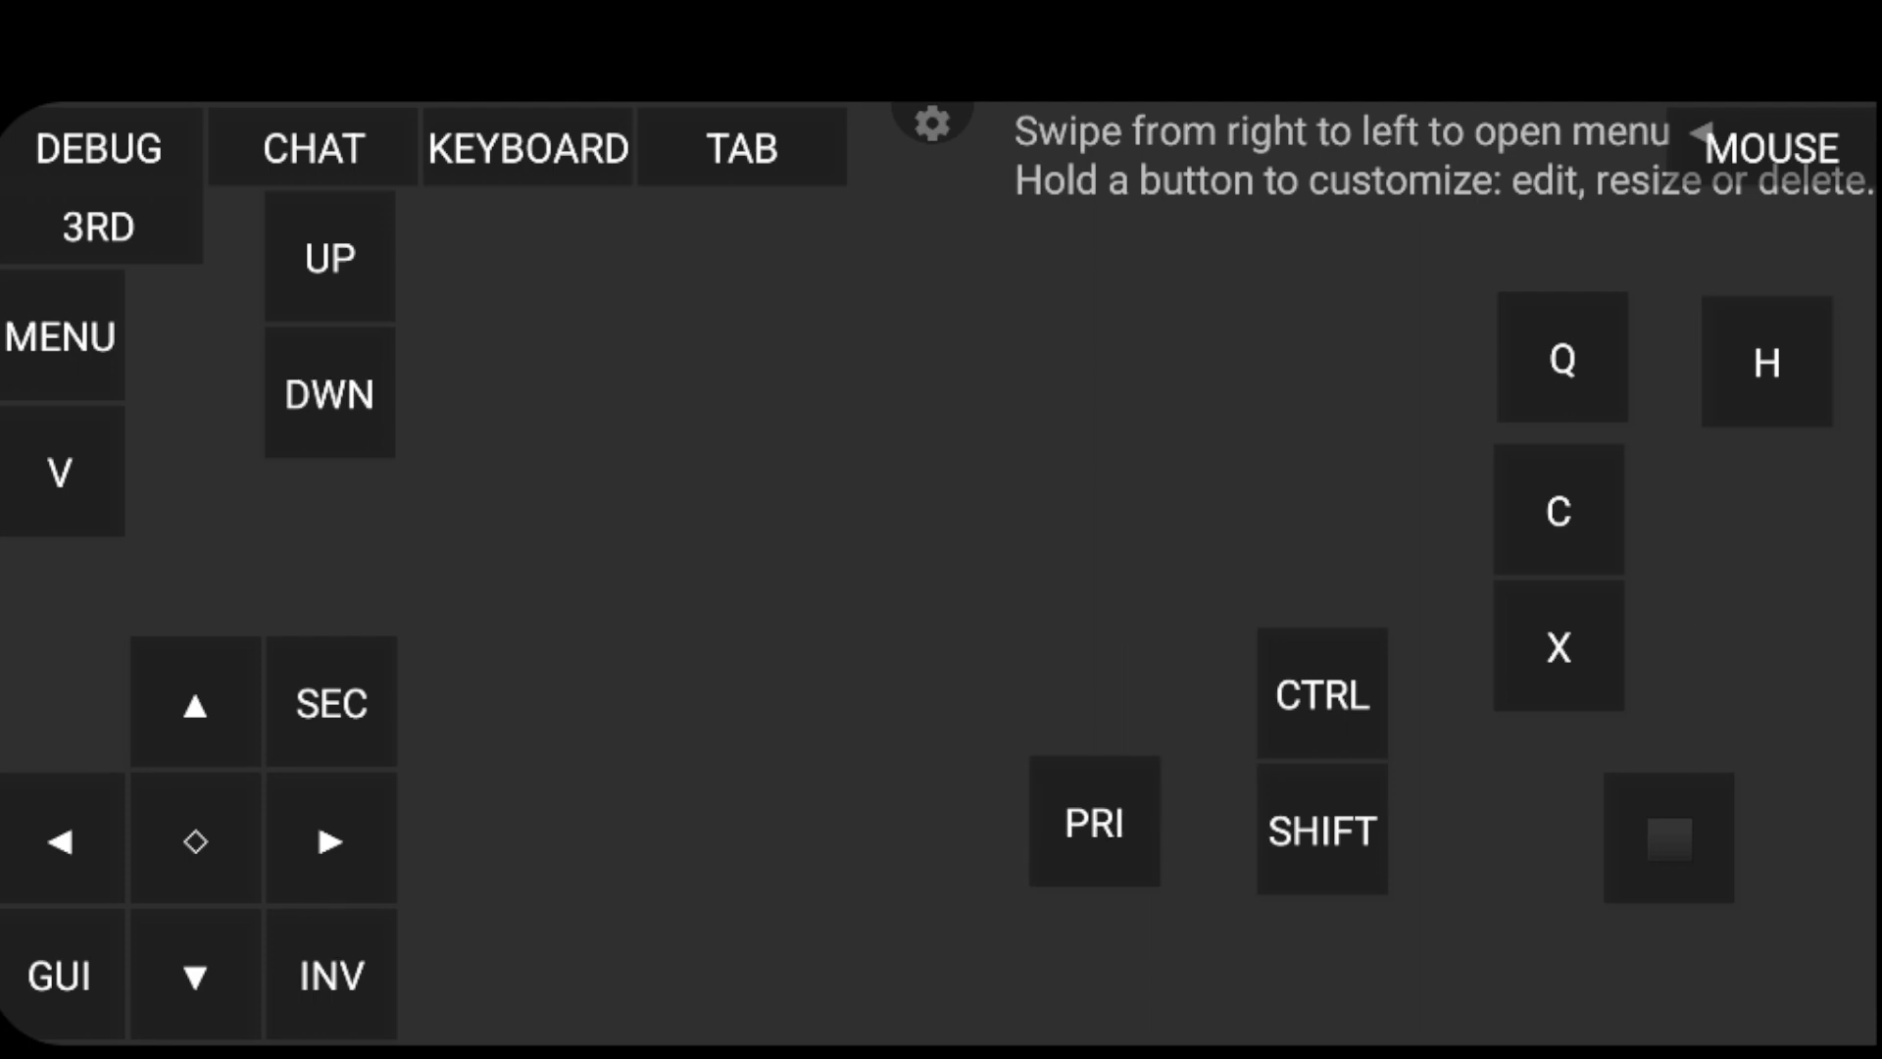
drag(1090, 822, 1501, 830)
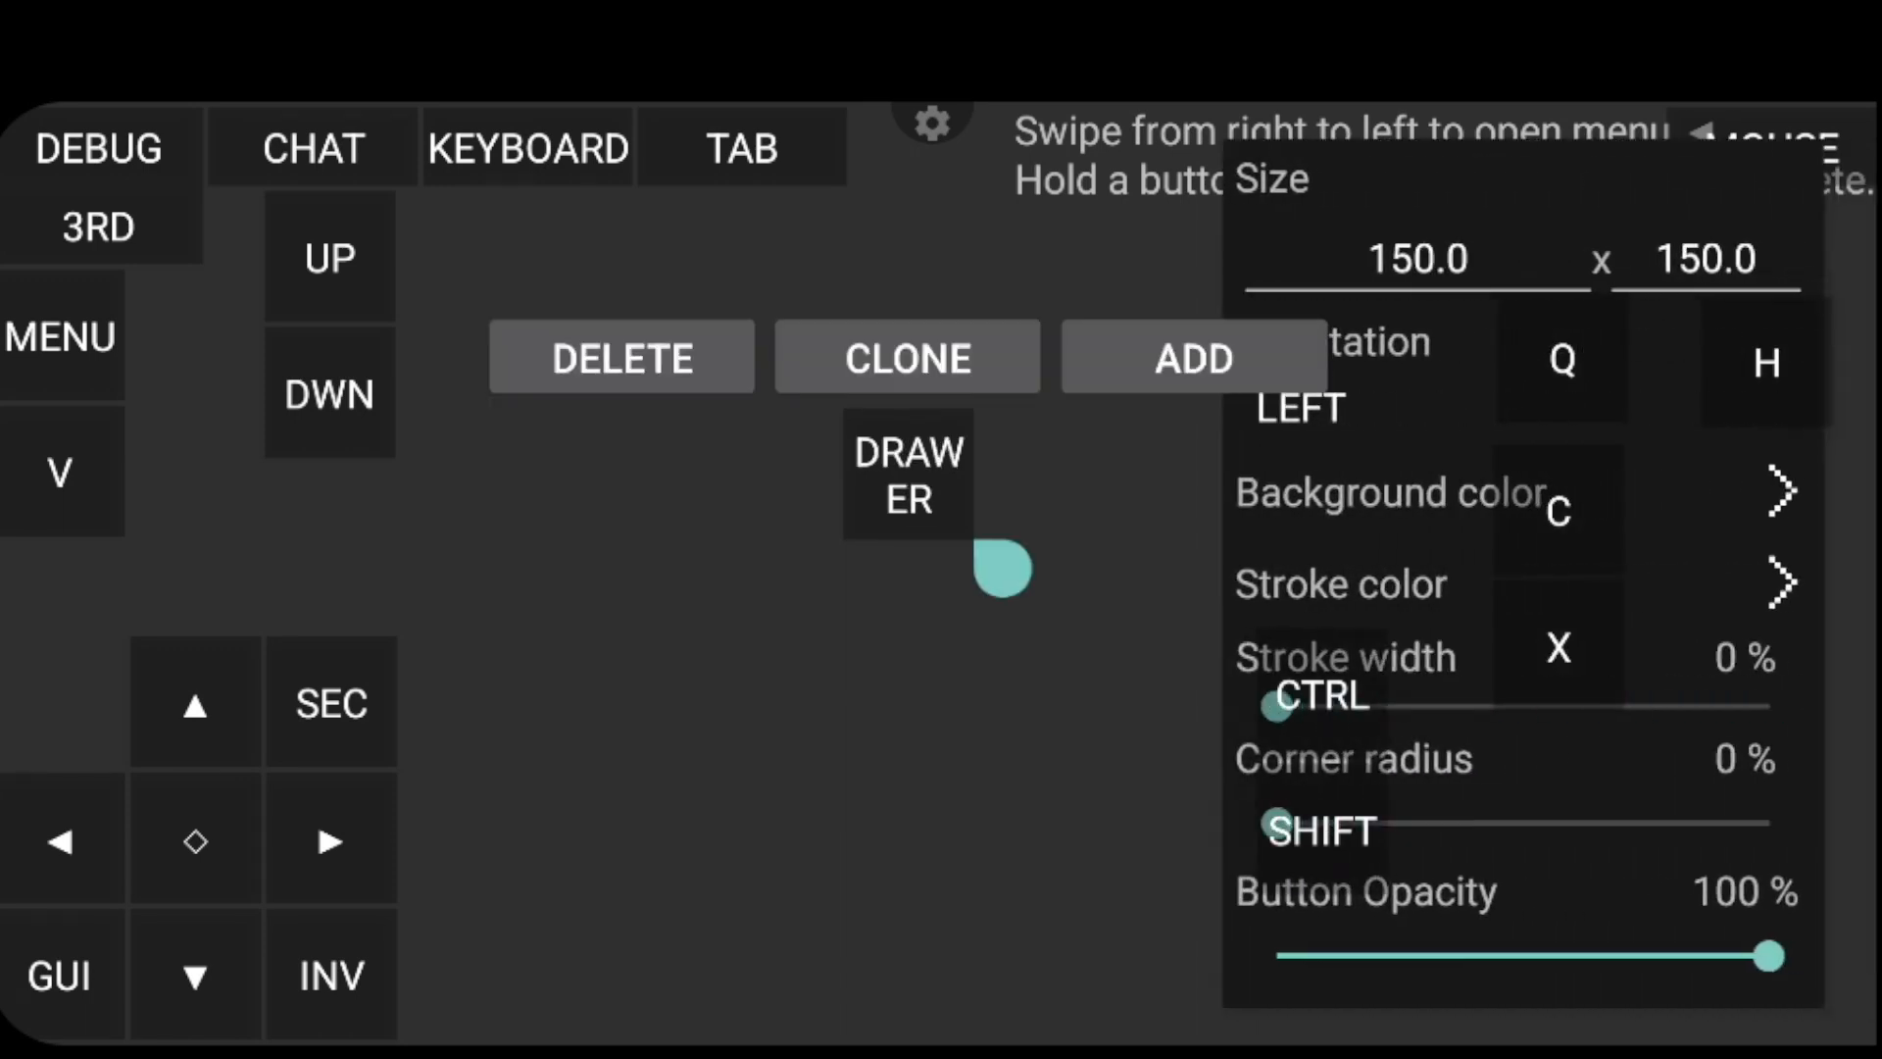
Delete the extra button drawer before saving the layout
click(1192, 357)
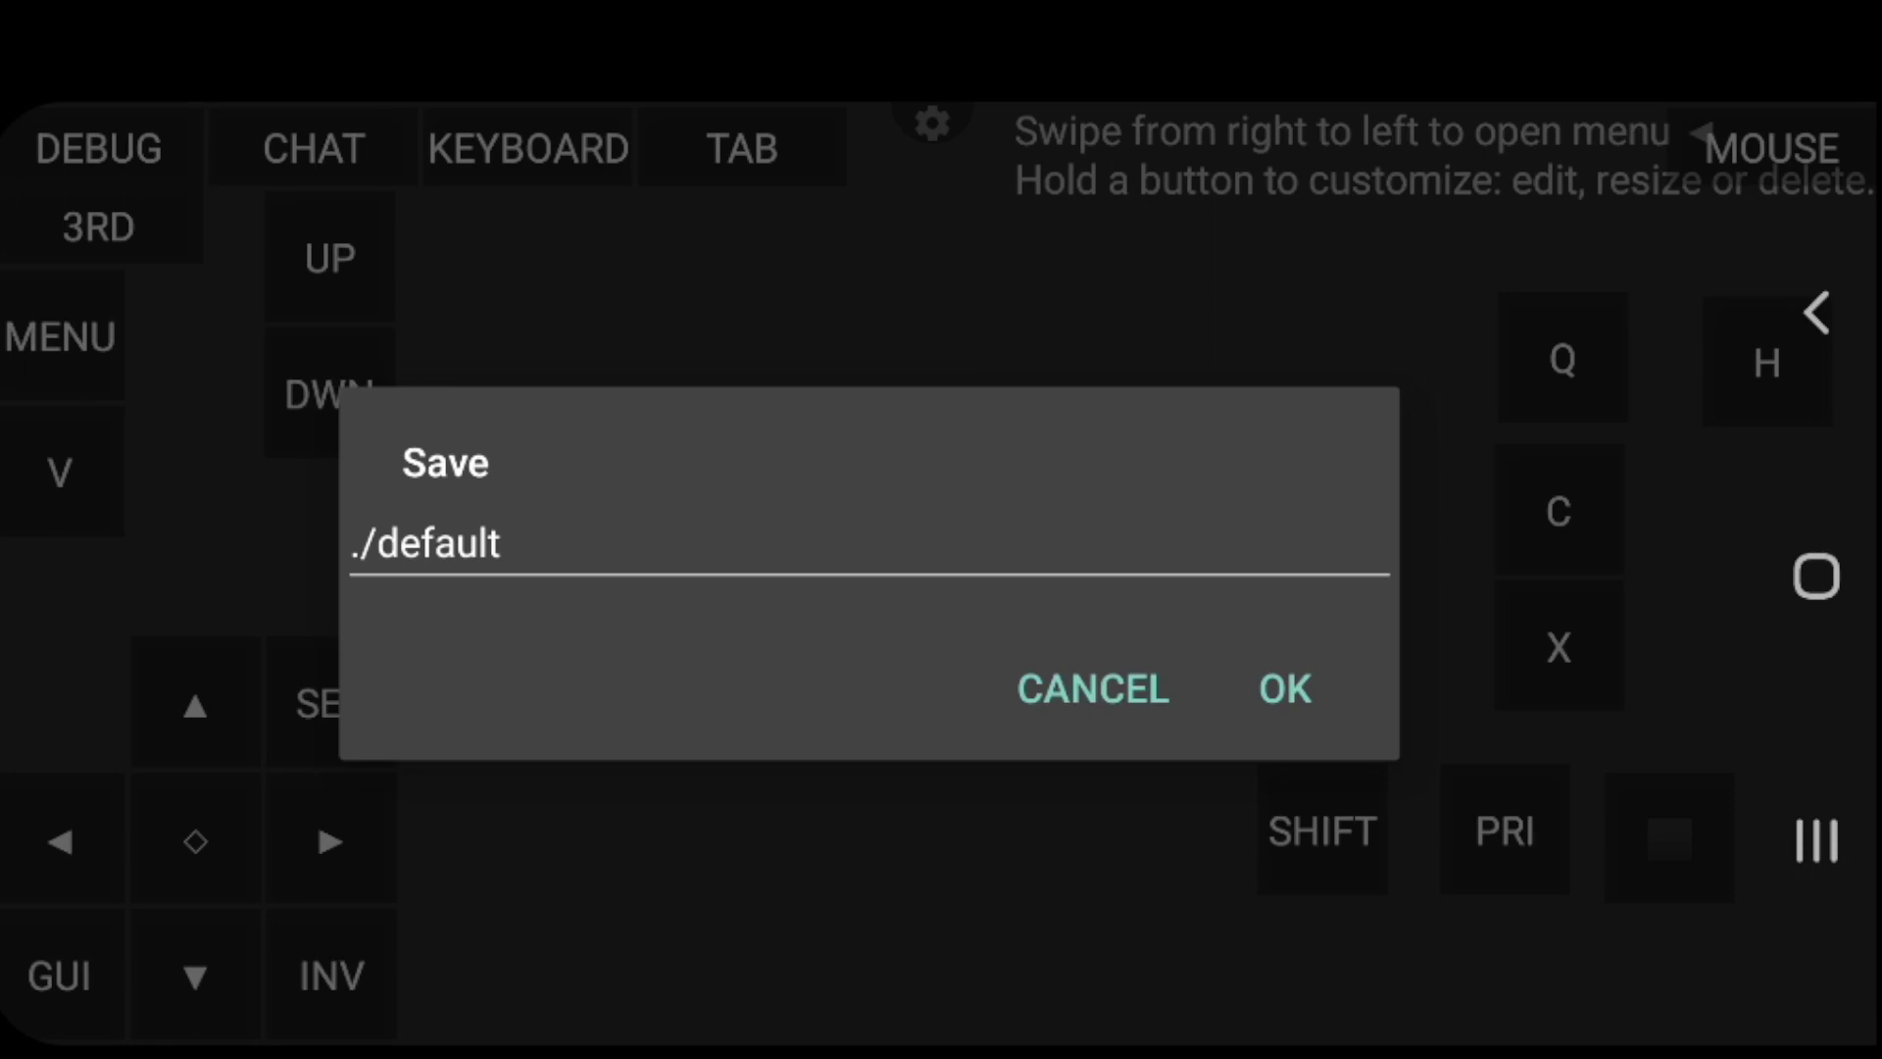
Confirm saving the control layout as ./default in the controlmap folder
click(1285, 689)
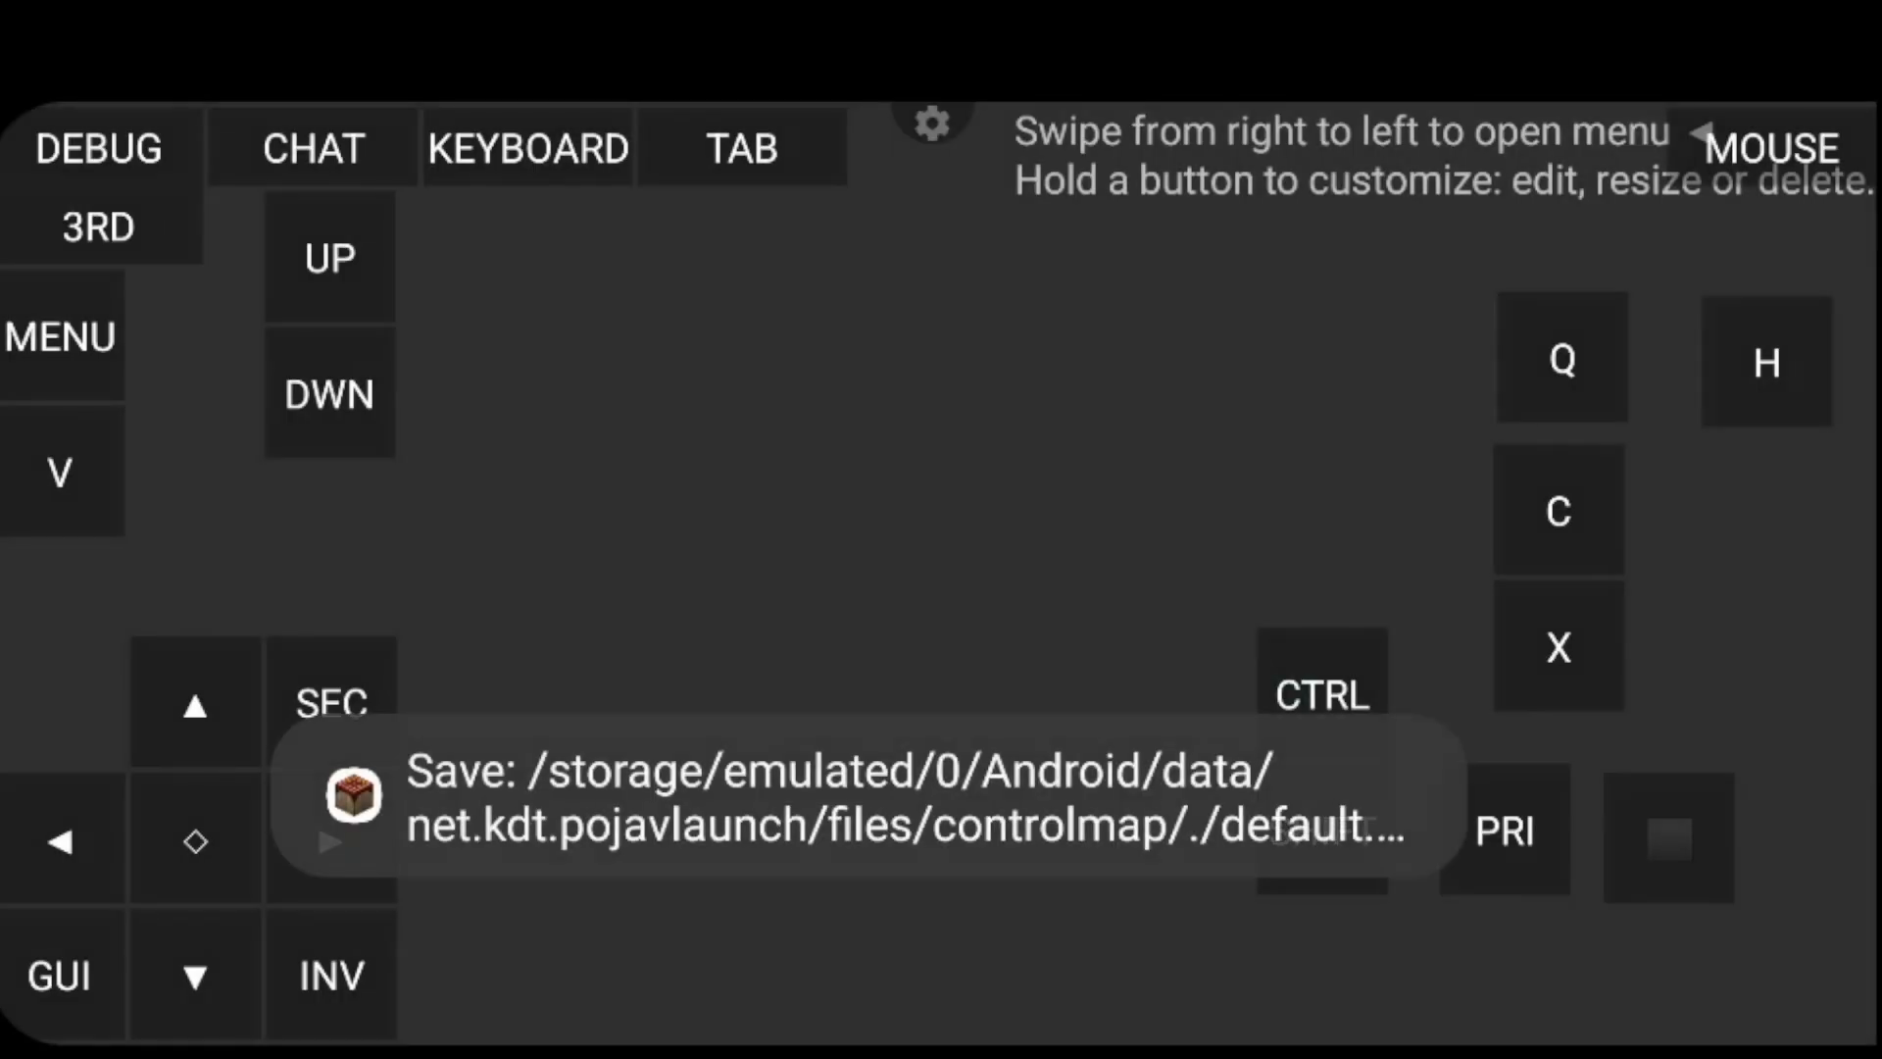